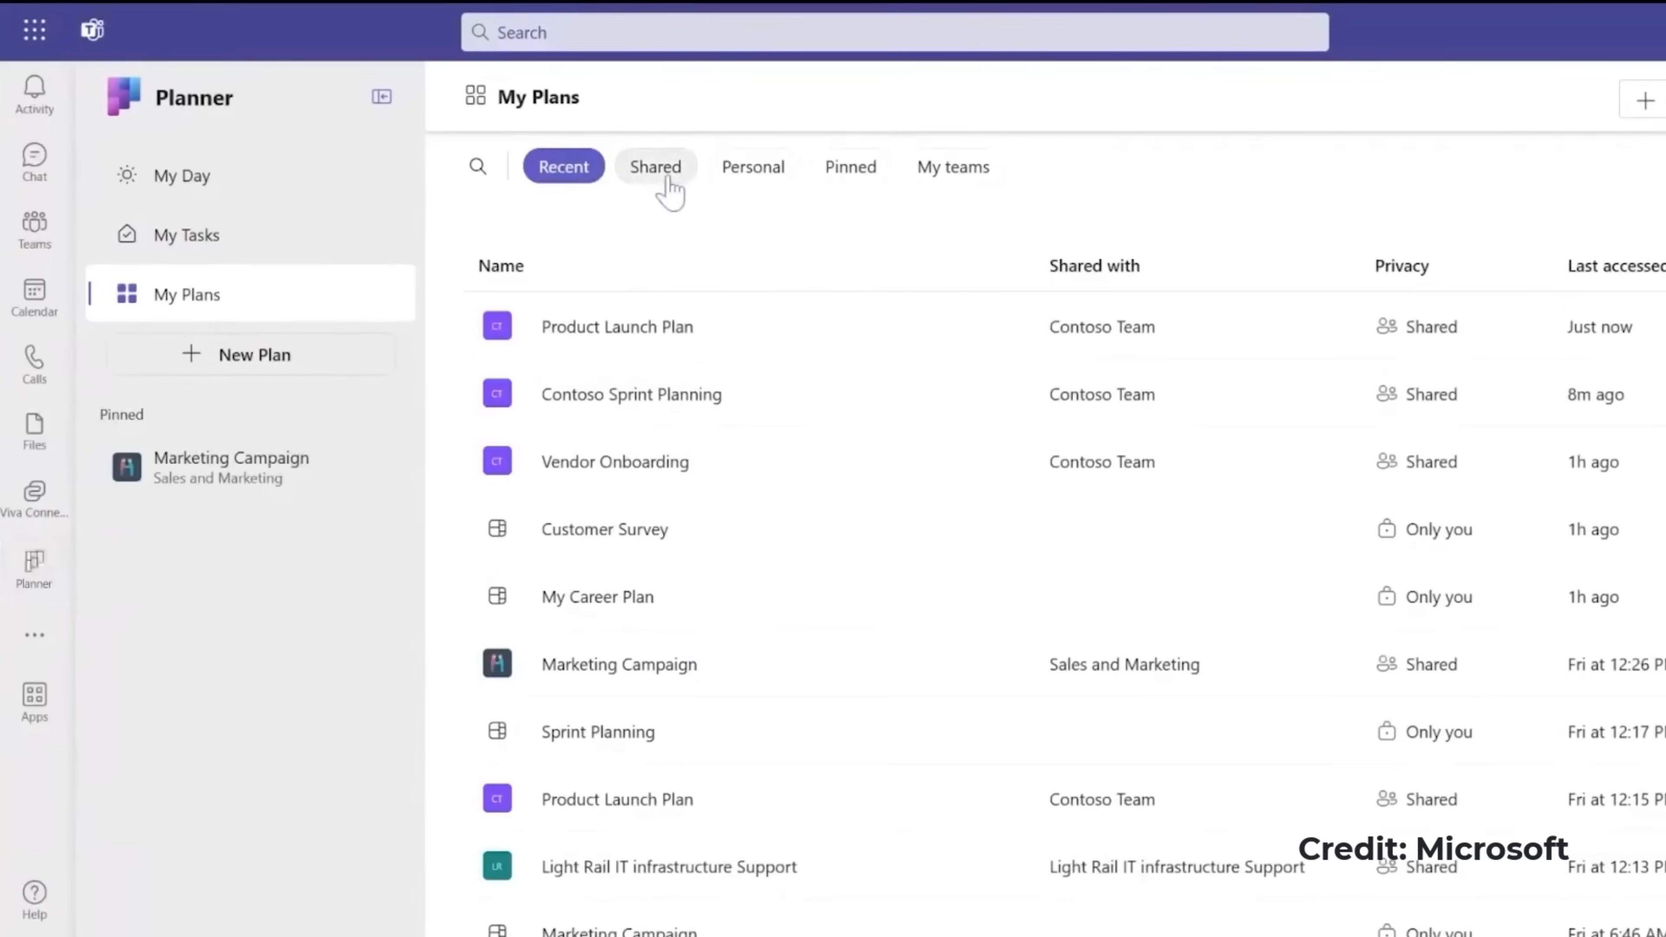
Pin the Vendor Onboarding plan to the navigation from the Shared list, then show personal plans.
click(654, 167)
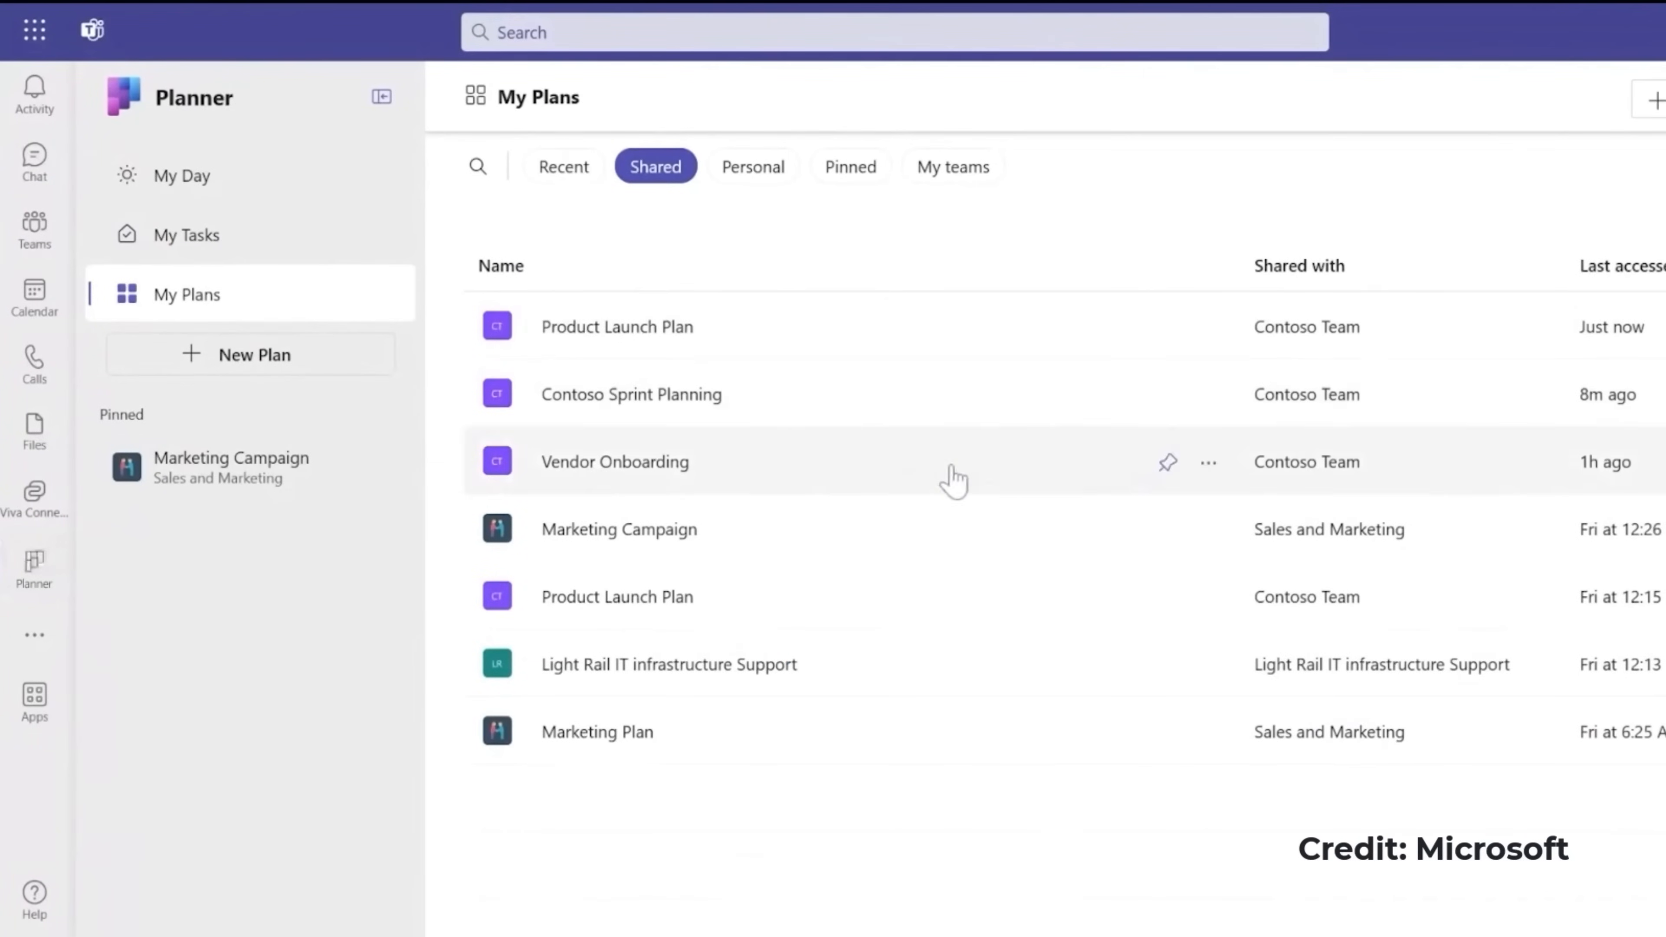
click(1167, 461)
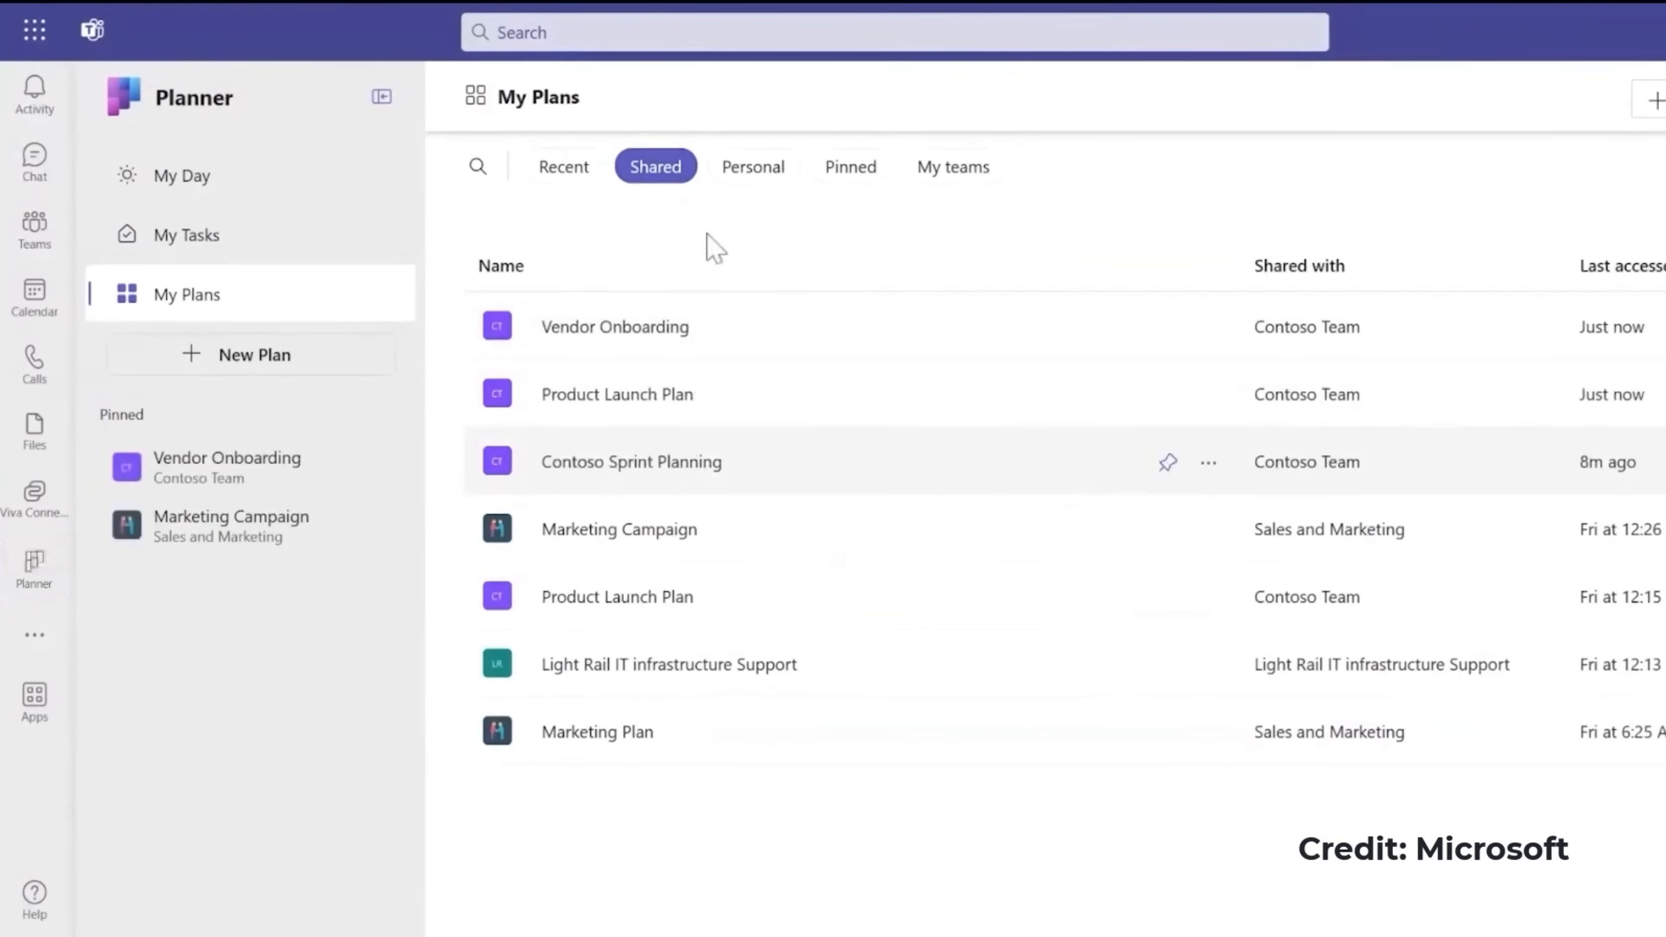
click(753, 167)
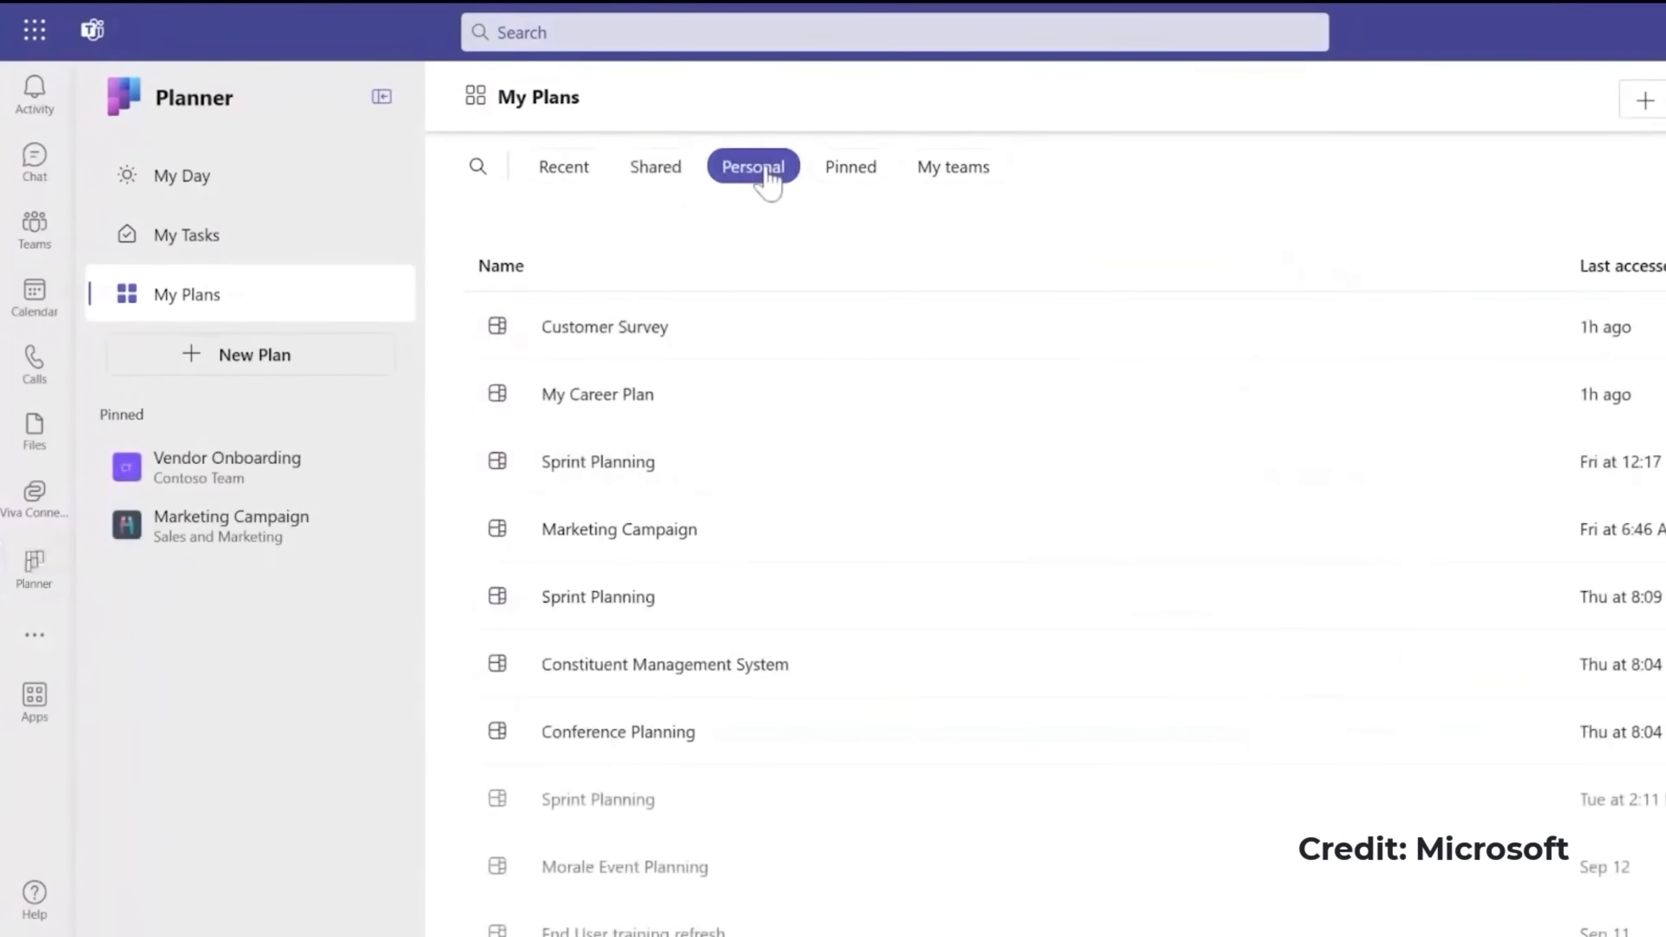
mouse_move(784, 349)
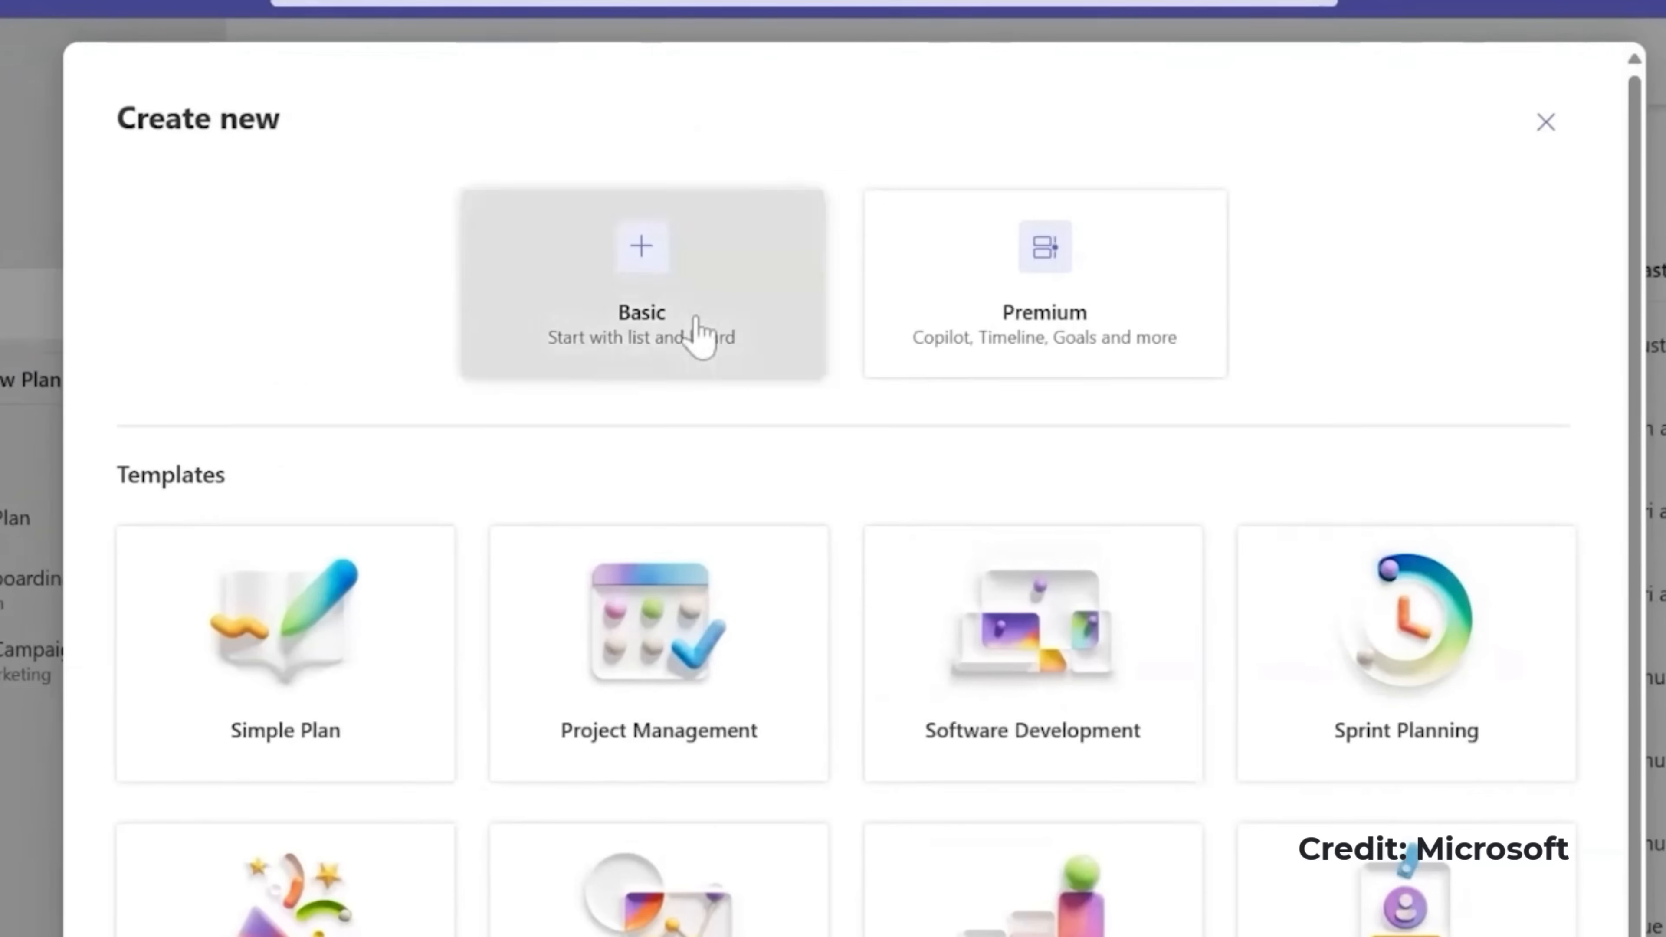
Create a blank basic plan named Product Launch Plan, pinned to the left navigation.
click(640, 283)
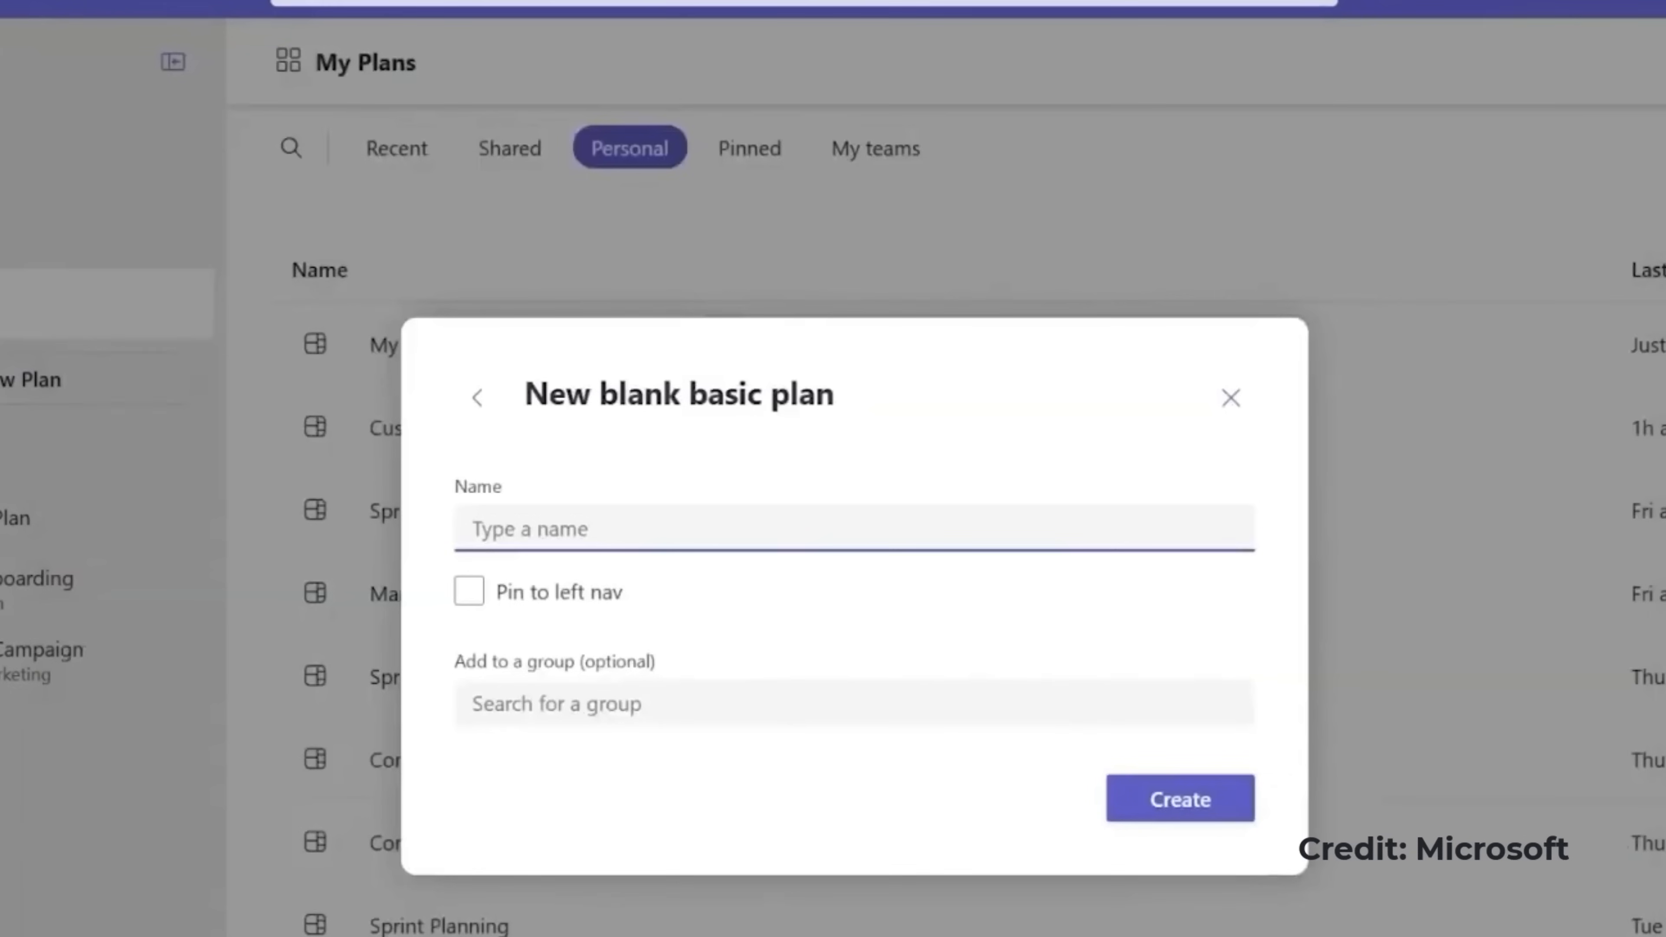
text(Product Launch)
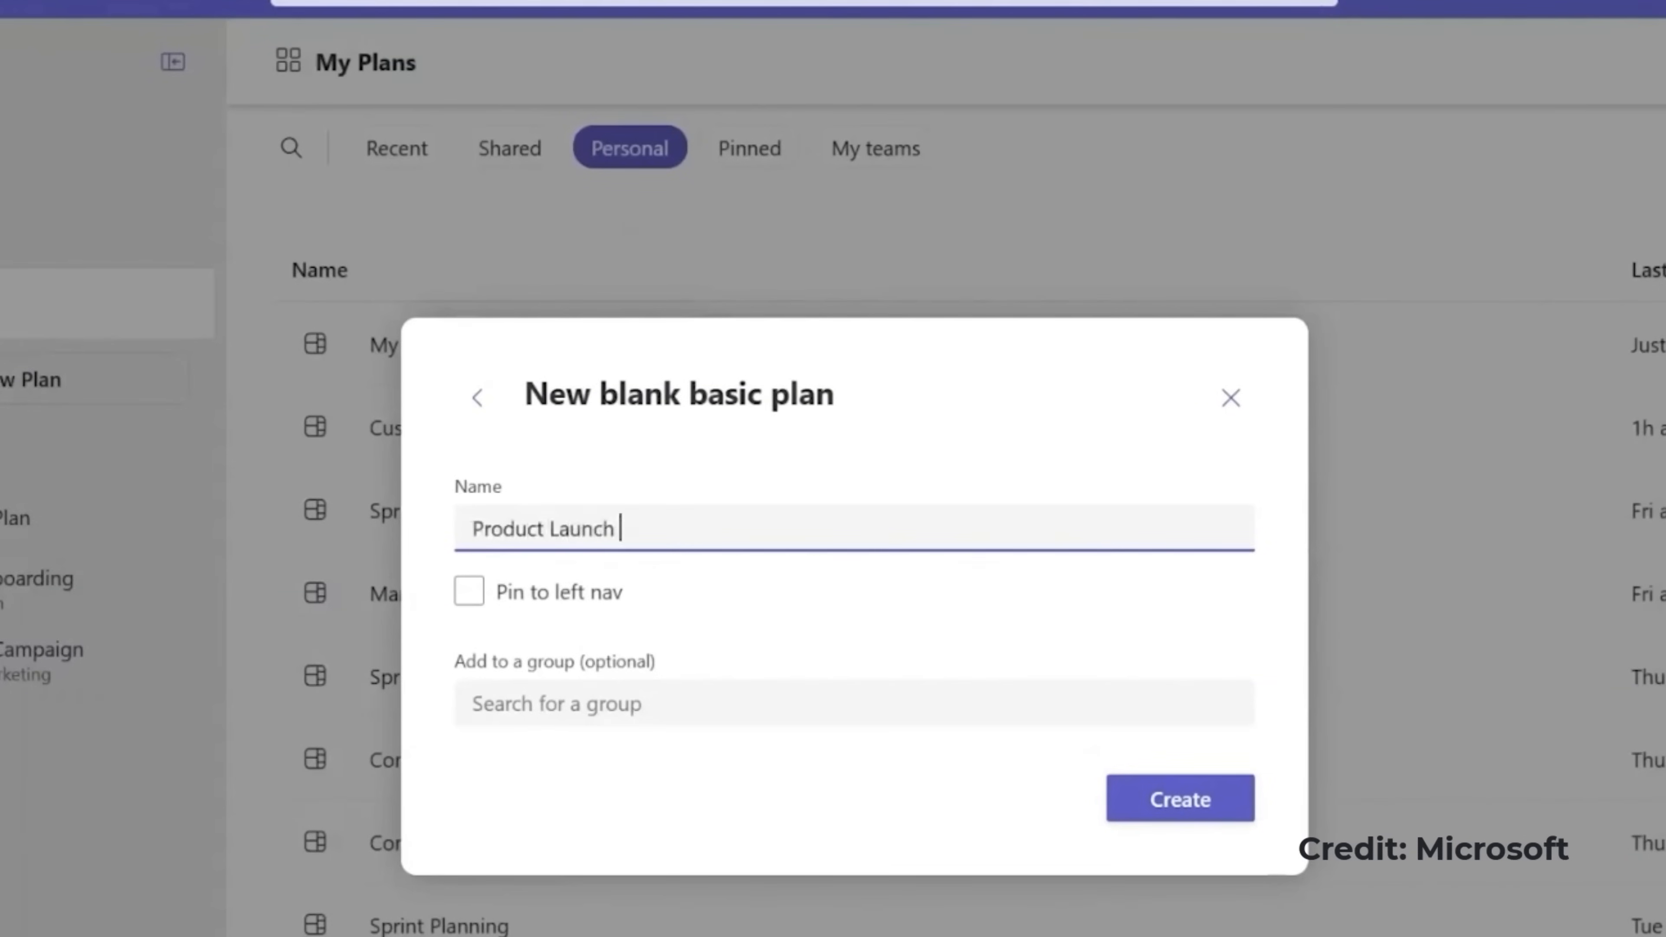
click(468, 591)
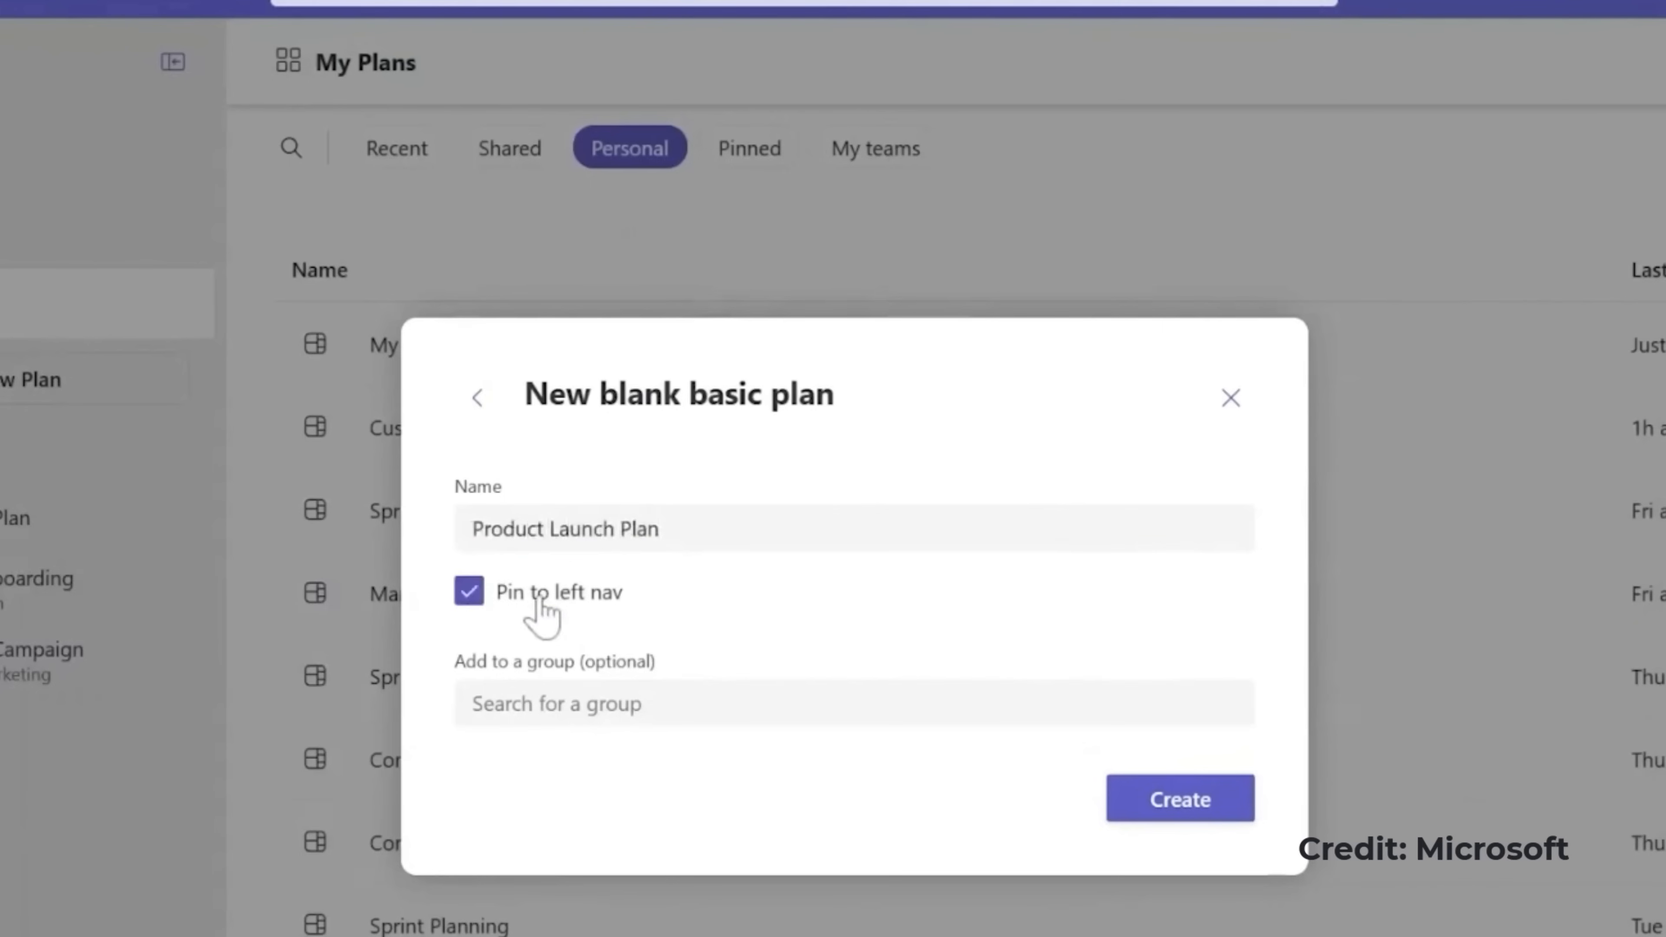
click(1178, 799)
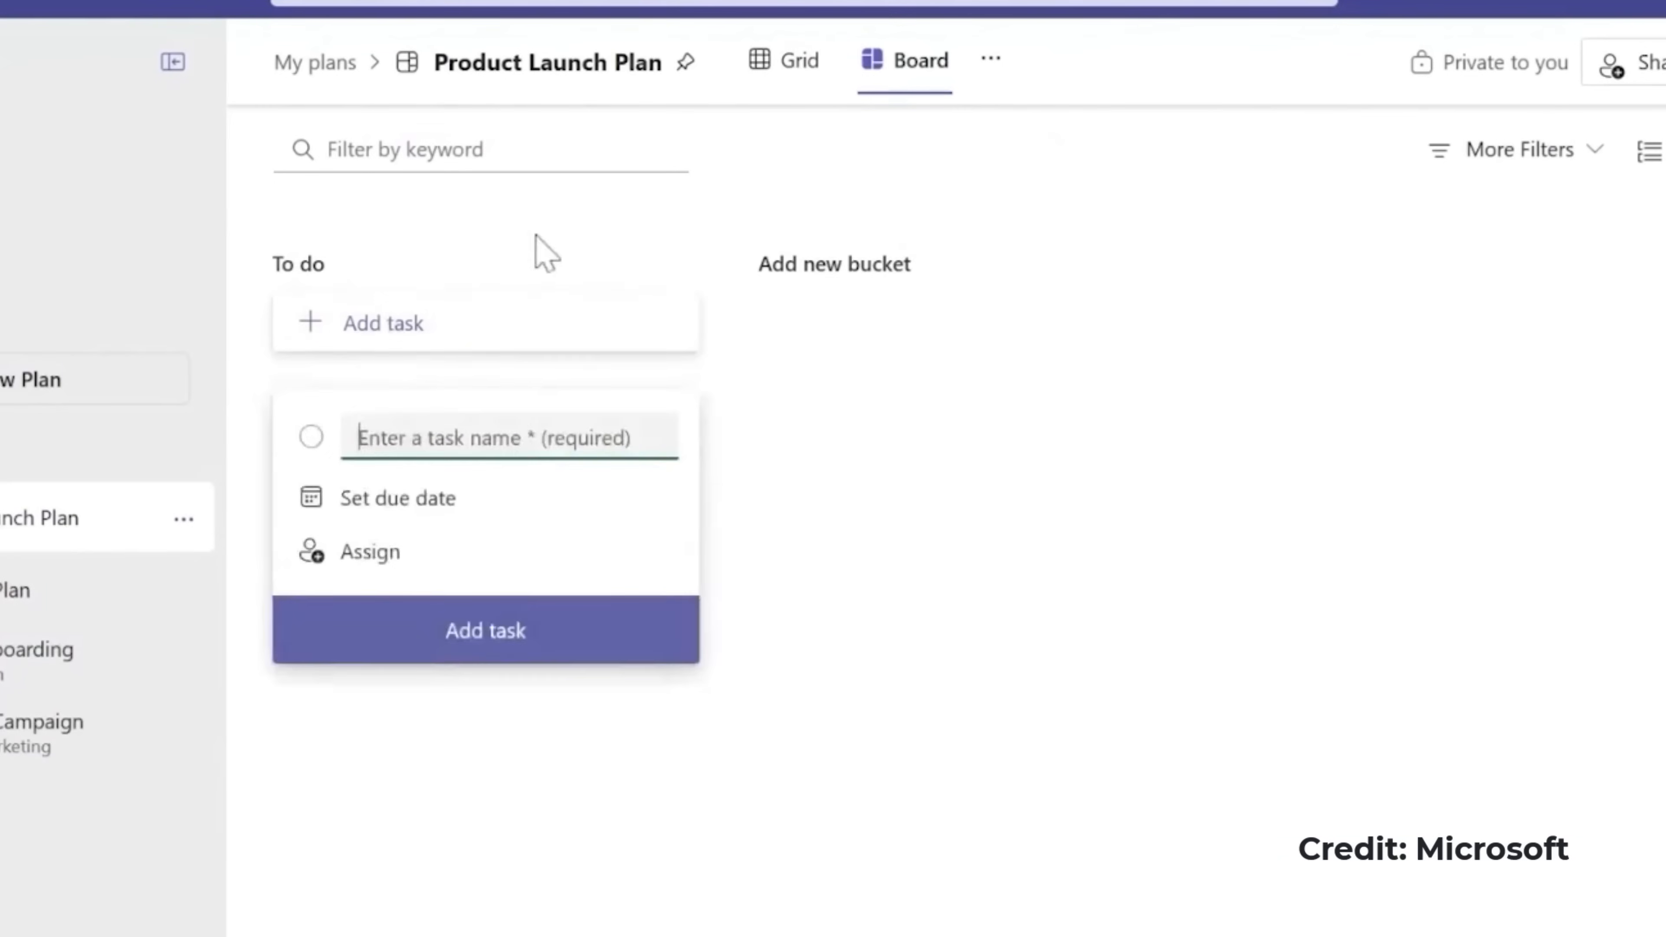
Add tasks to the plan and share it with the existing Contoso Team group.
text(Sched)
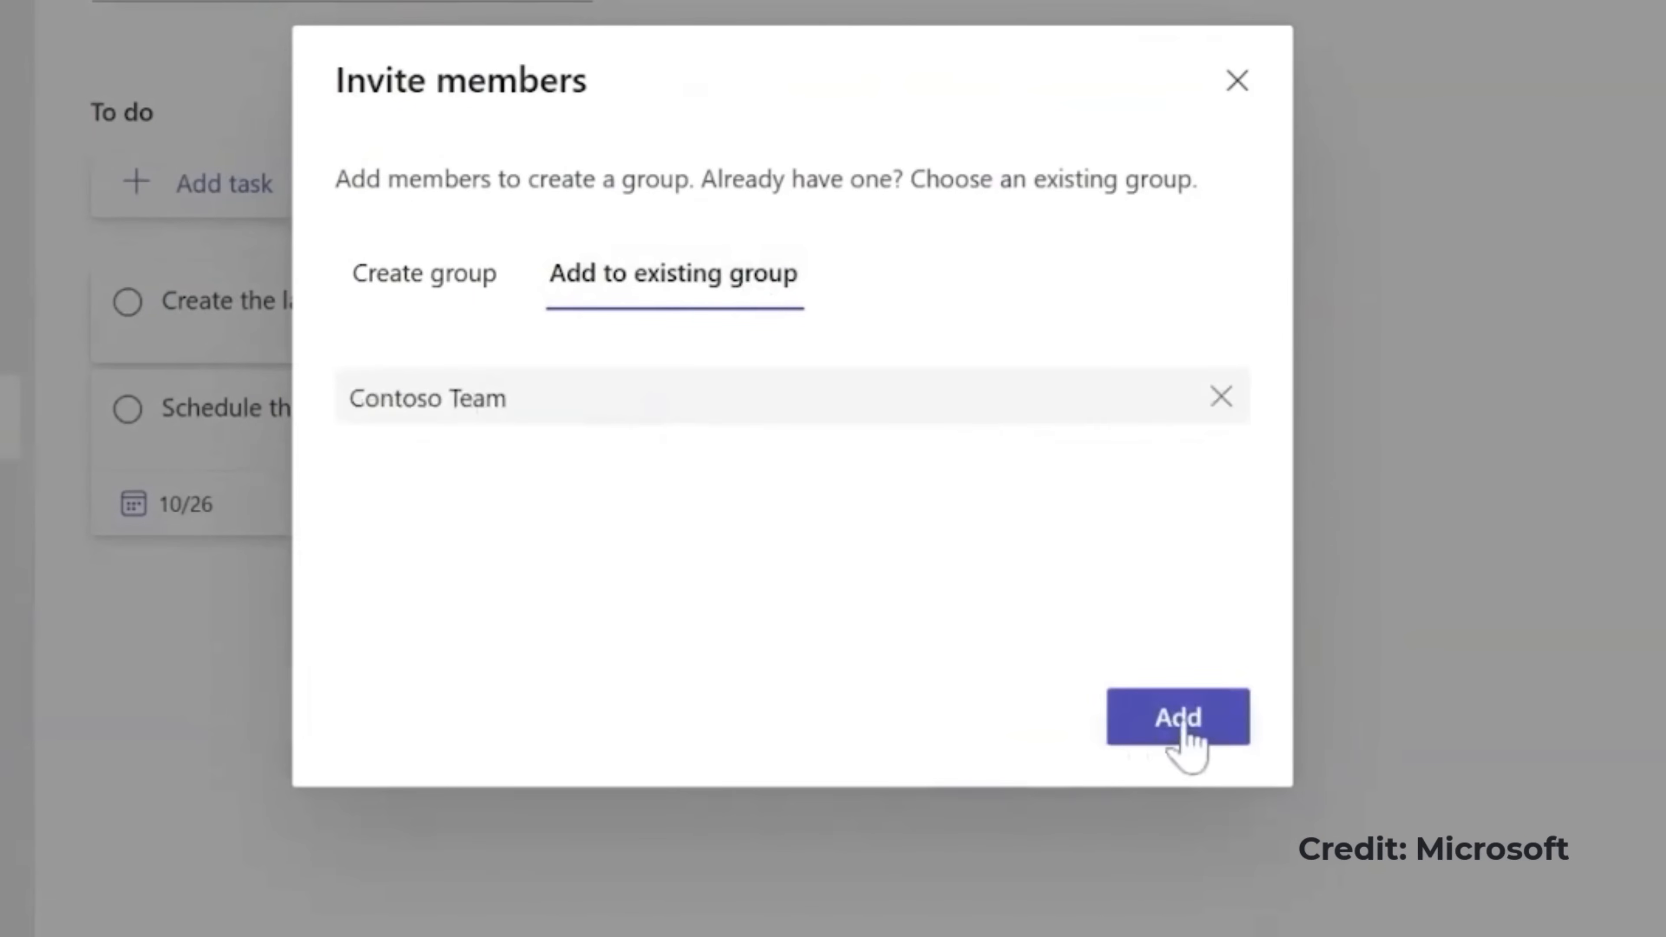
click(1177, 716)
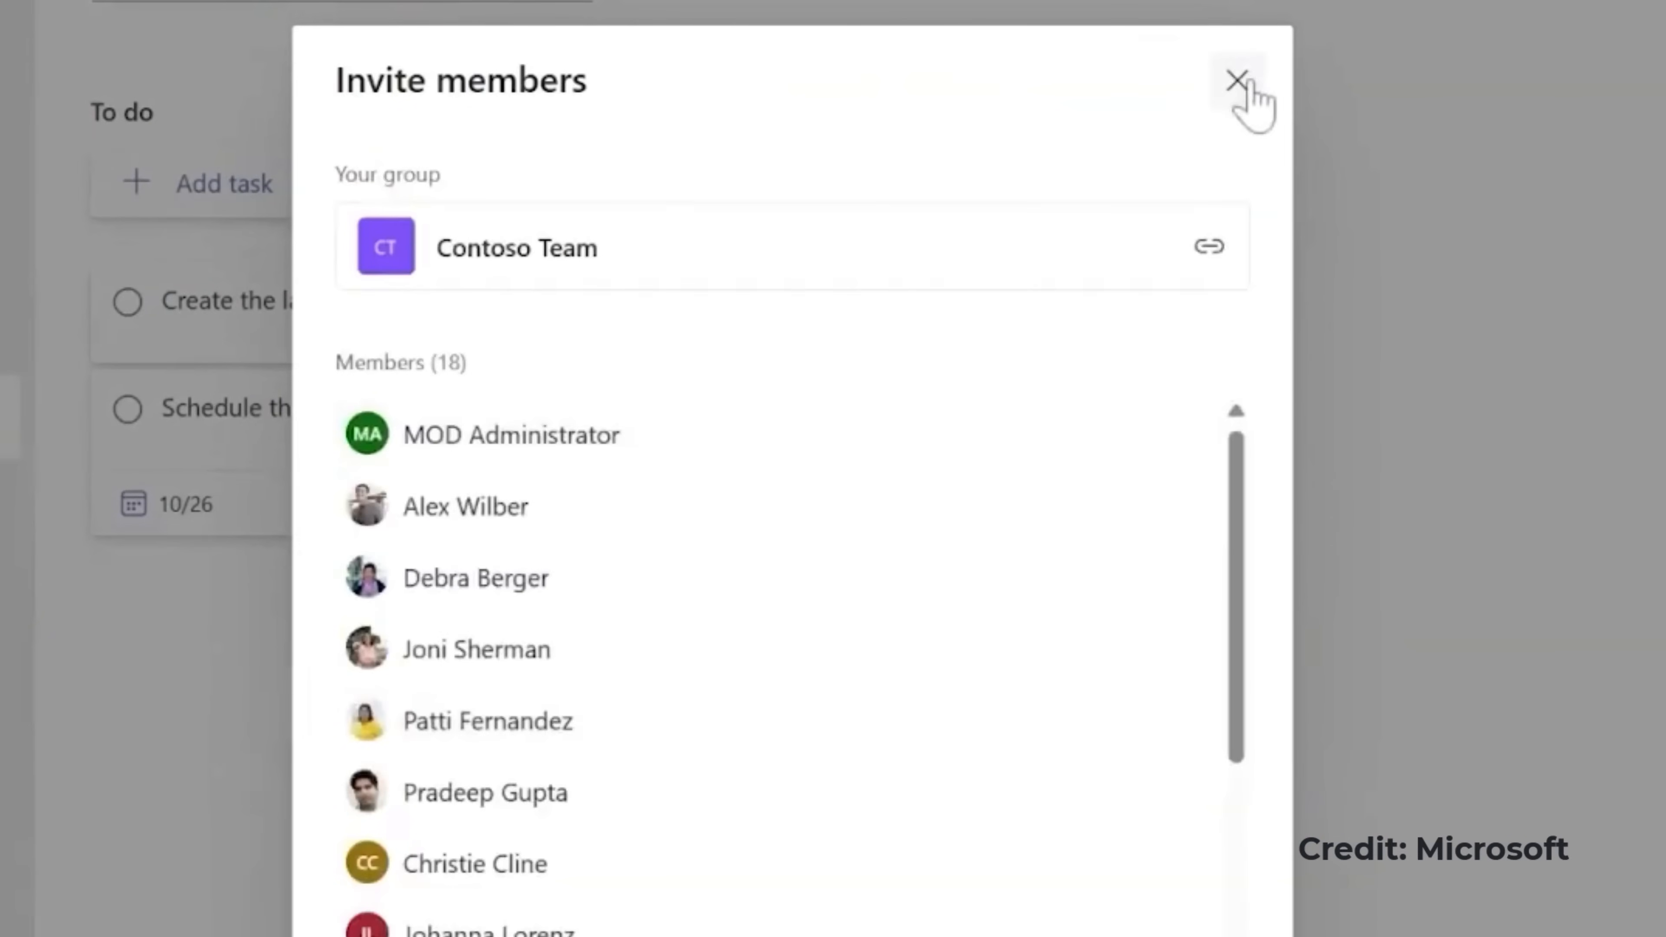
click(1235, 80)
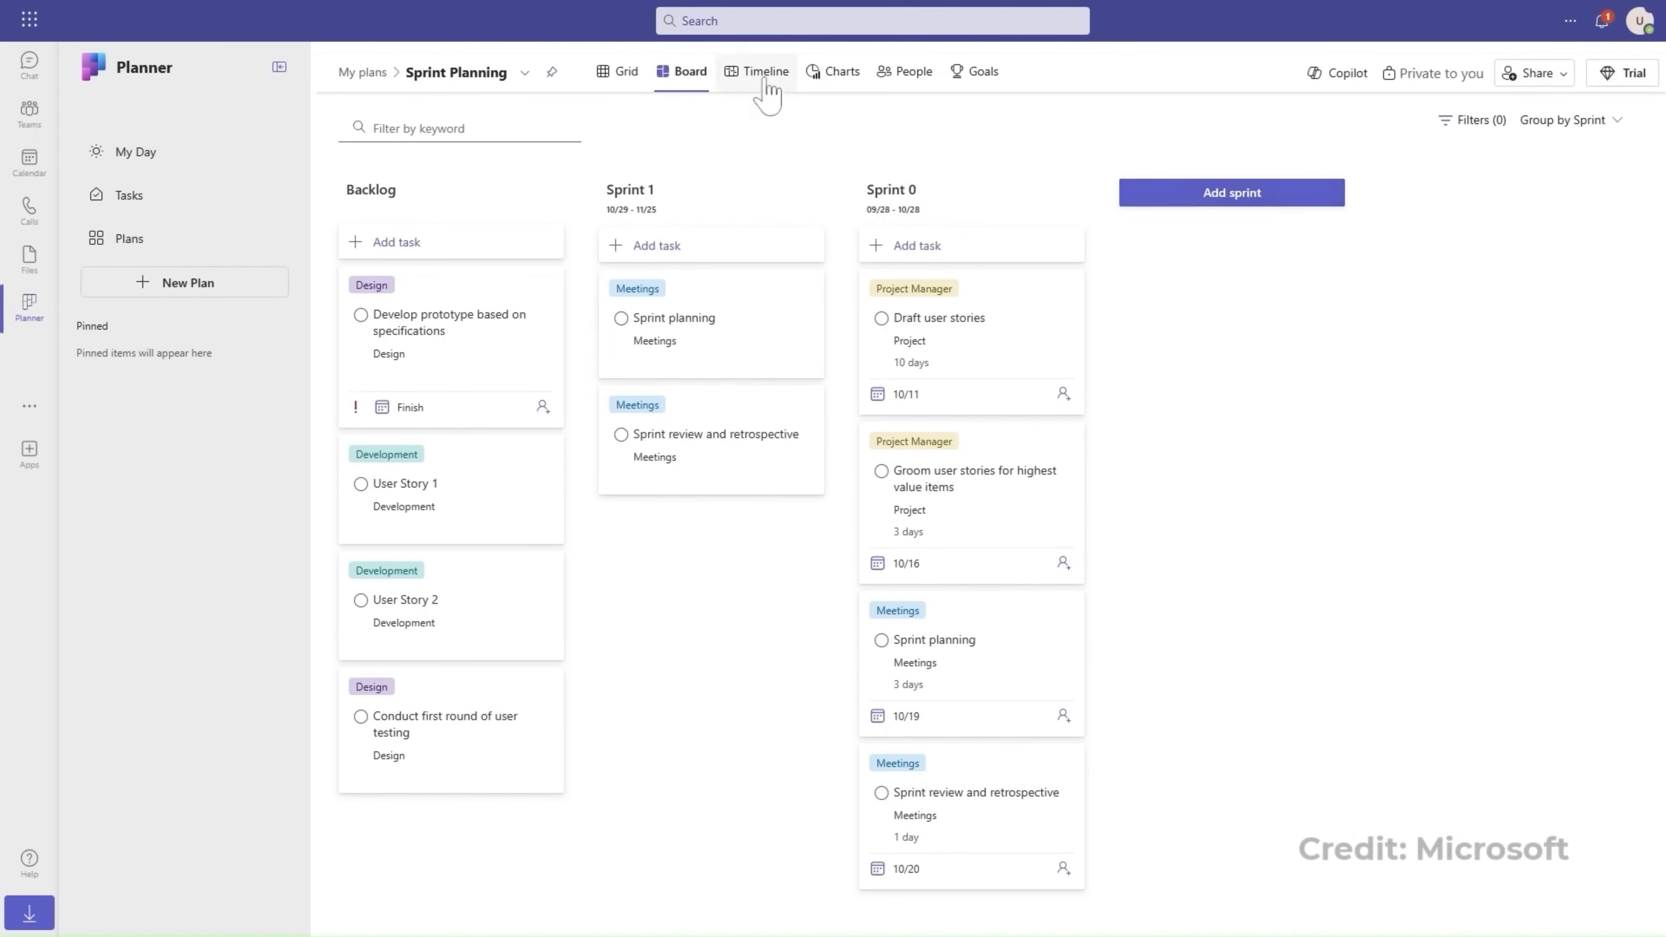
View Sprint Planning on the timeline, then begin adding a custom column in Grid.
click(756, 71)
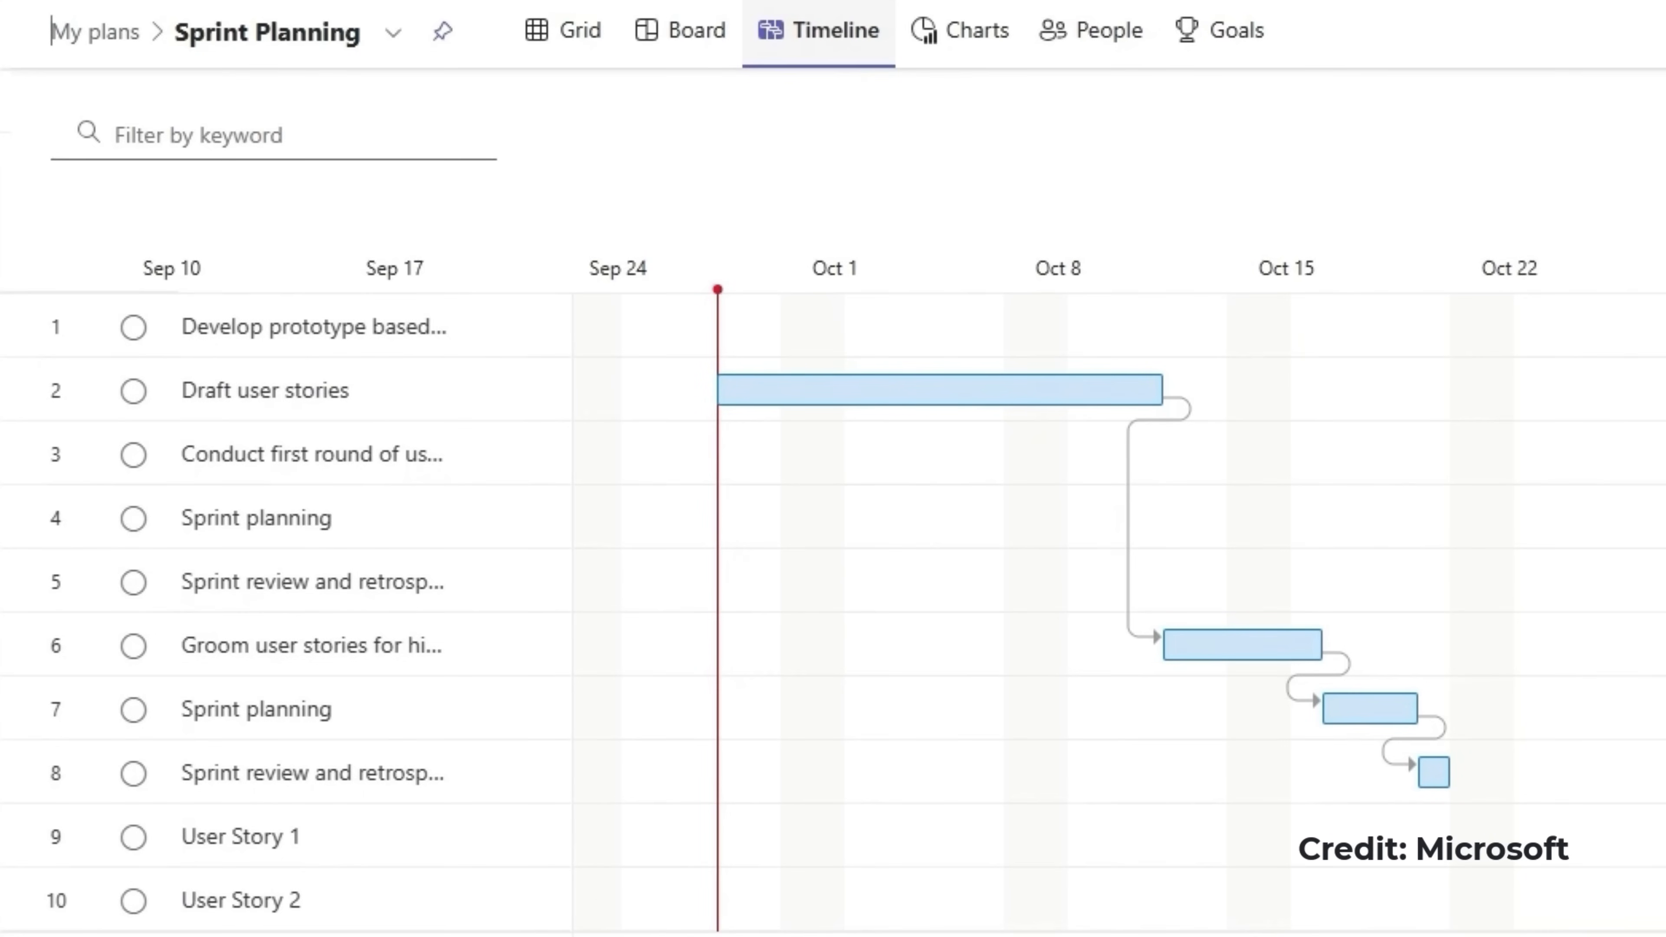
click(561, 30)
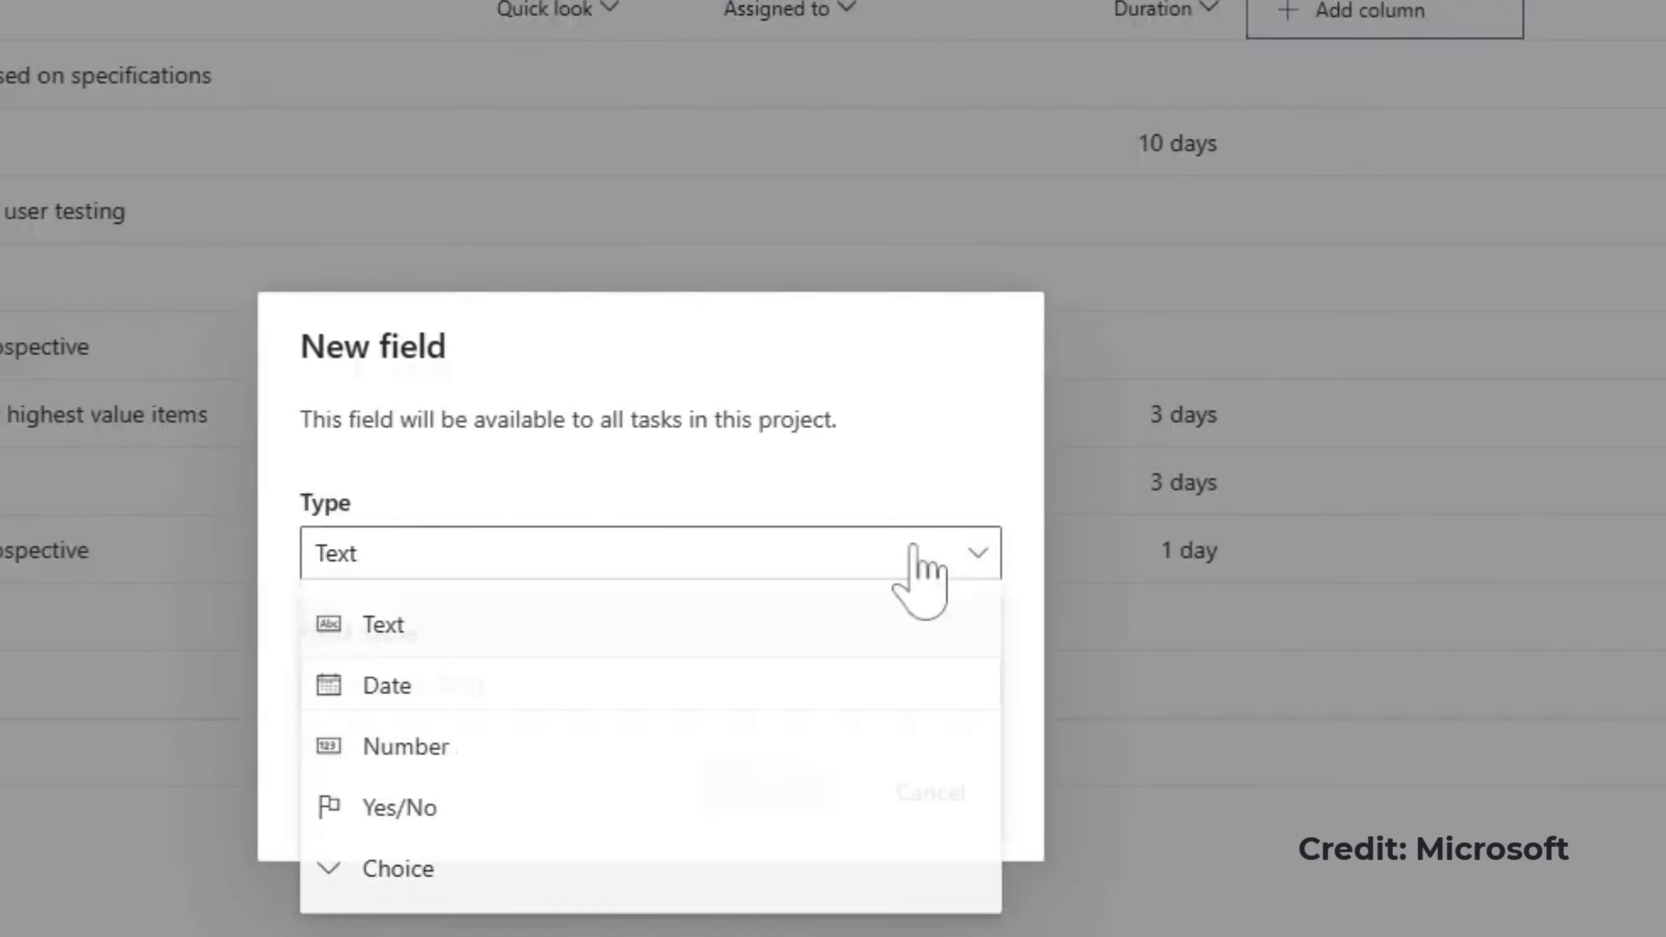
Create a Risk choice field with Low and Medium, rate the first task Low, and show Goals.
click(430, 868)
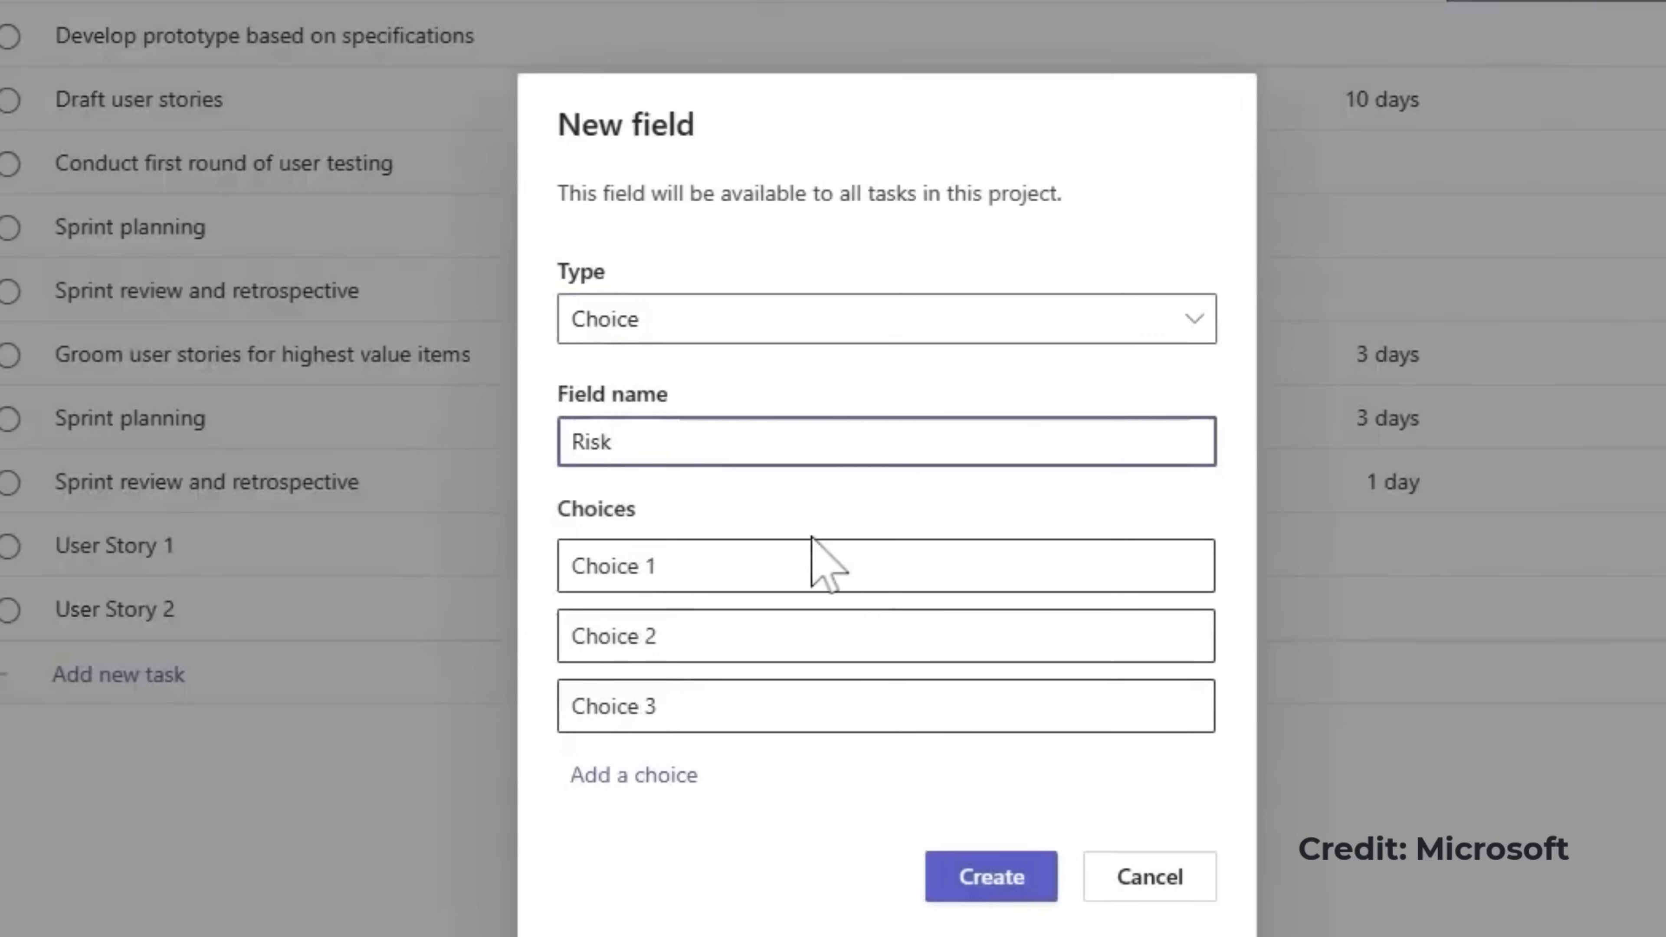
text(Medi)
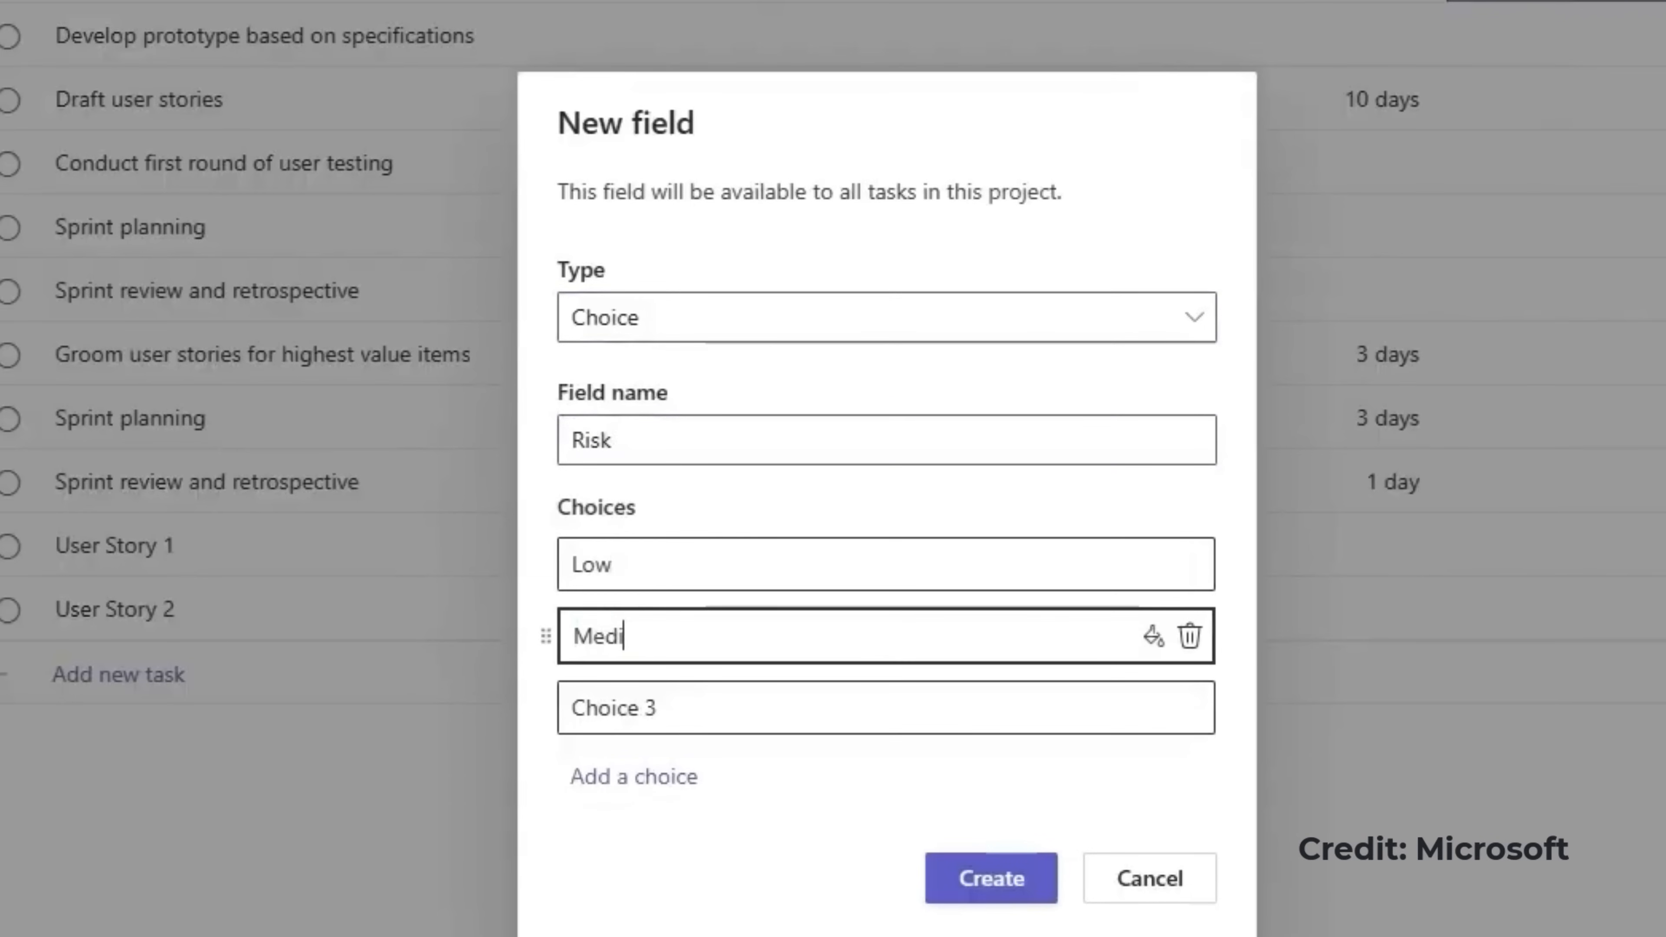
click(990, 877)
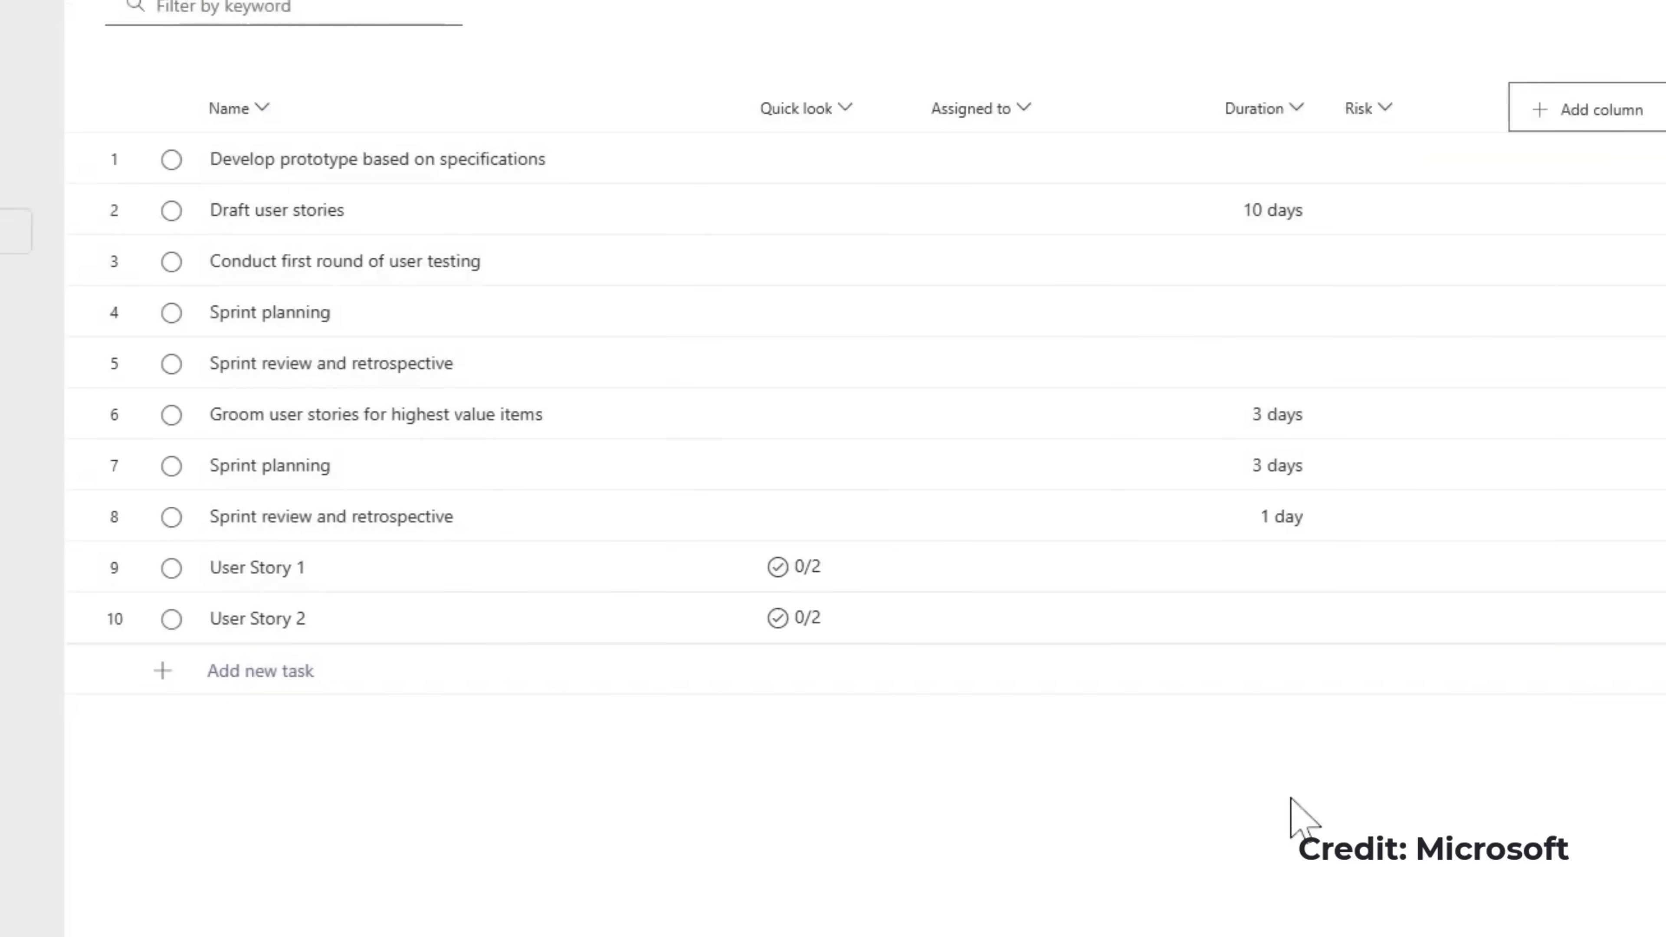
click(1414, 158)
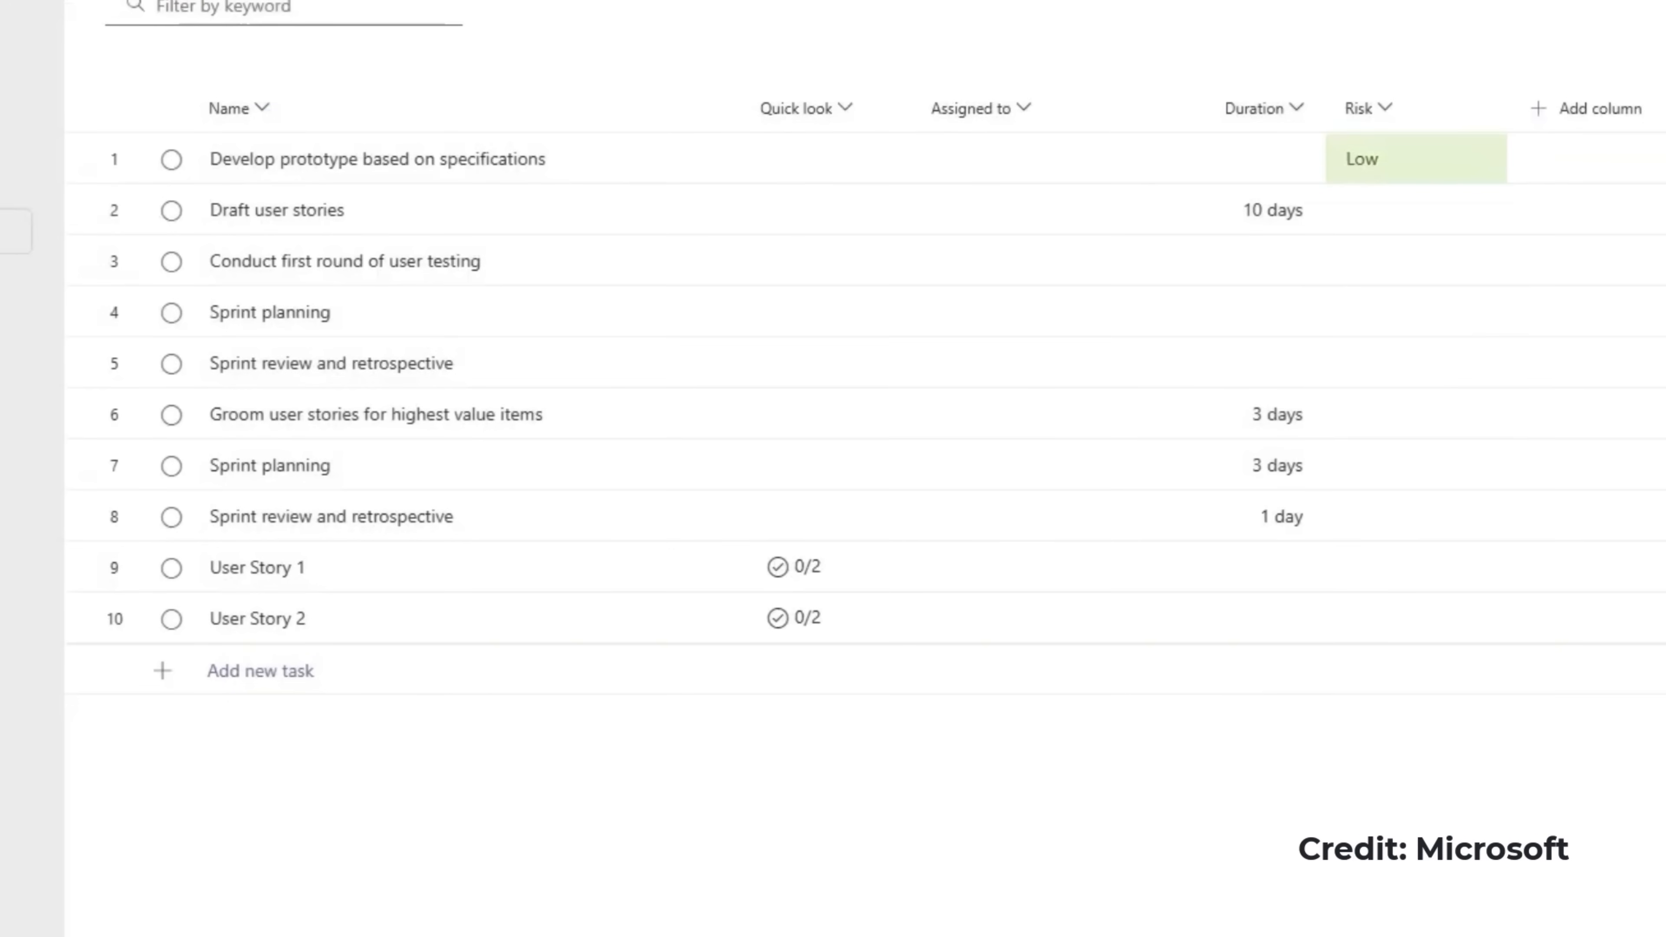
click(1005, 101)
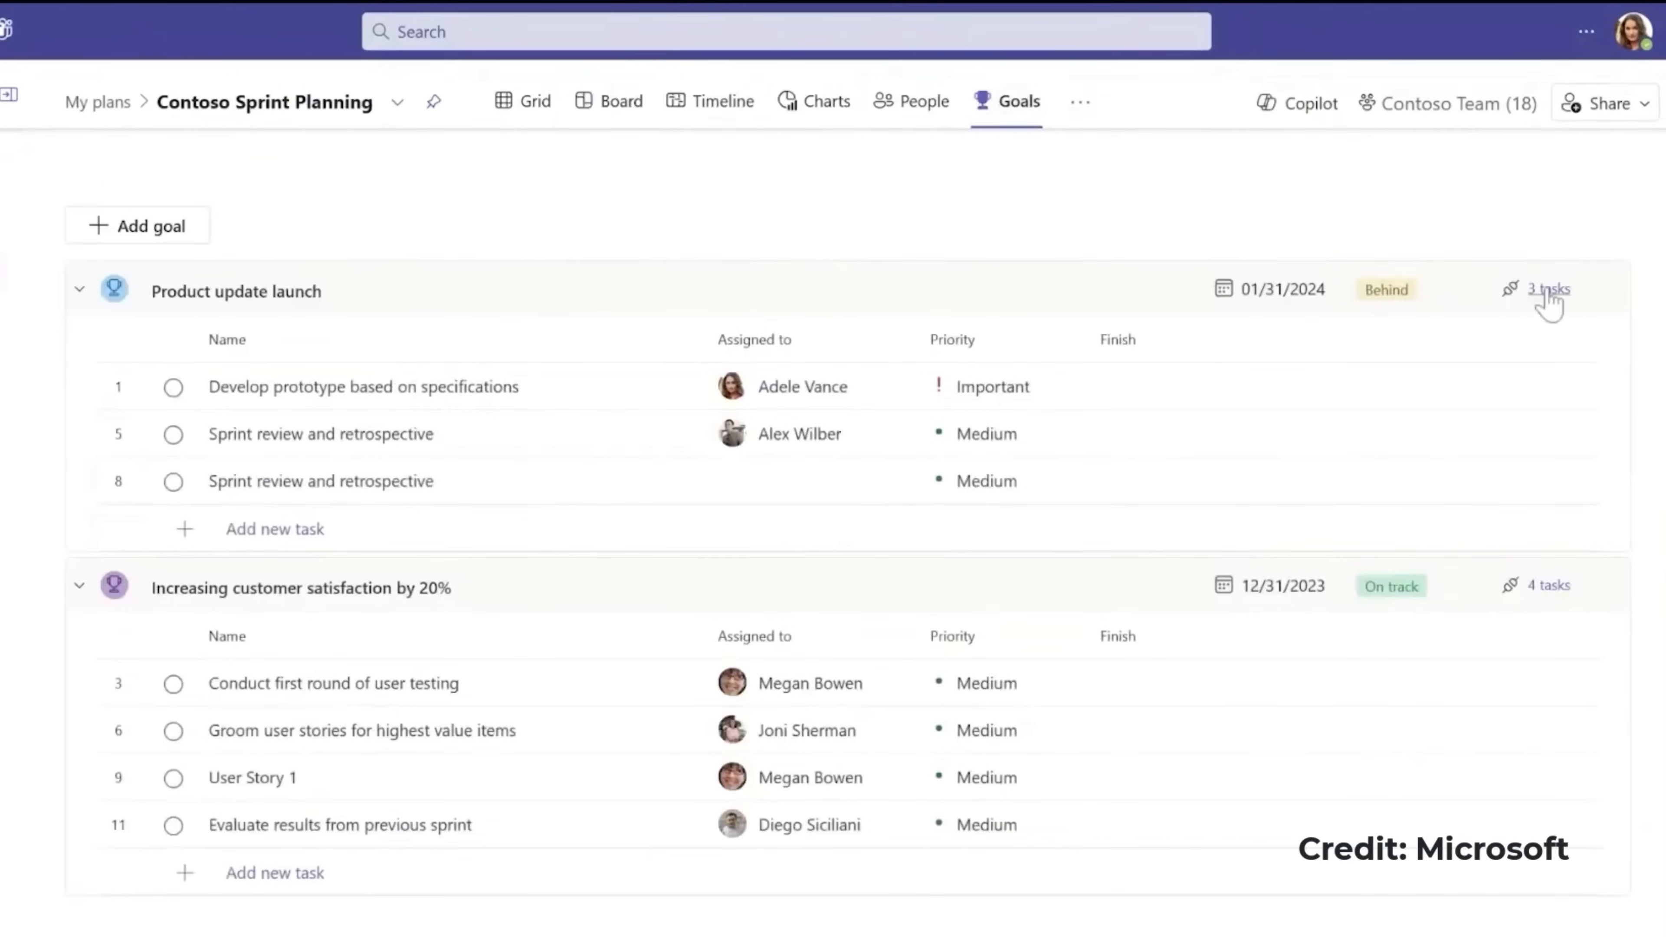
Link Feature complete all exit criteria to the Product update launch goal, making 4 linked tasks.
click(1548, 289)
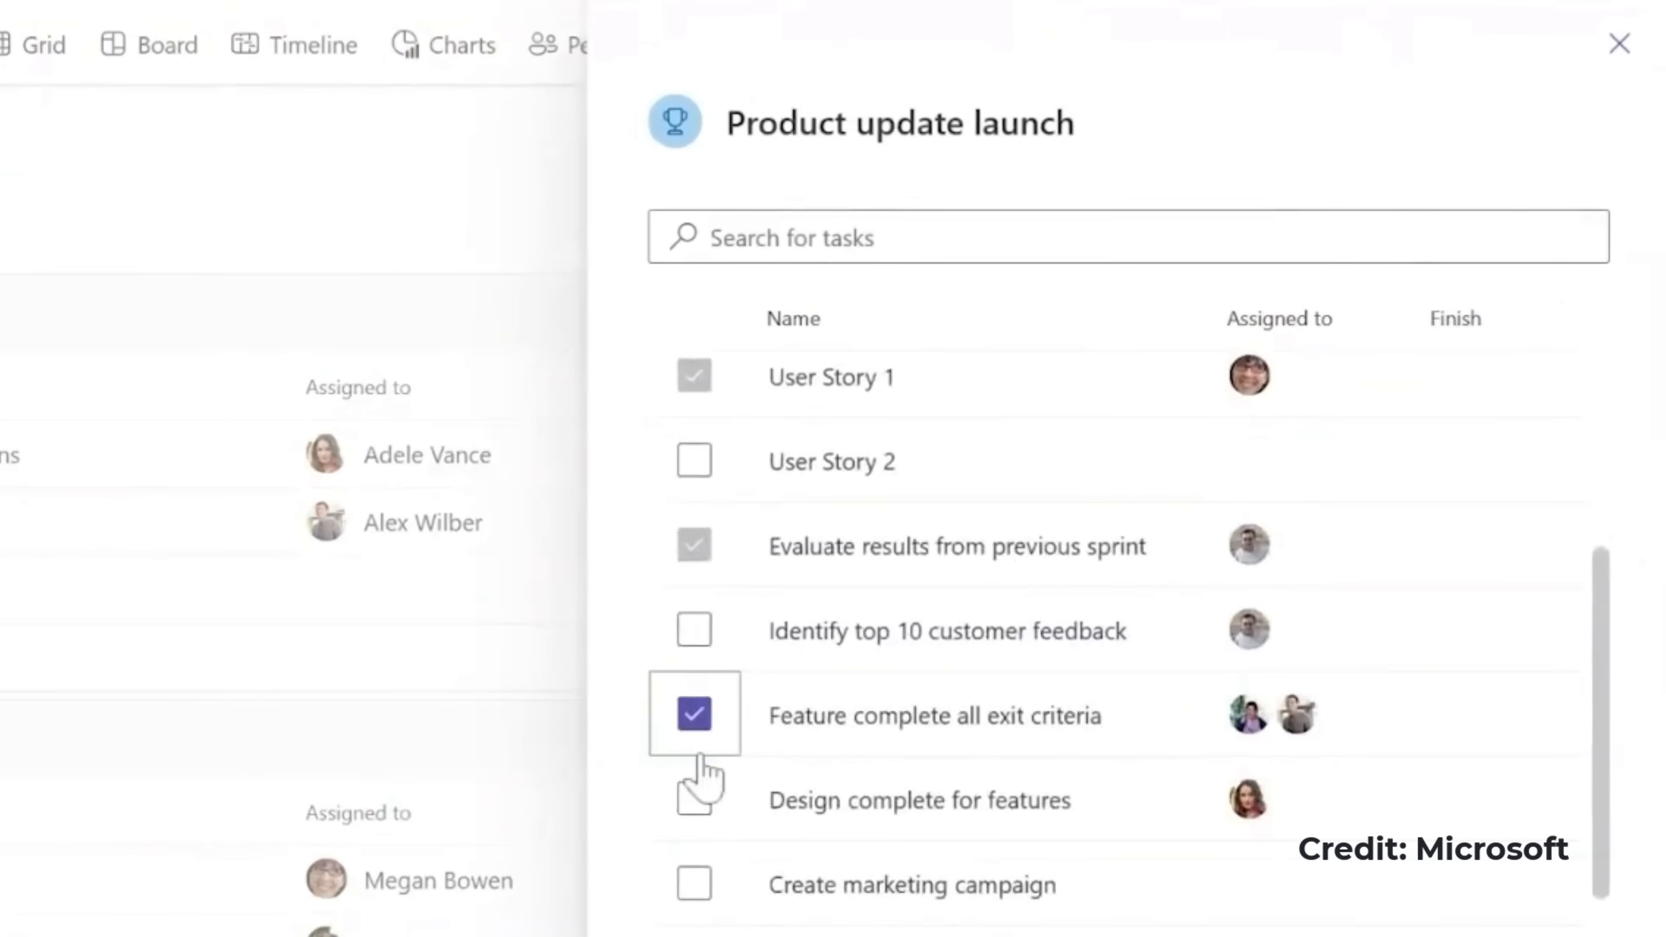
click(1615, 44)
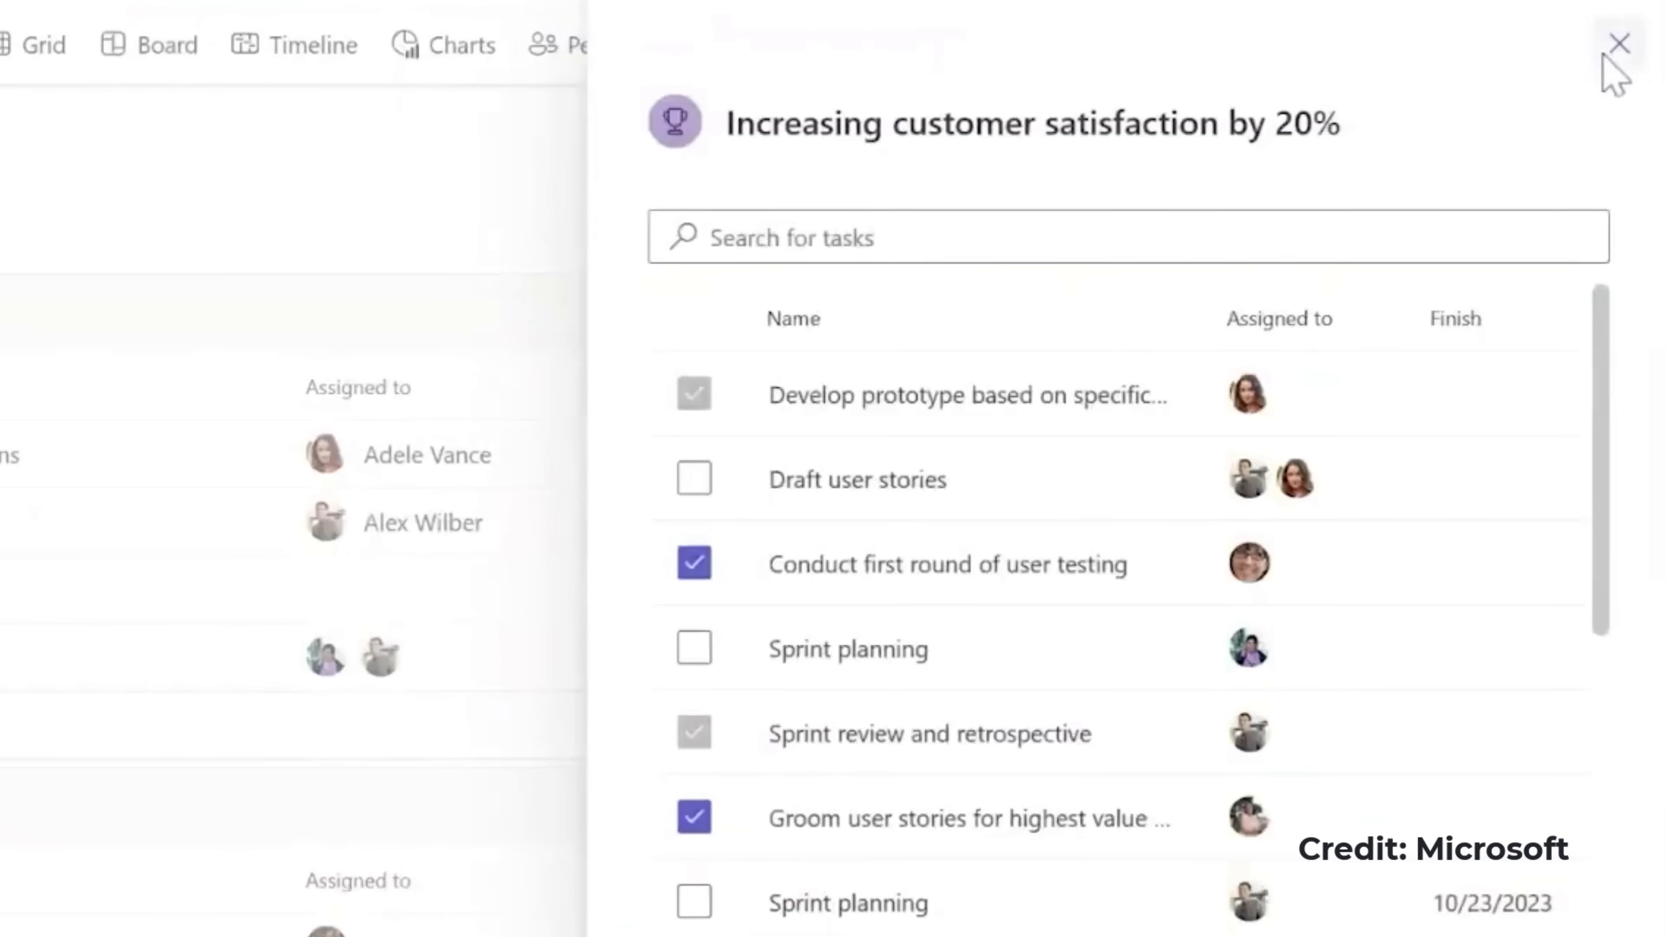
click(1616, 43)
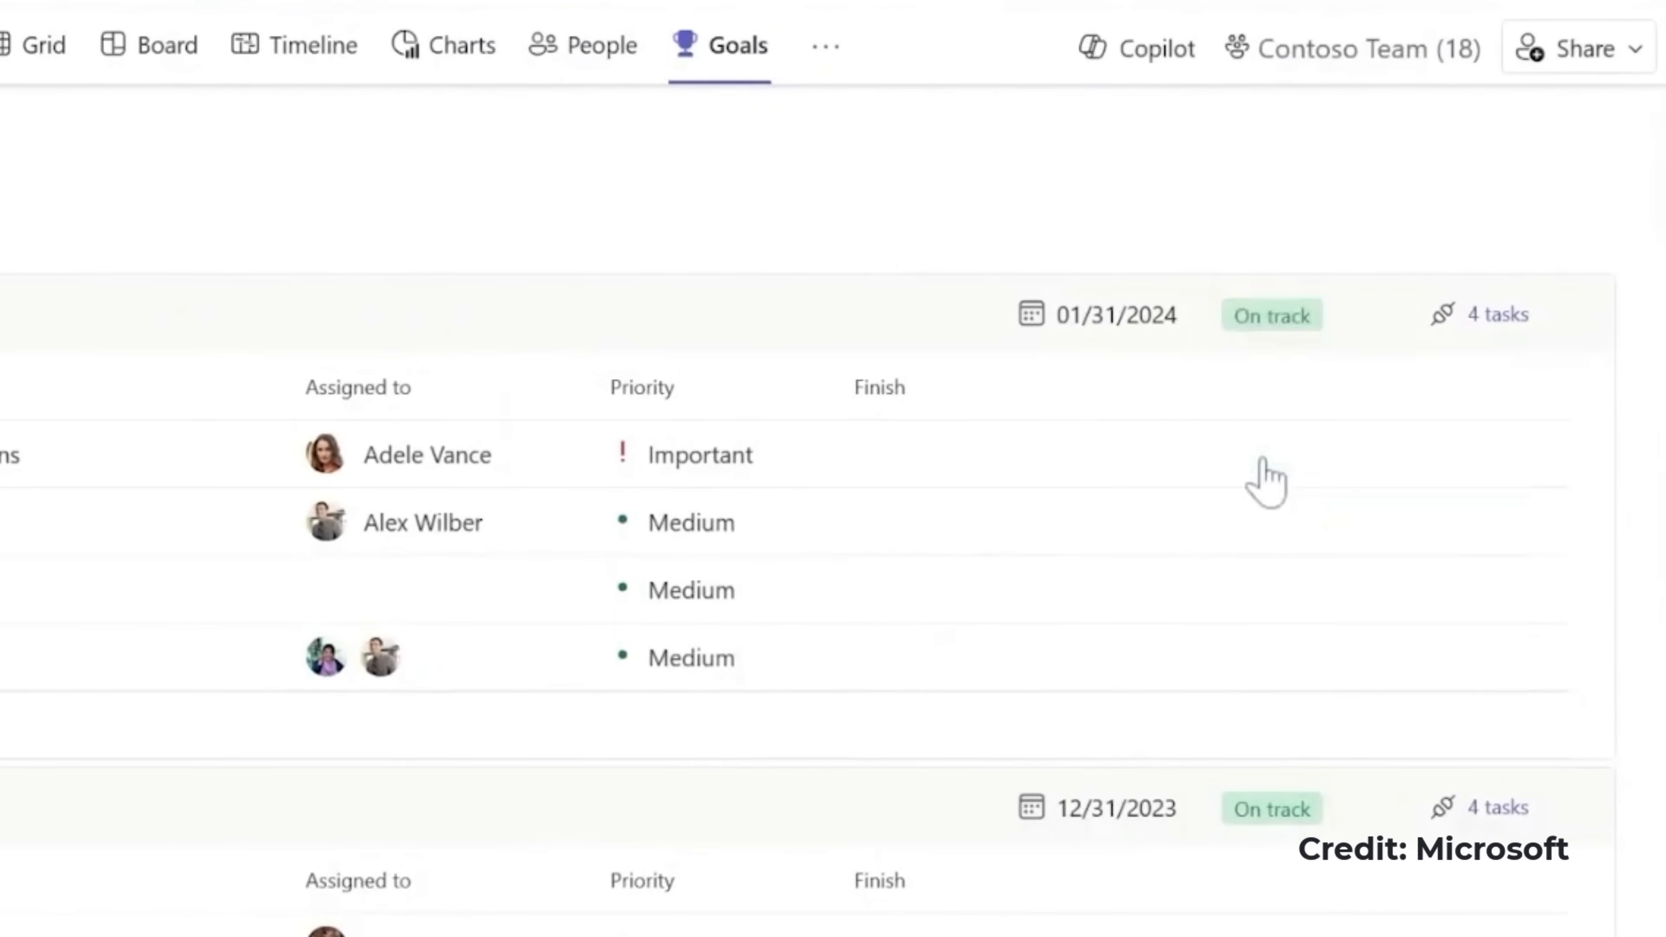
mouse_move(896, 203)
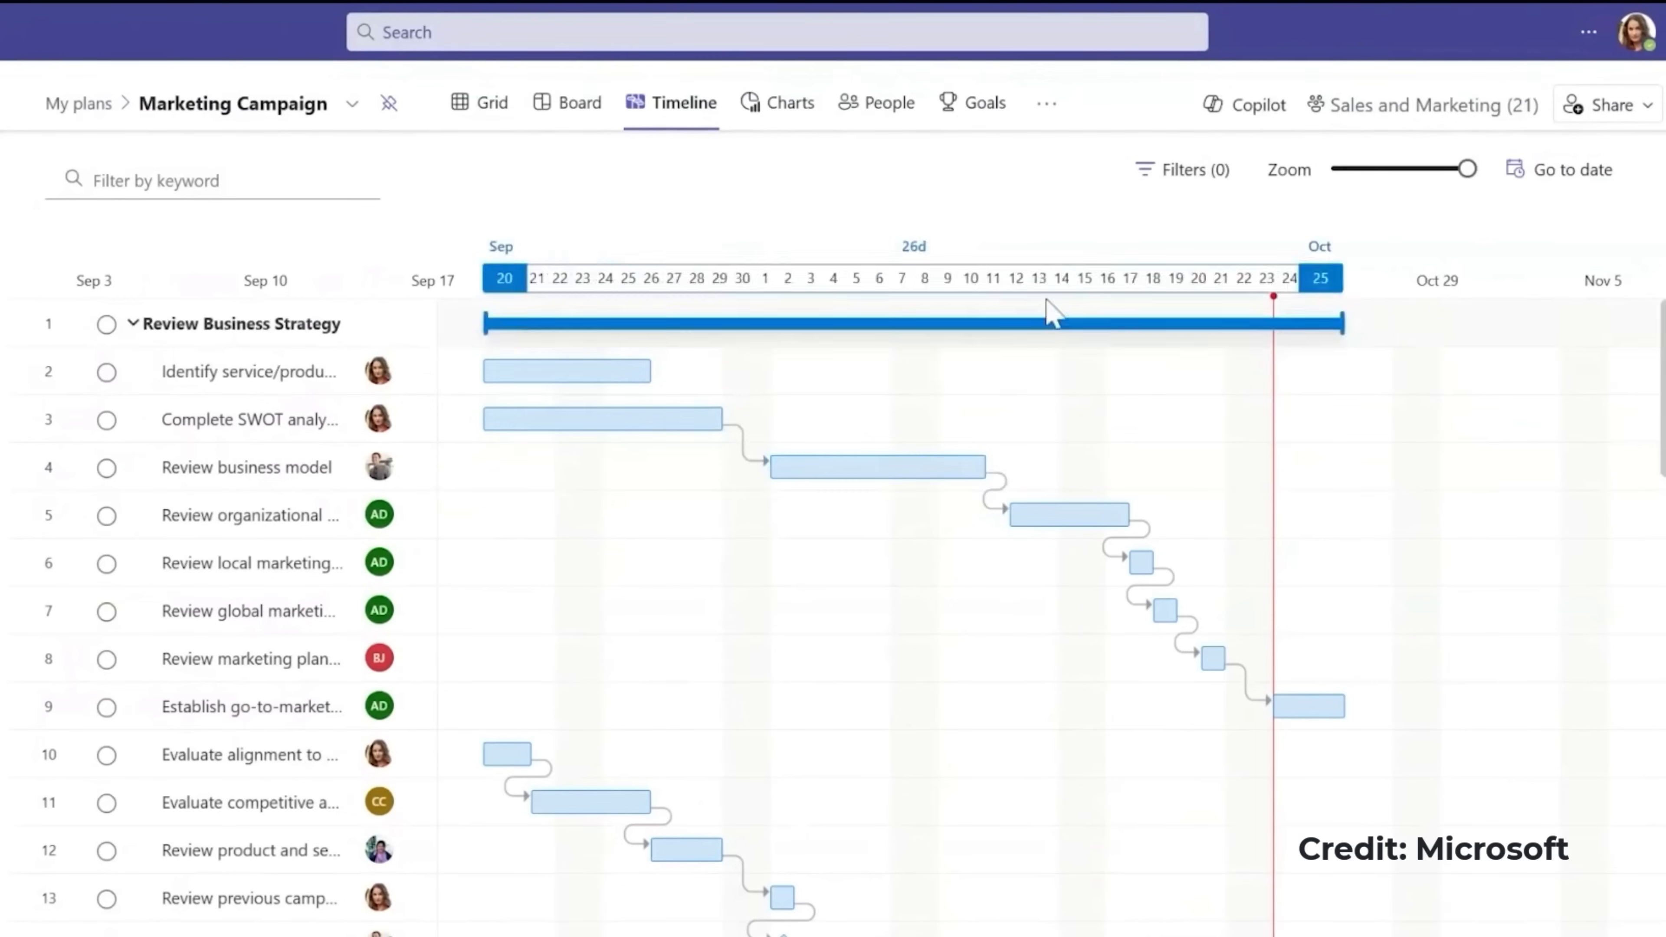
Turn on Show Critical Path in the Marketing Campaign timeline and zoom out to see months.
click(1179, 169)
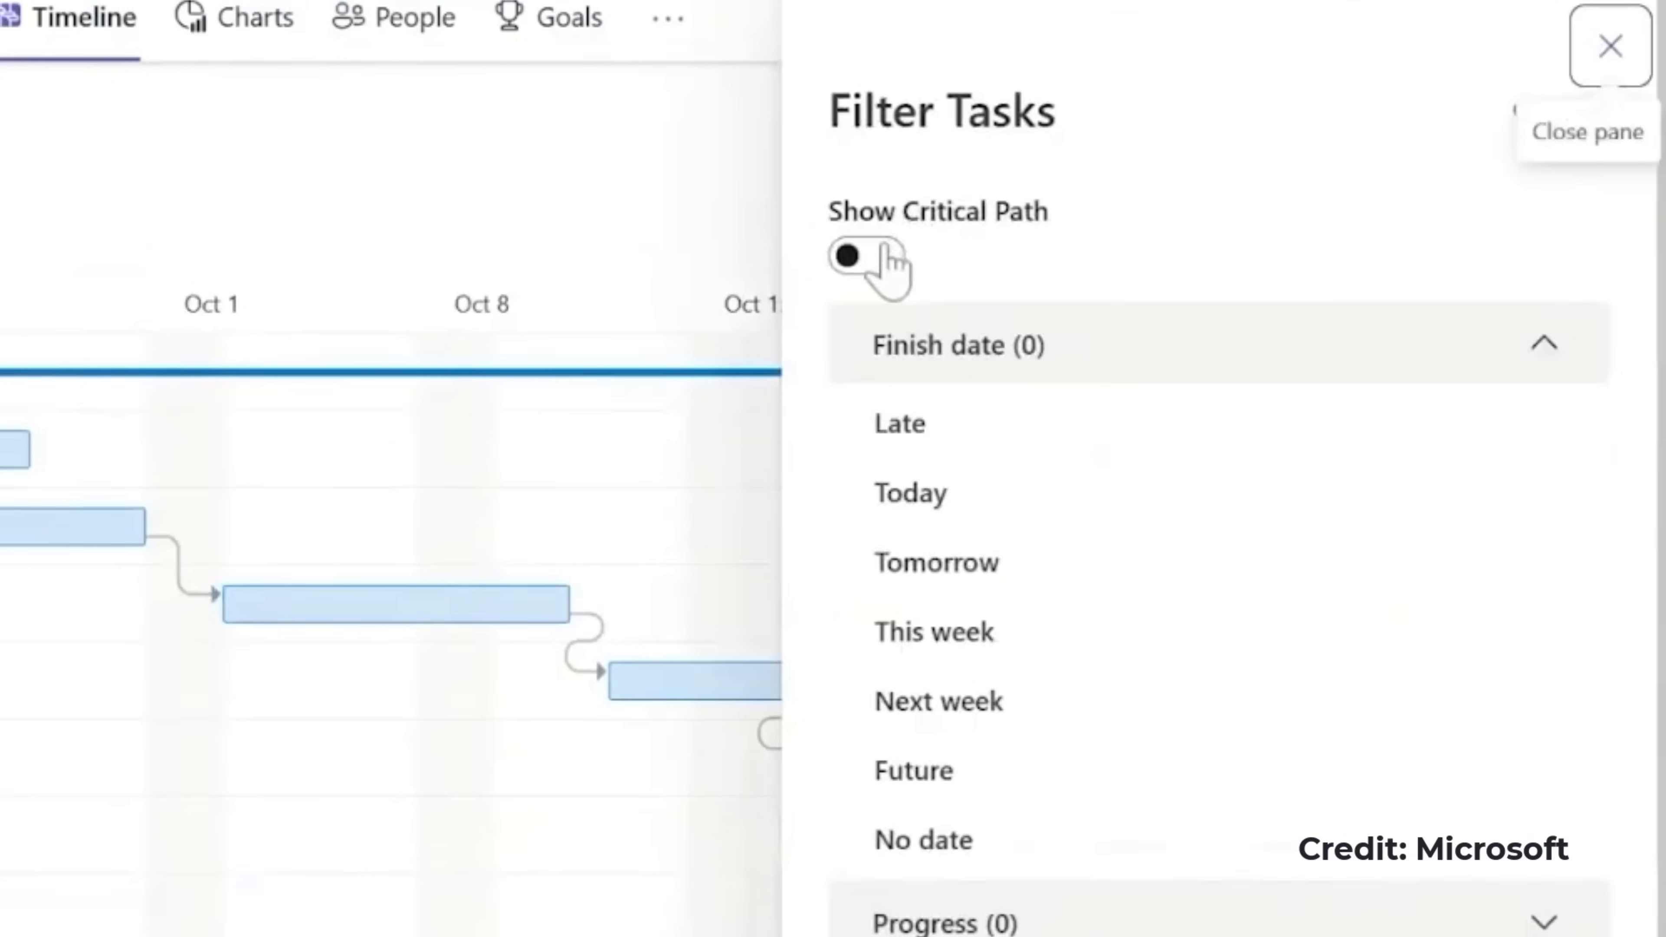
click(867, 260)
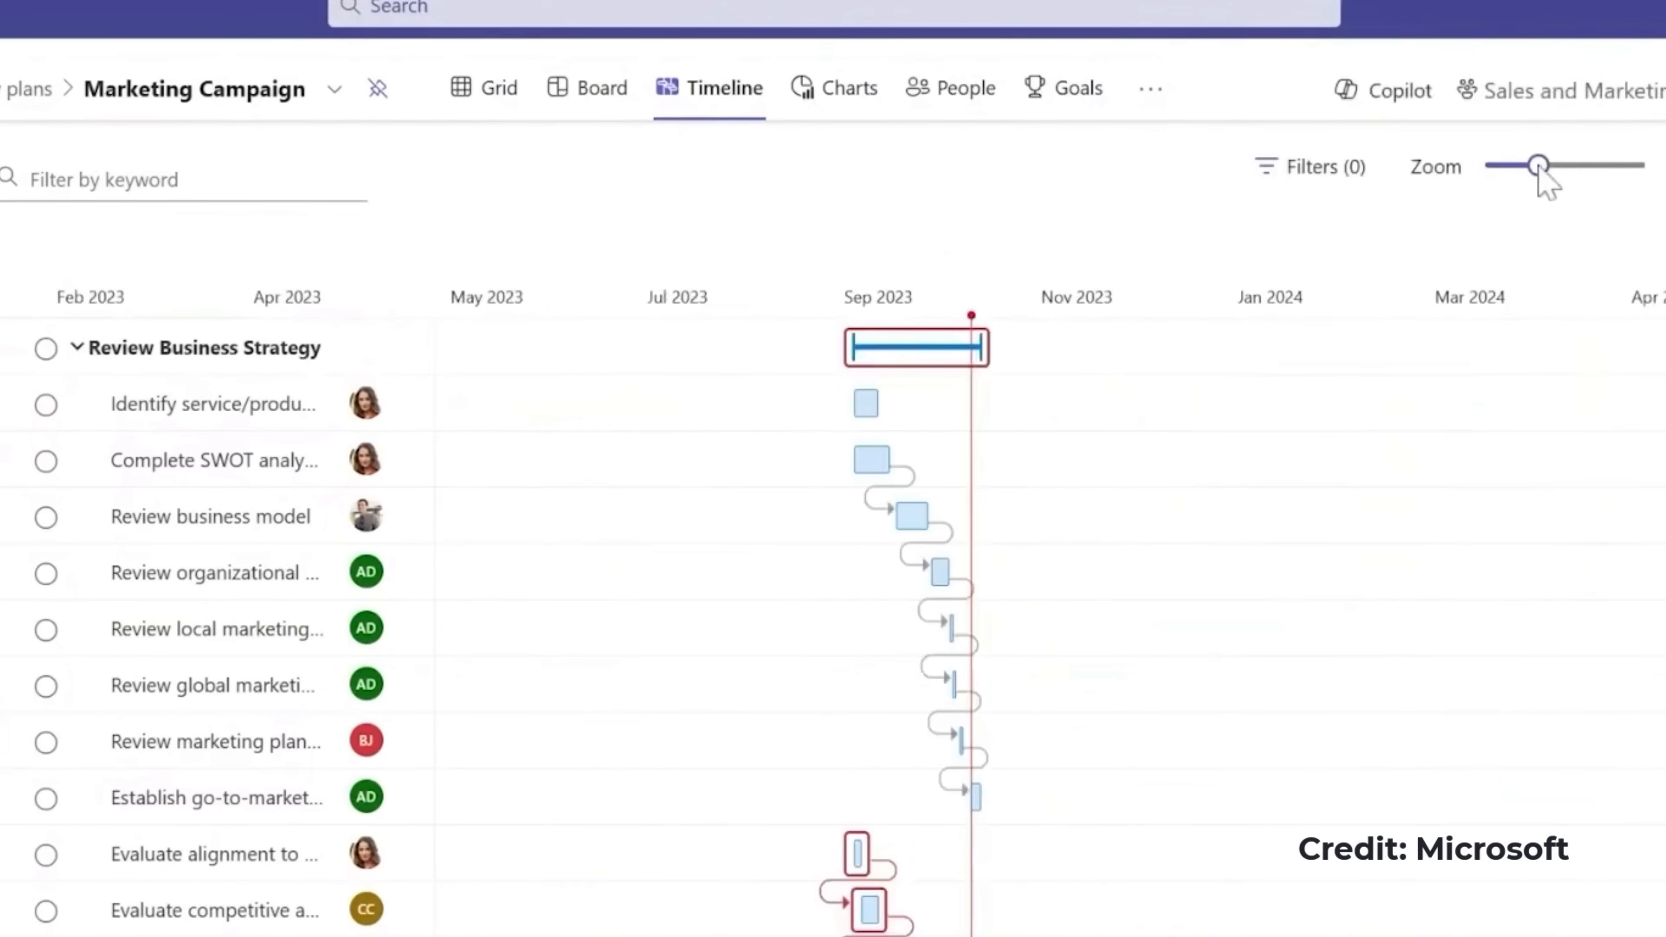
drag(1539, 166, 1538, 166)
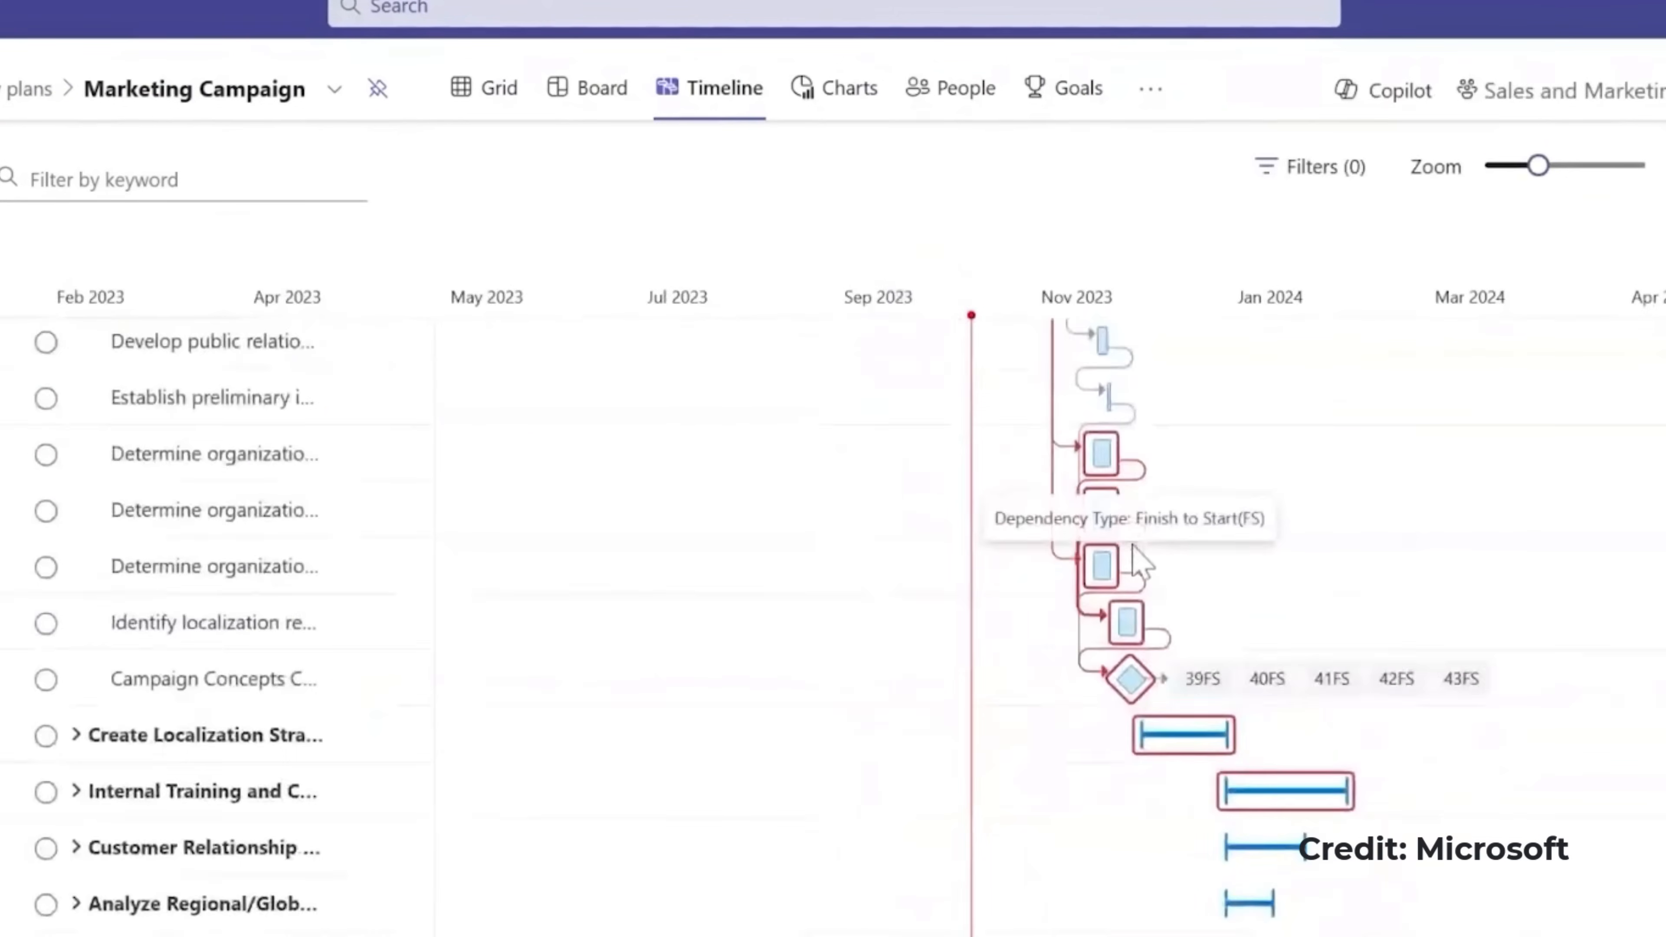
scroll(down, 3)
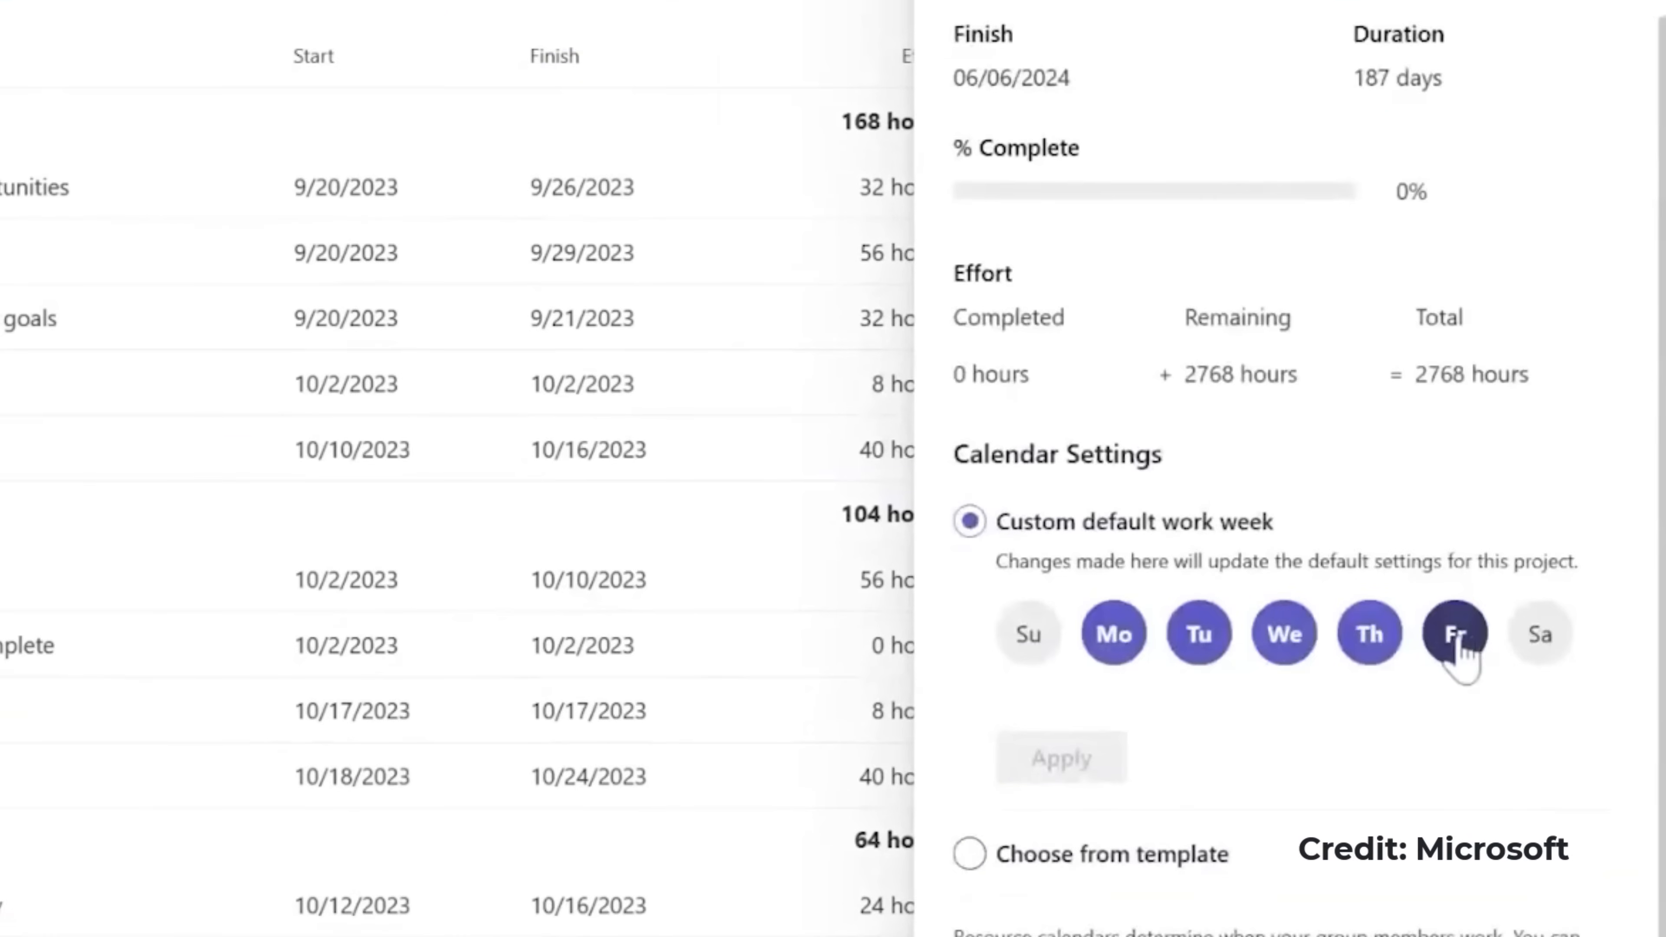
Change the plan's work-week settings and close the project settings panel.
click(1454, 633)
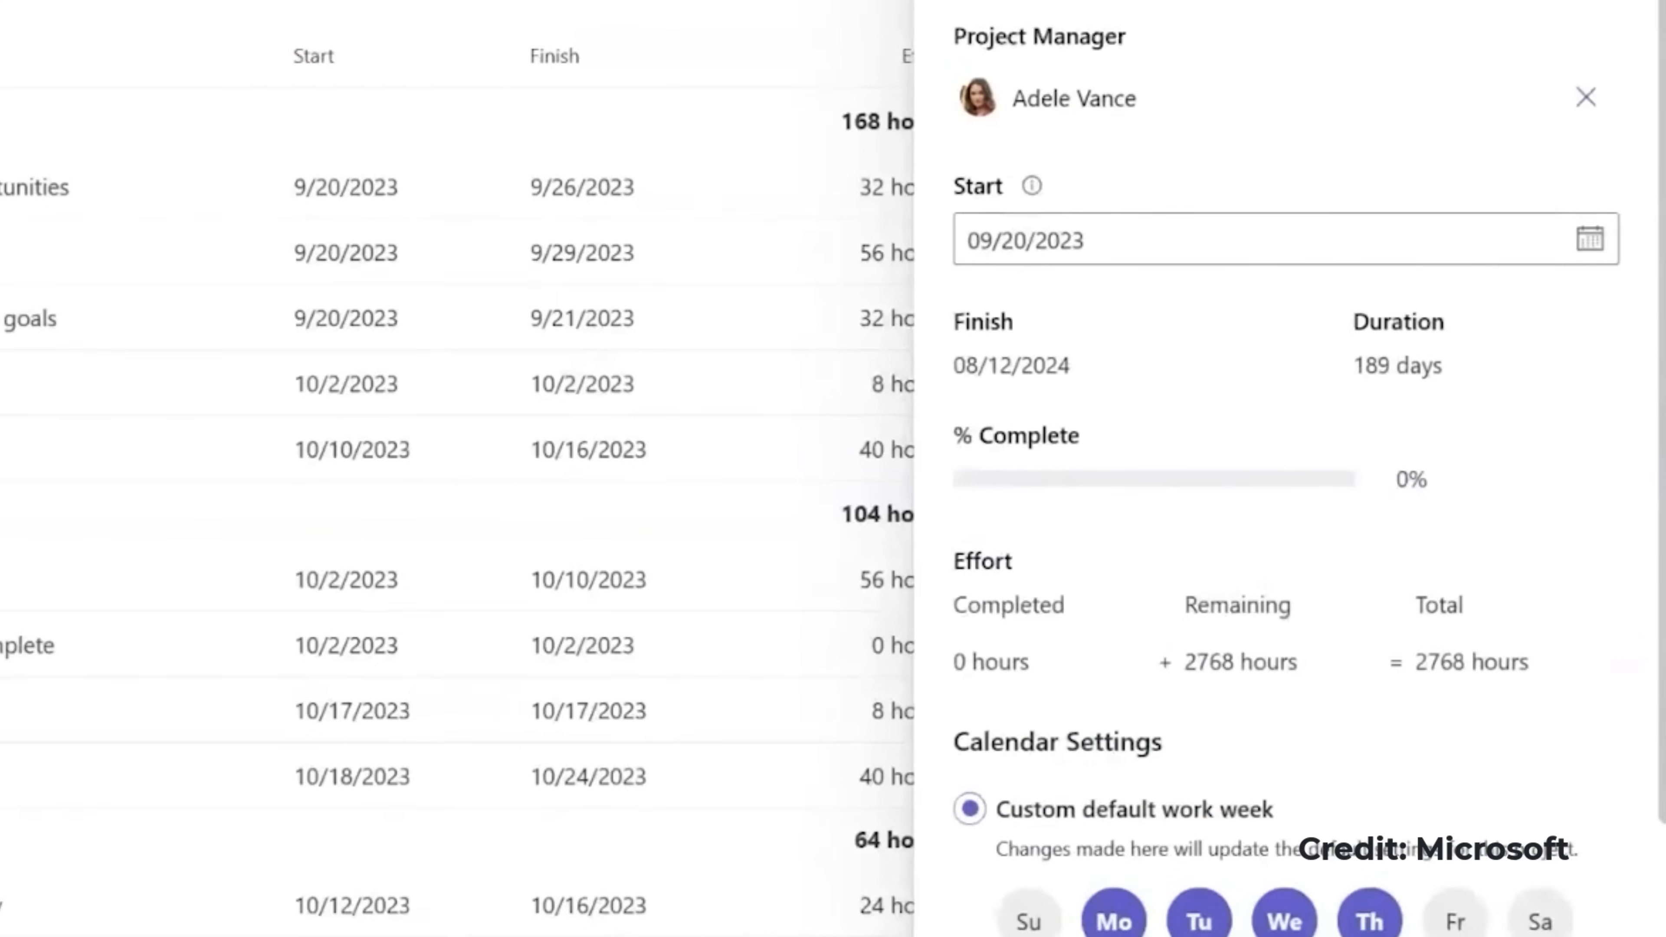
click(1584, 98)
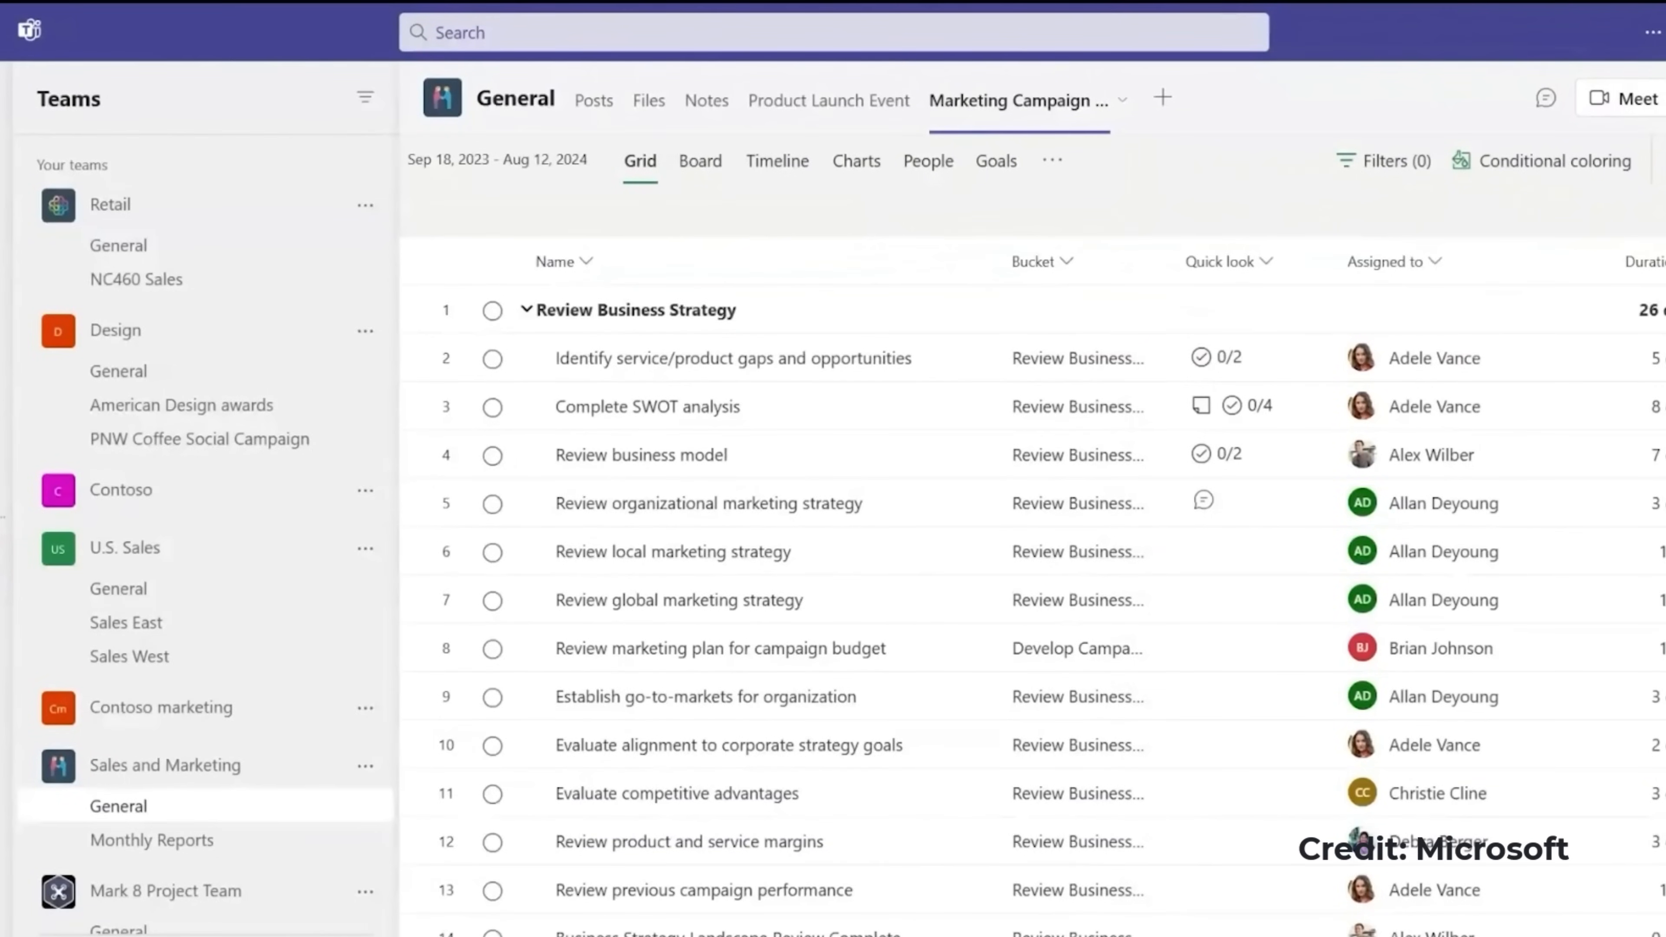
View the change history of the Review business model task.
click(643, 454)
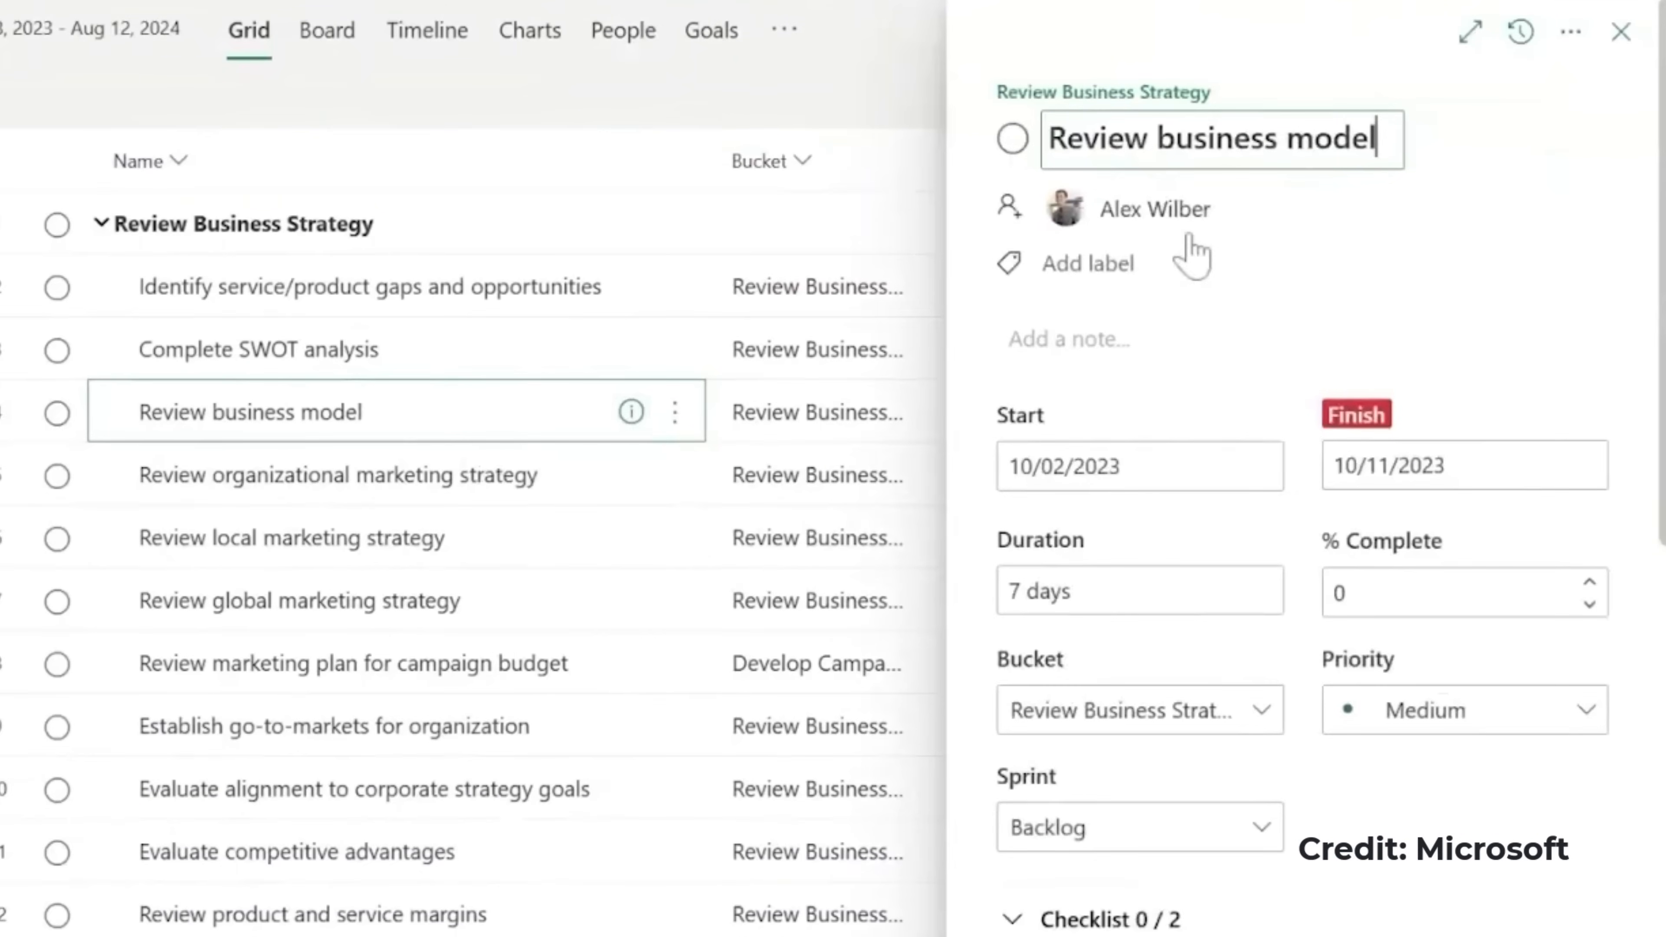
click(1519, 31)
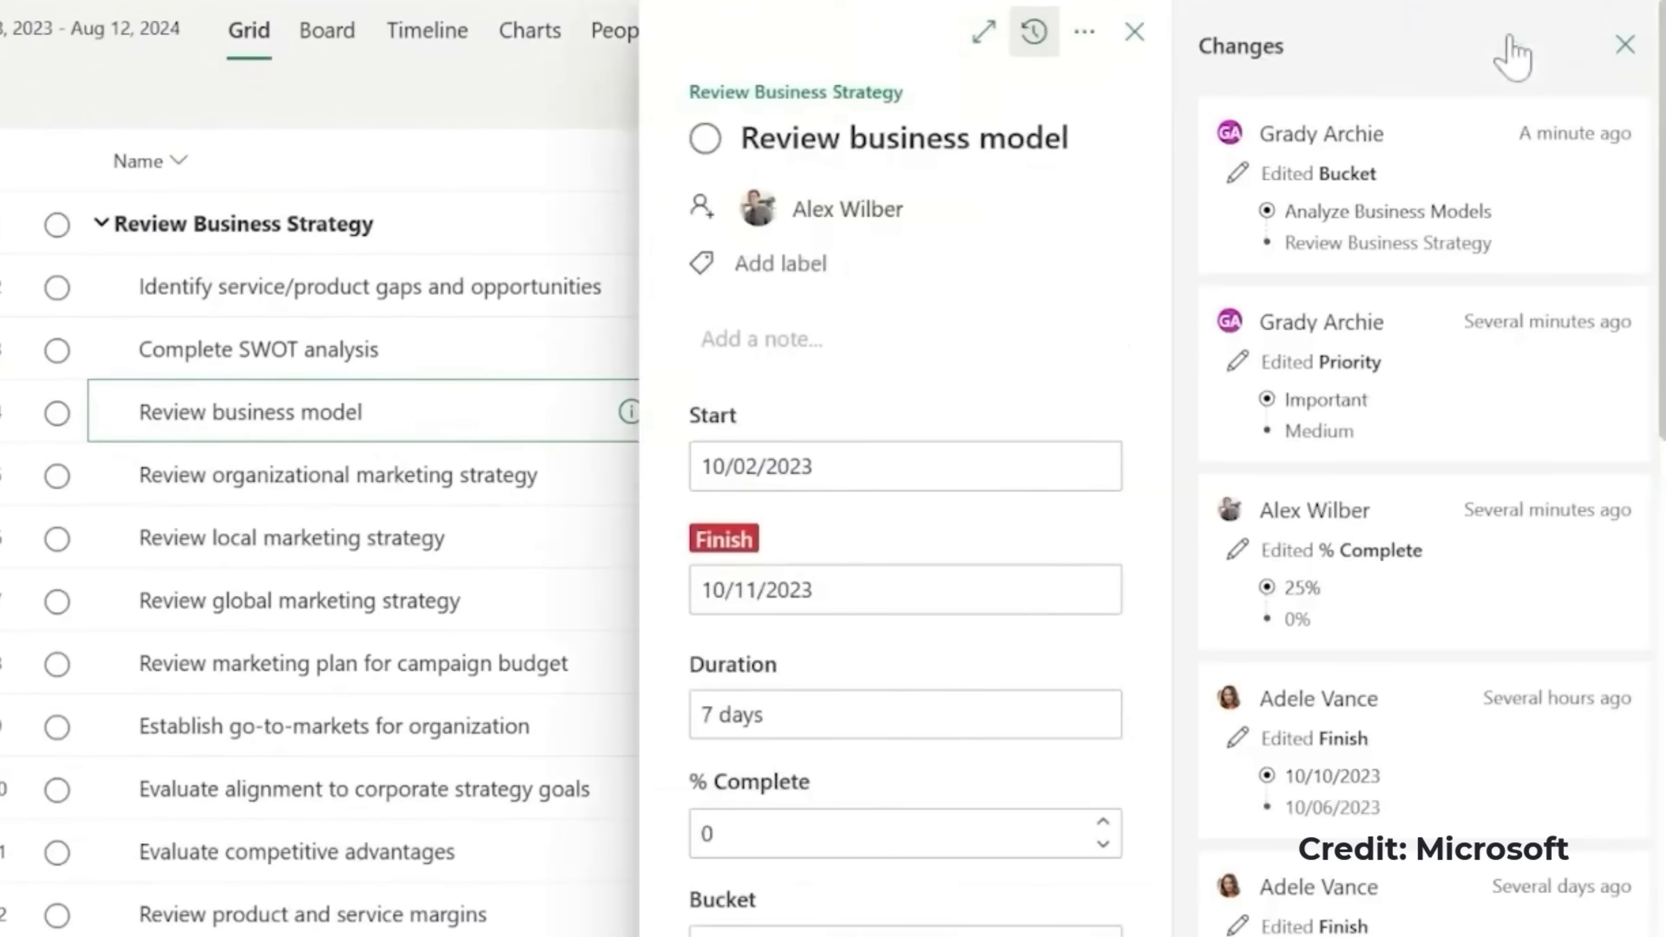
scroll(down, 3)
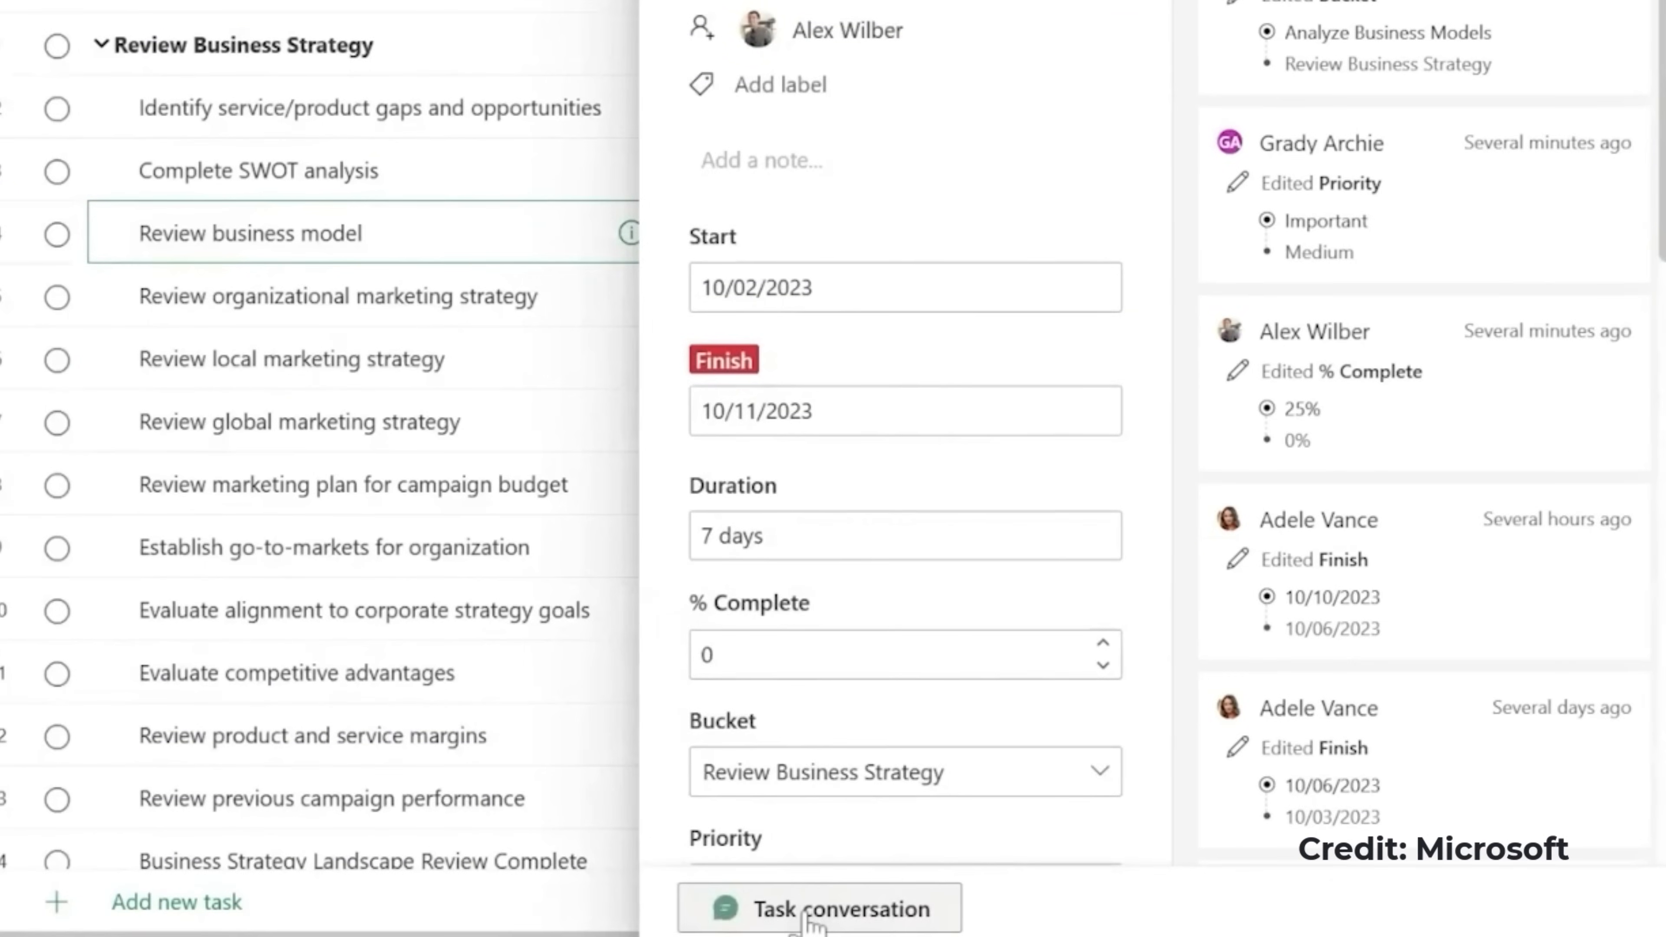
click(819, 909)
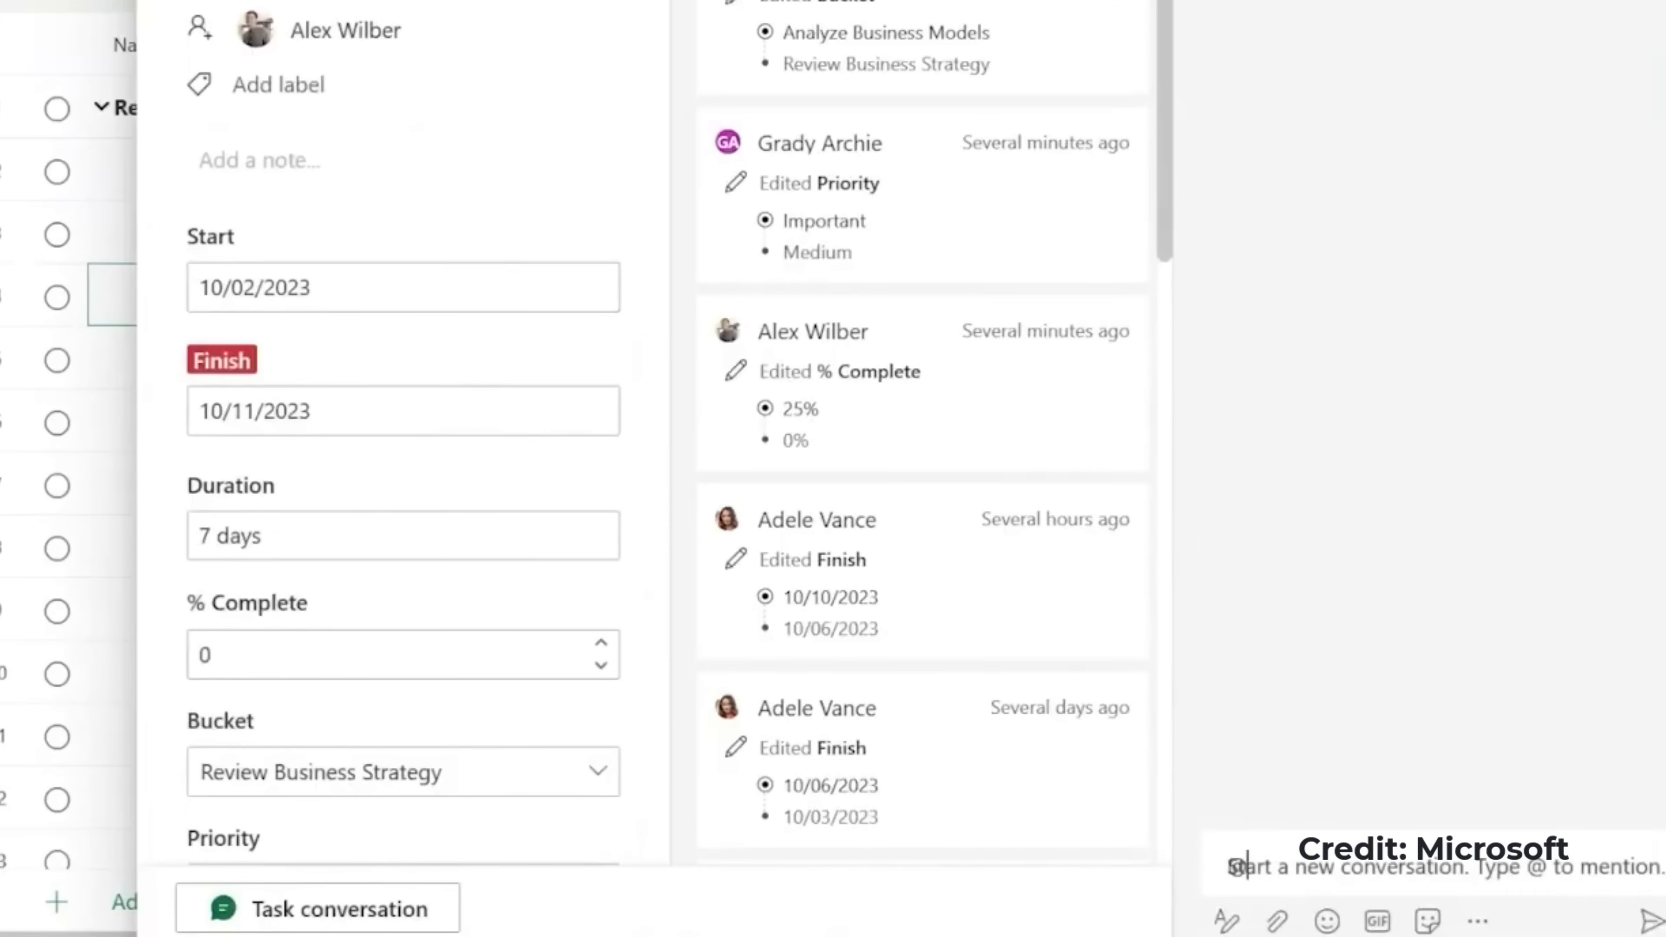
text(Alex Wilber)
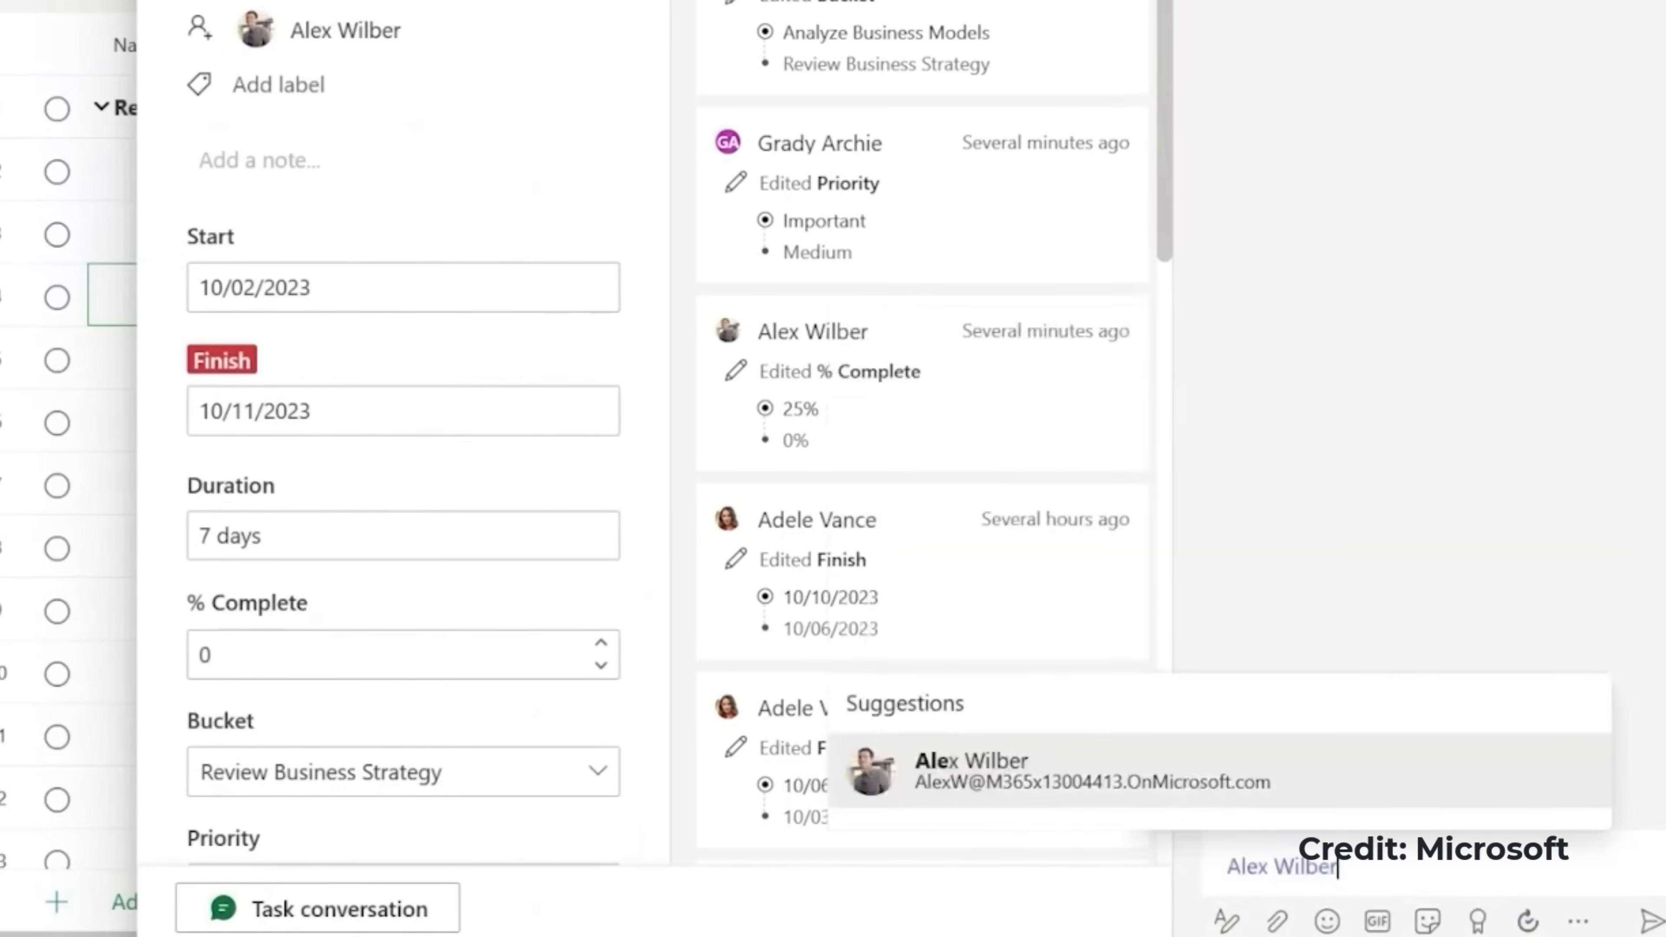
text(let me)
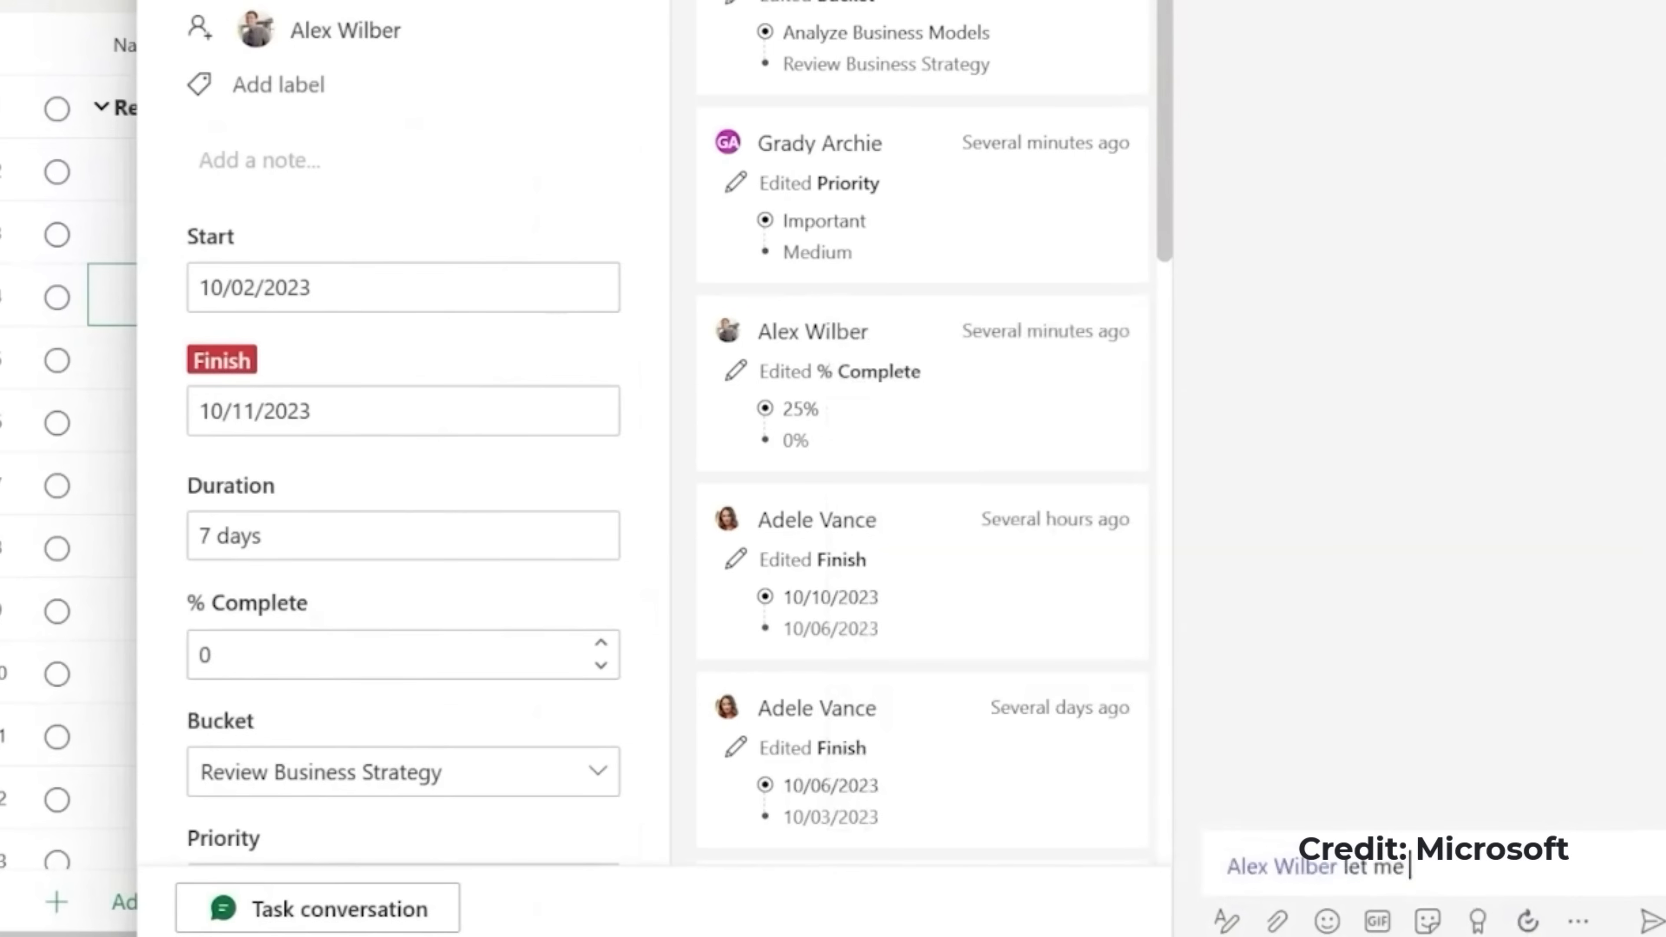
text(know)
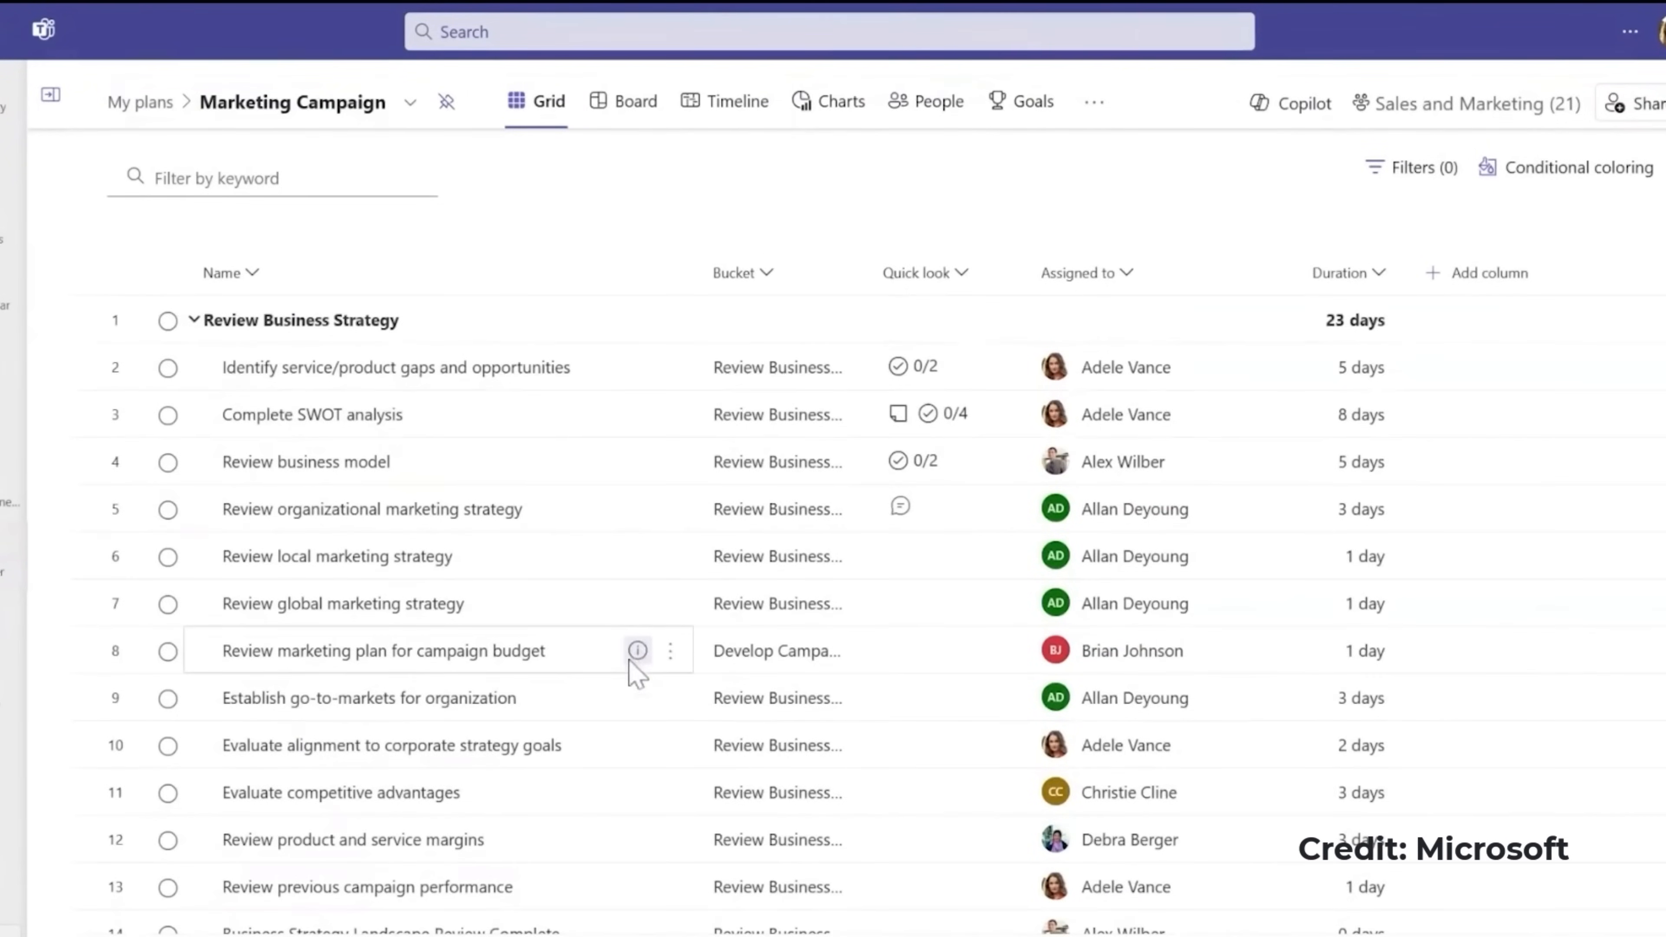
mouse_move(638, 650)
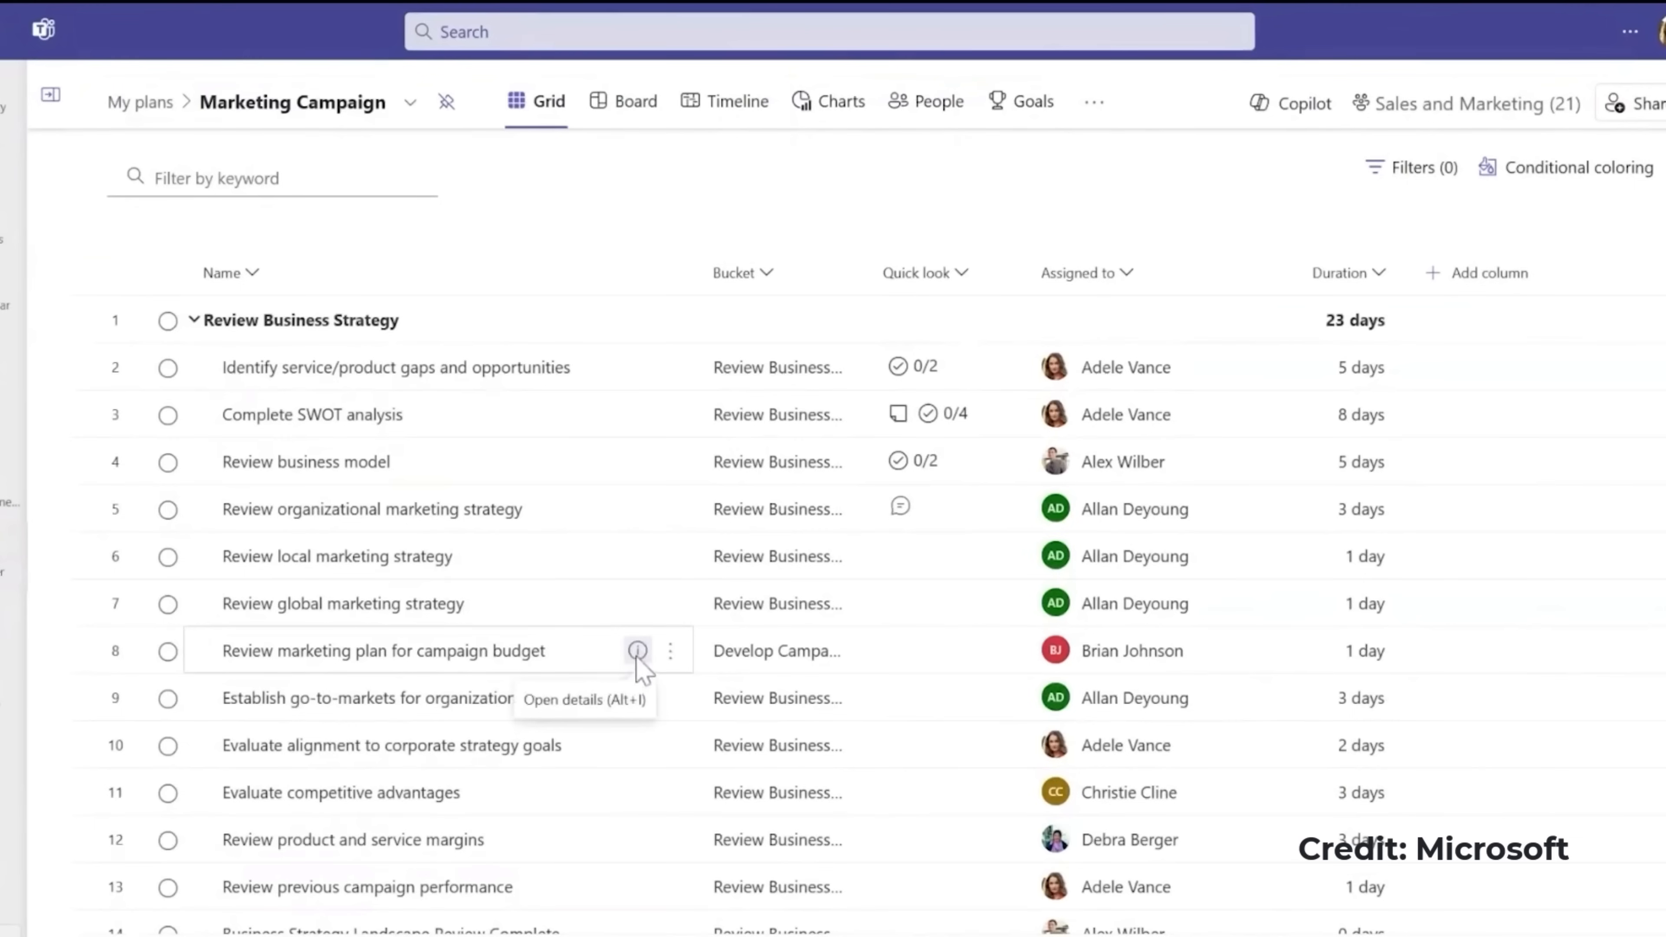
Start adding a dependency on the Review marketing plan for campaign budget task.
click(638, 649)
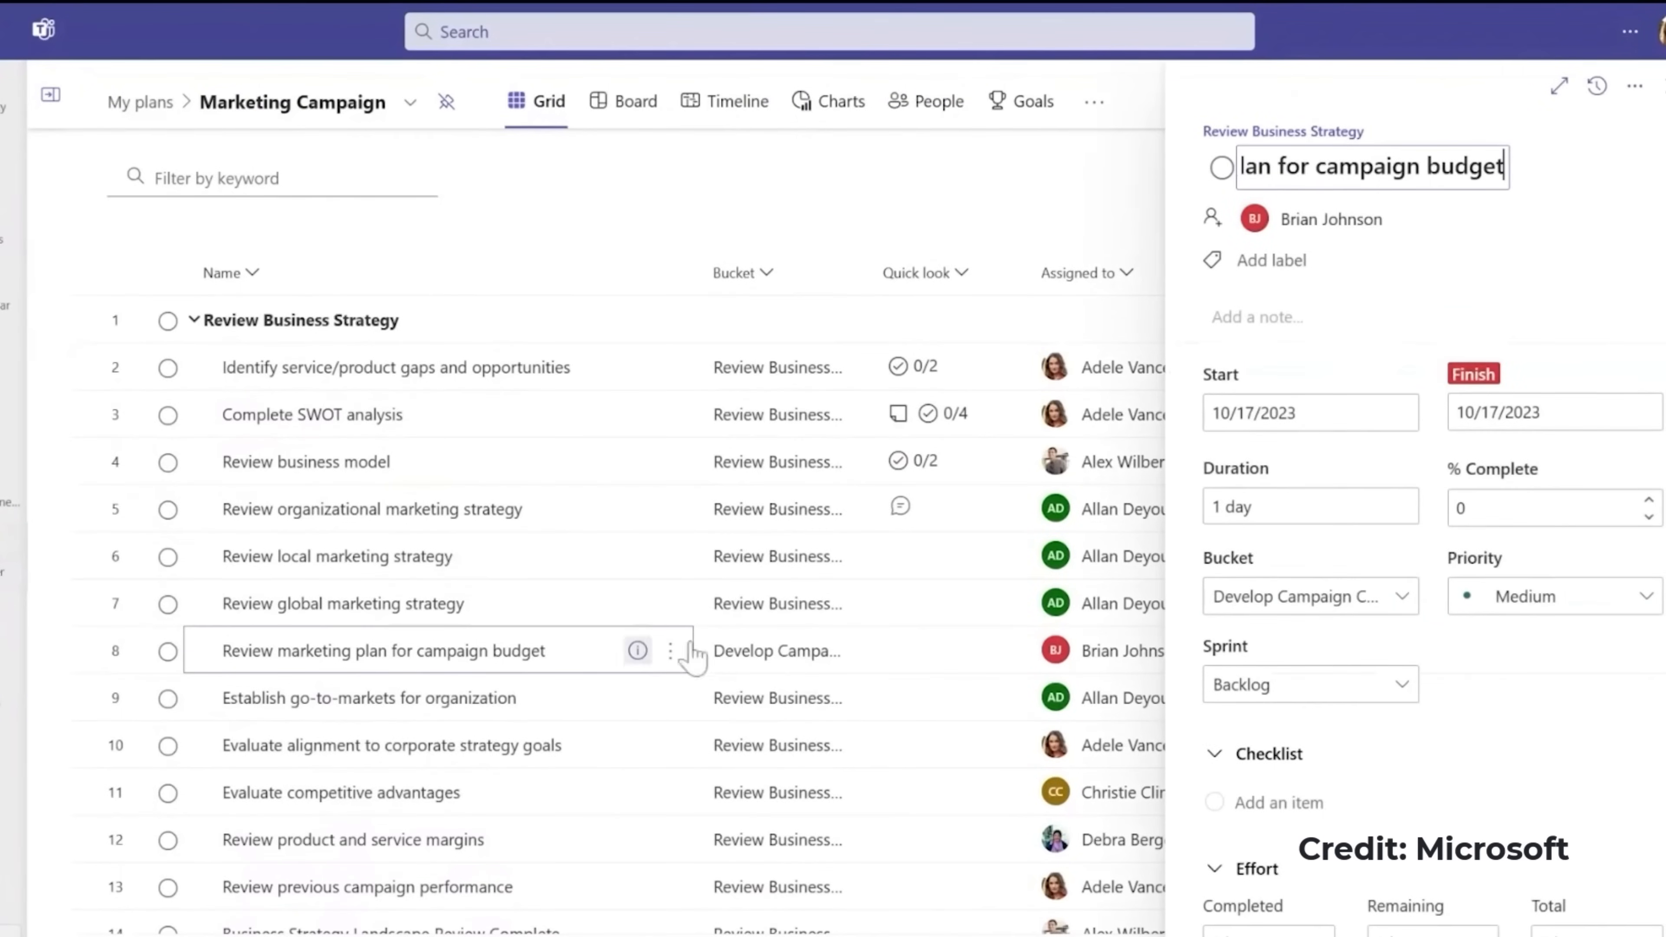
scroll(down, 3)
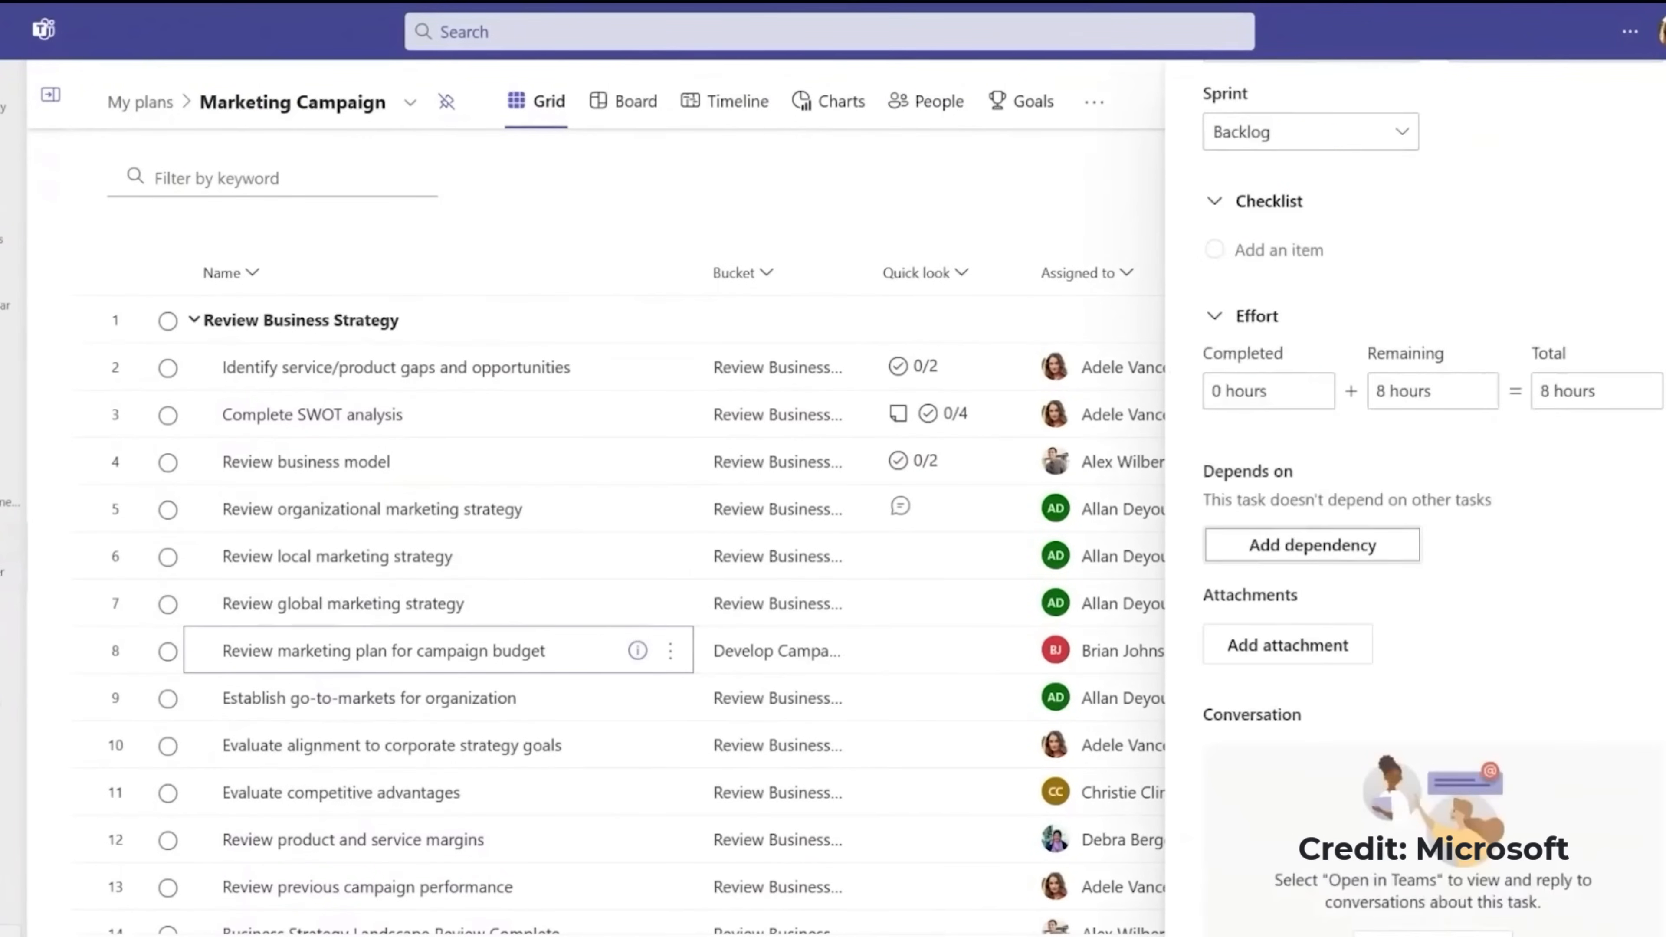
mouse_move(1311, 545)
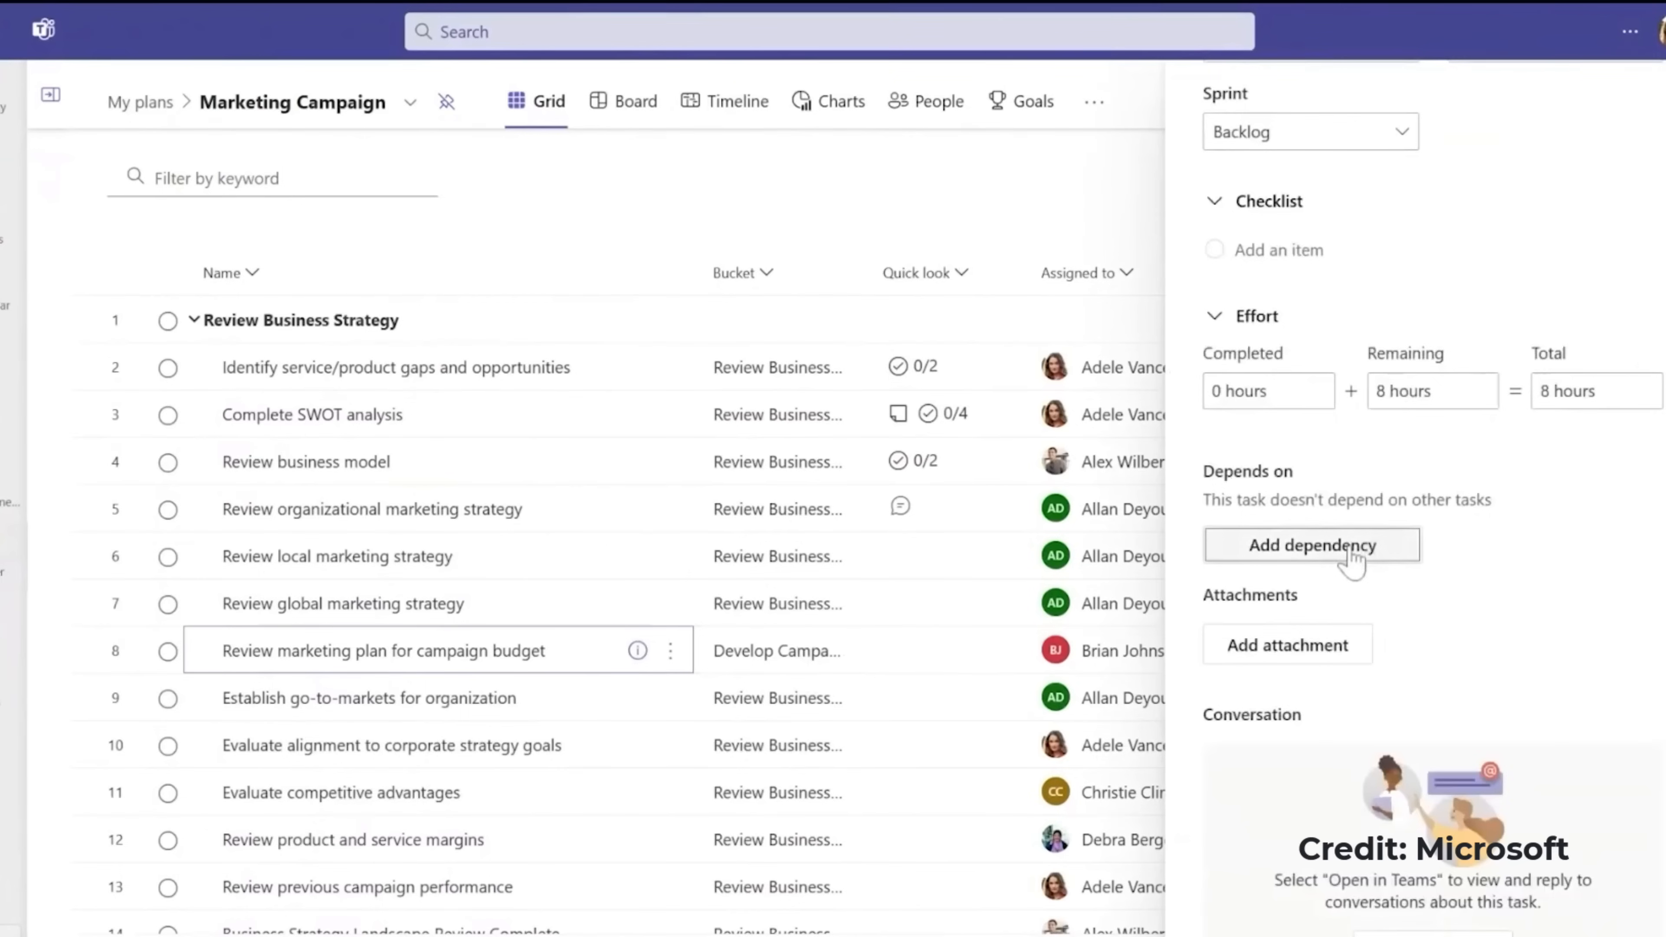
scroll(down, 3)
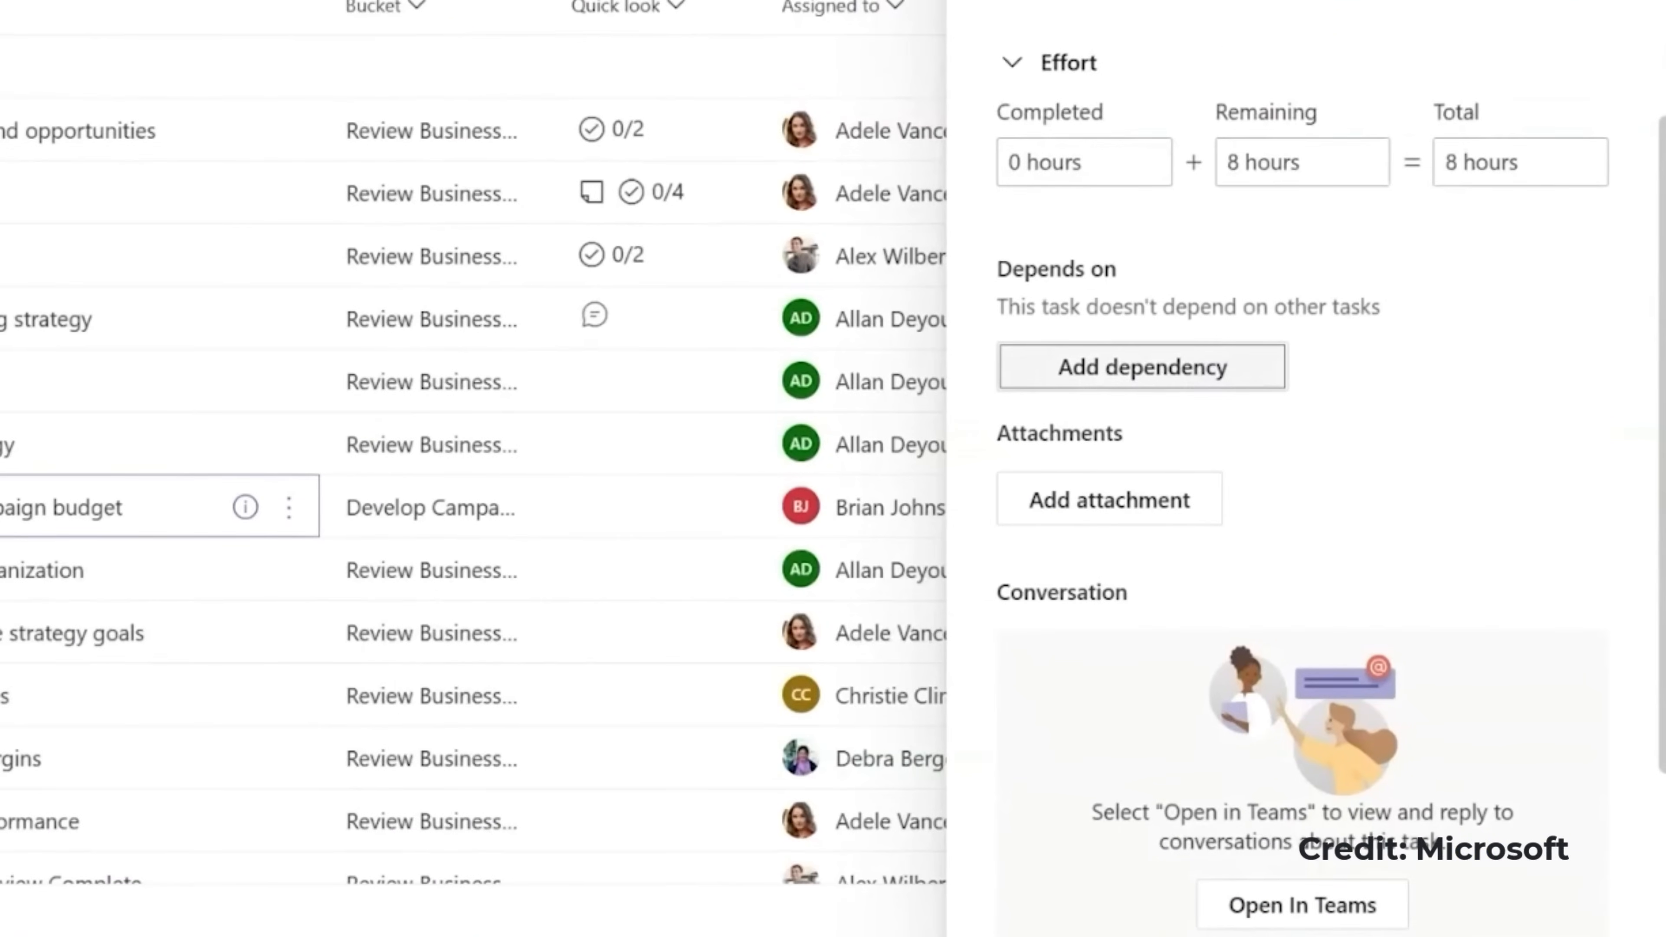
click(1141, 366)
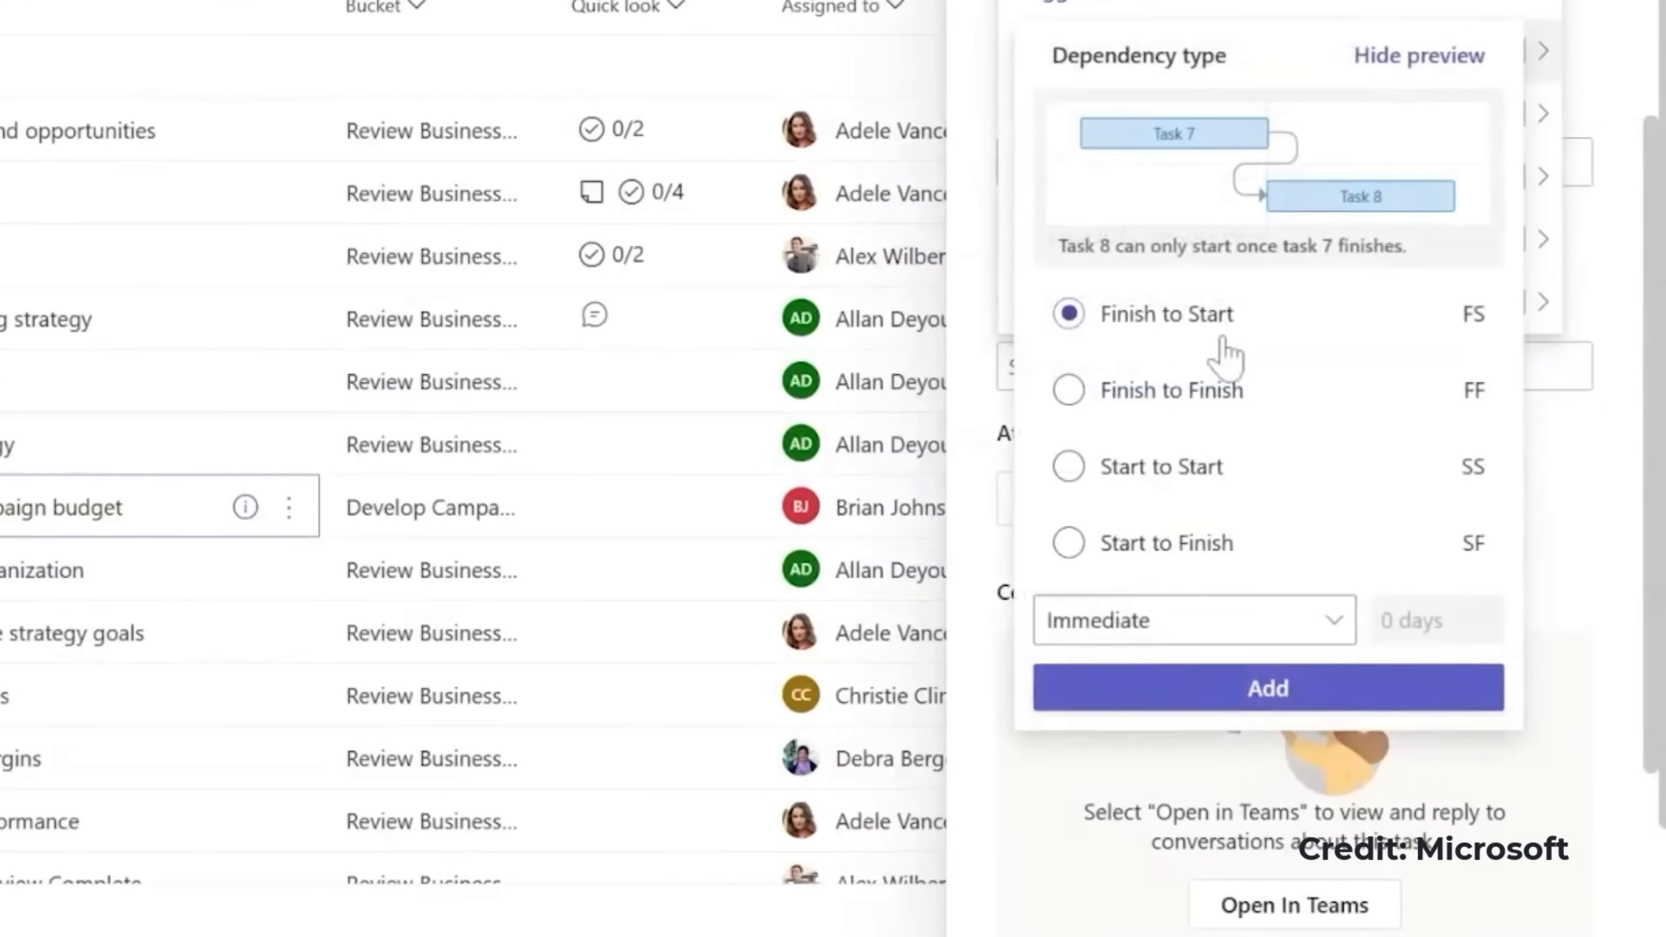
Make the dependency Finish to Start with a lag of 1 day.
click(1189, 619)
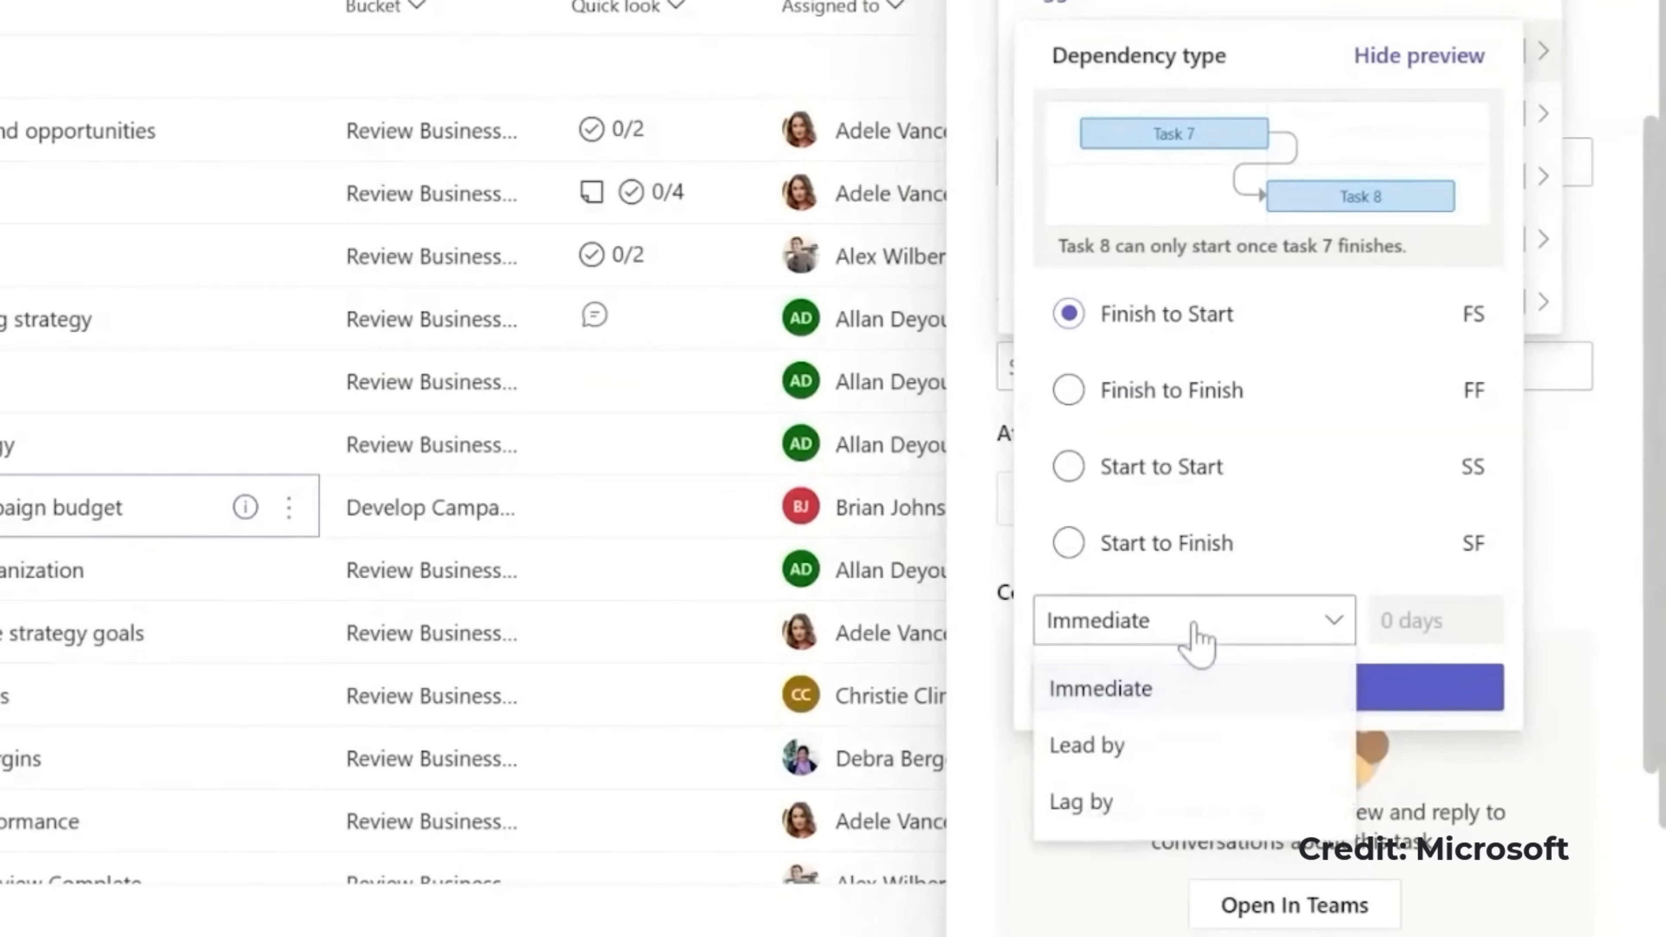
mouse_move(1164, 818)
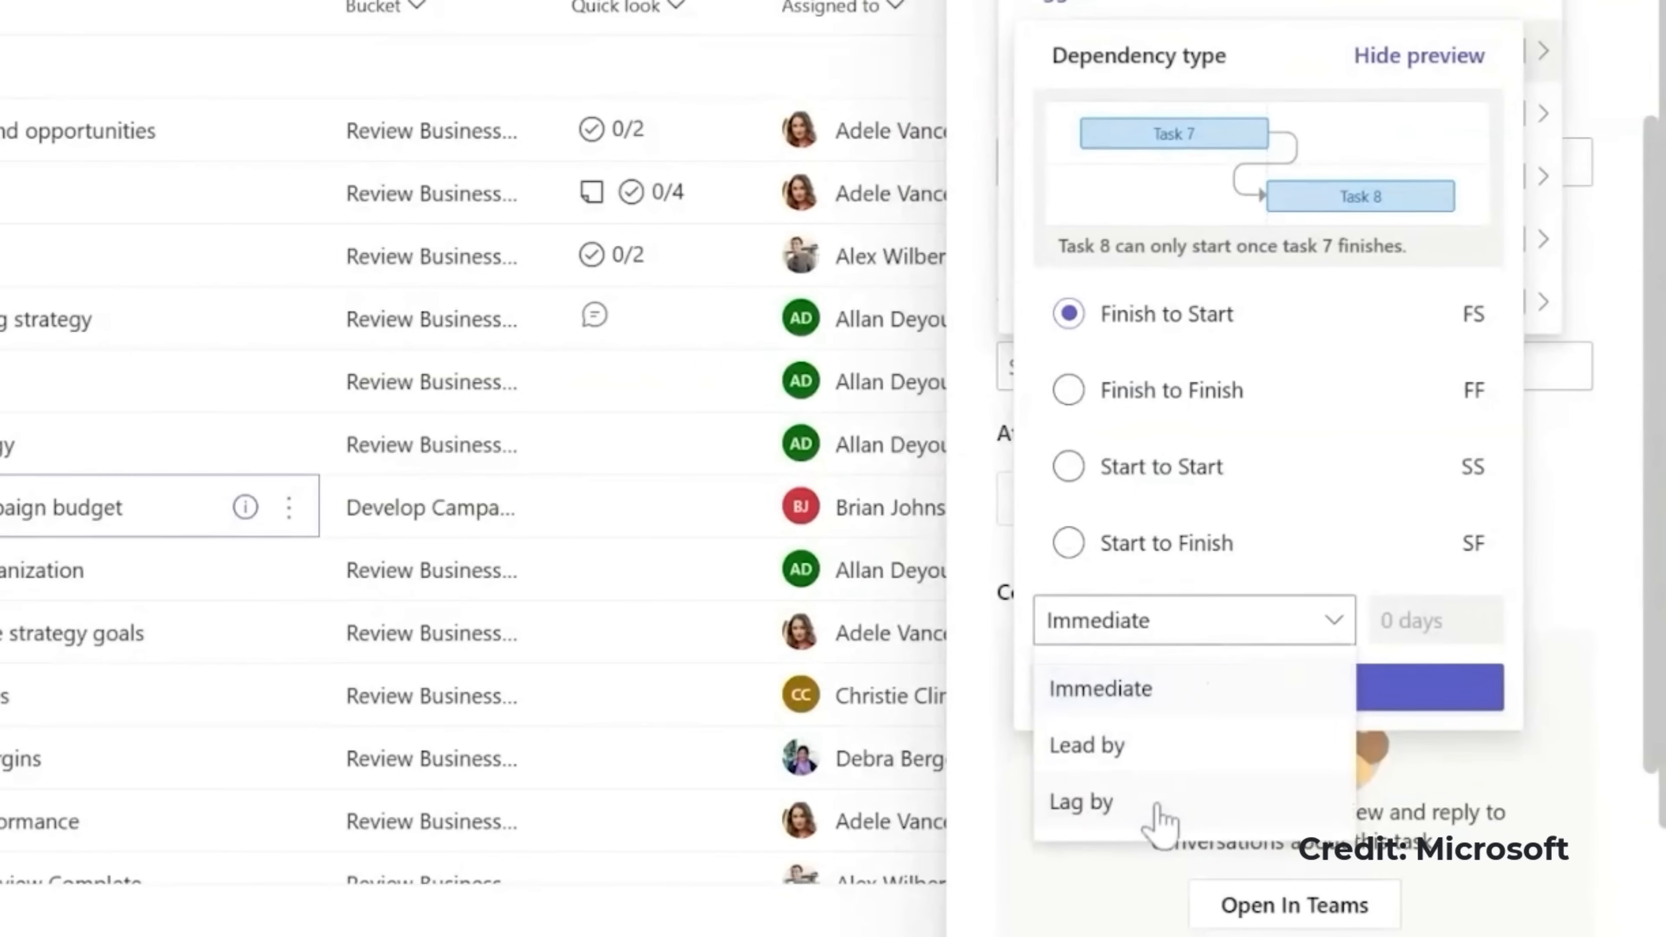
click(1079, 801)
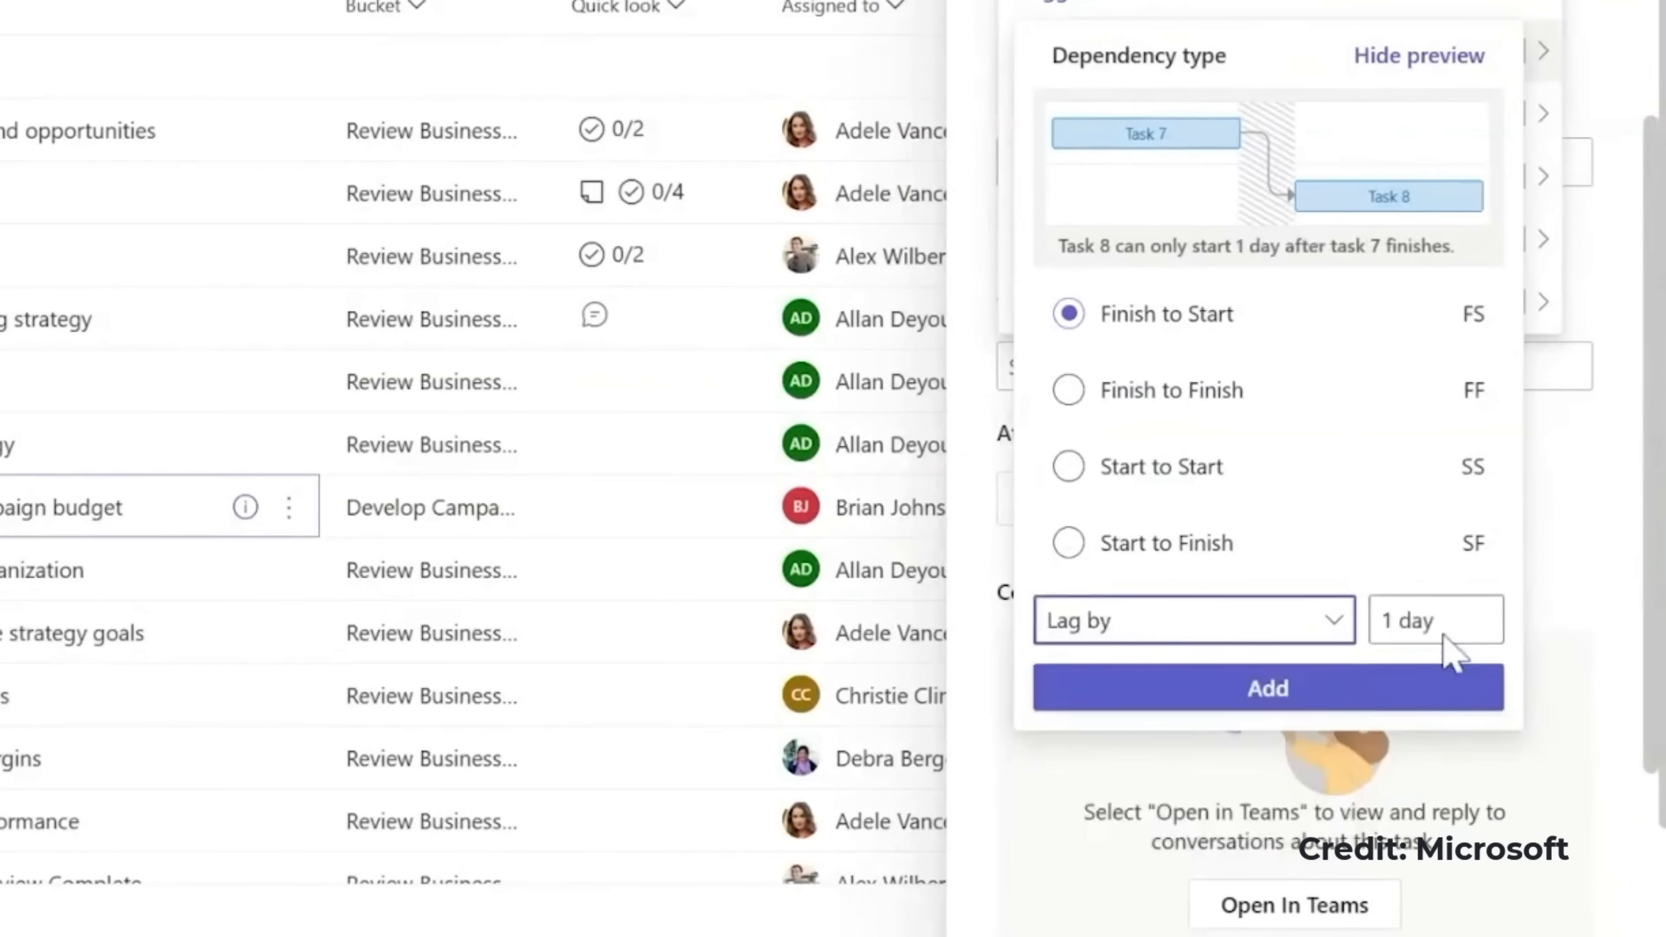
click(1265, 687)
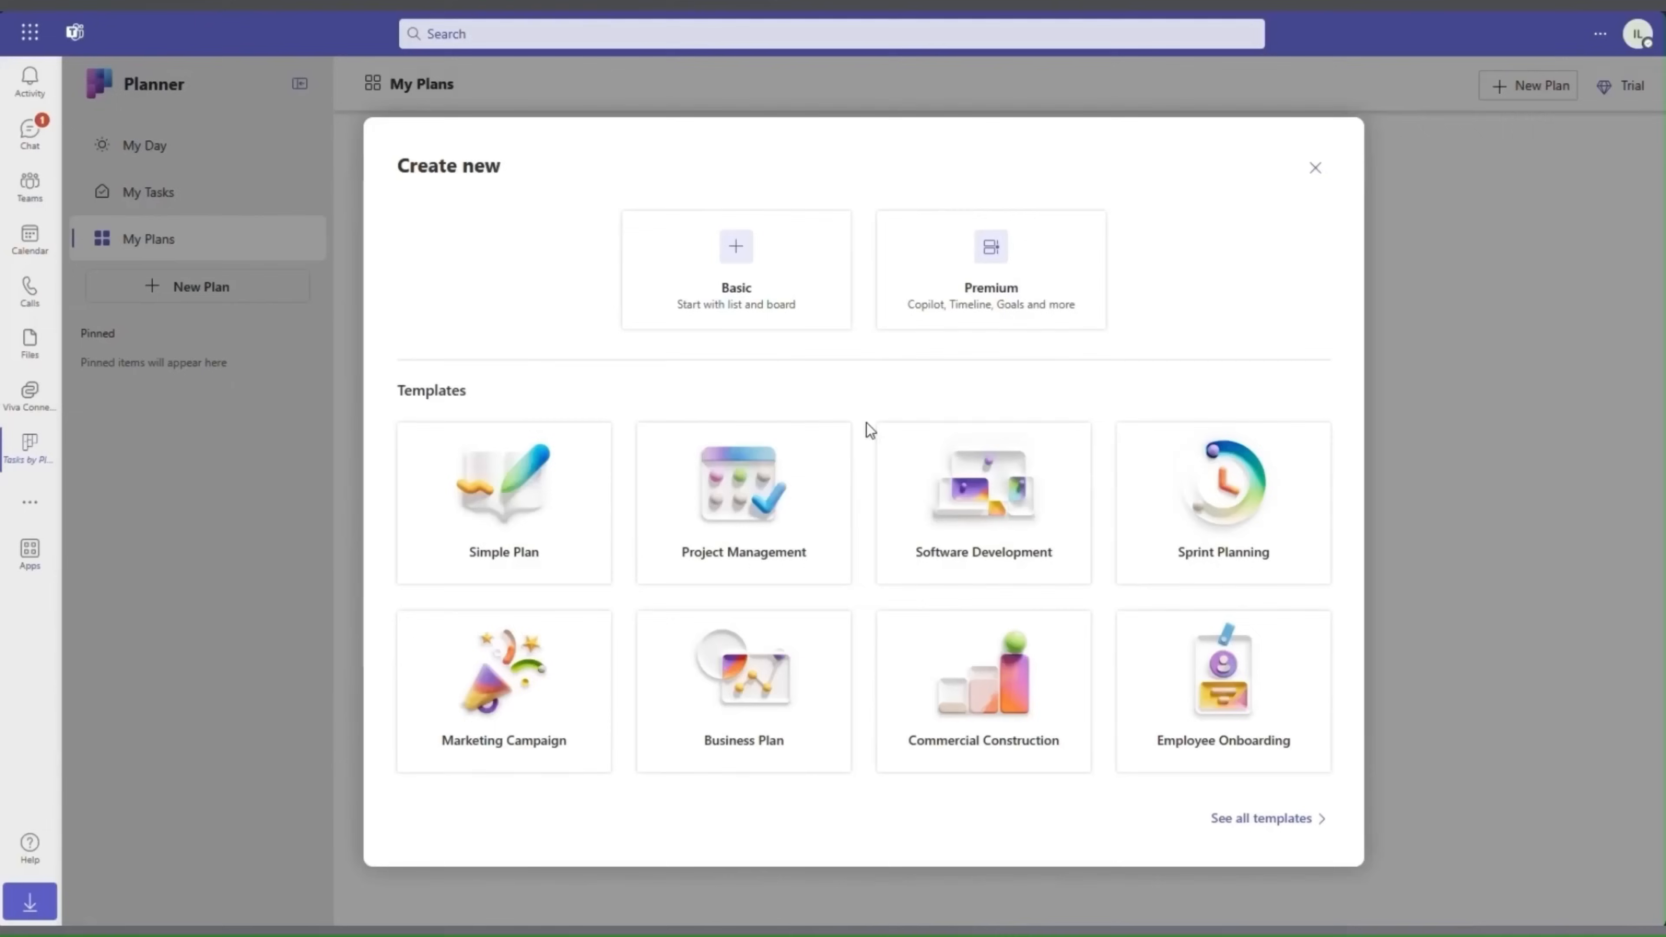
Create a blank premium plan named 'Product Launch'.
click(989, 269)
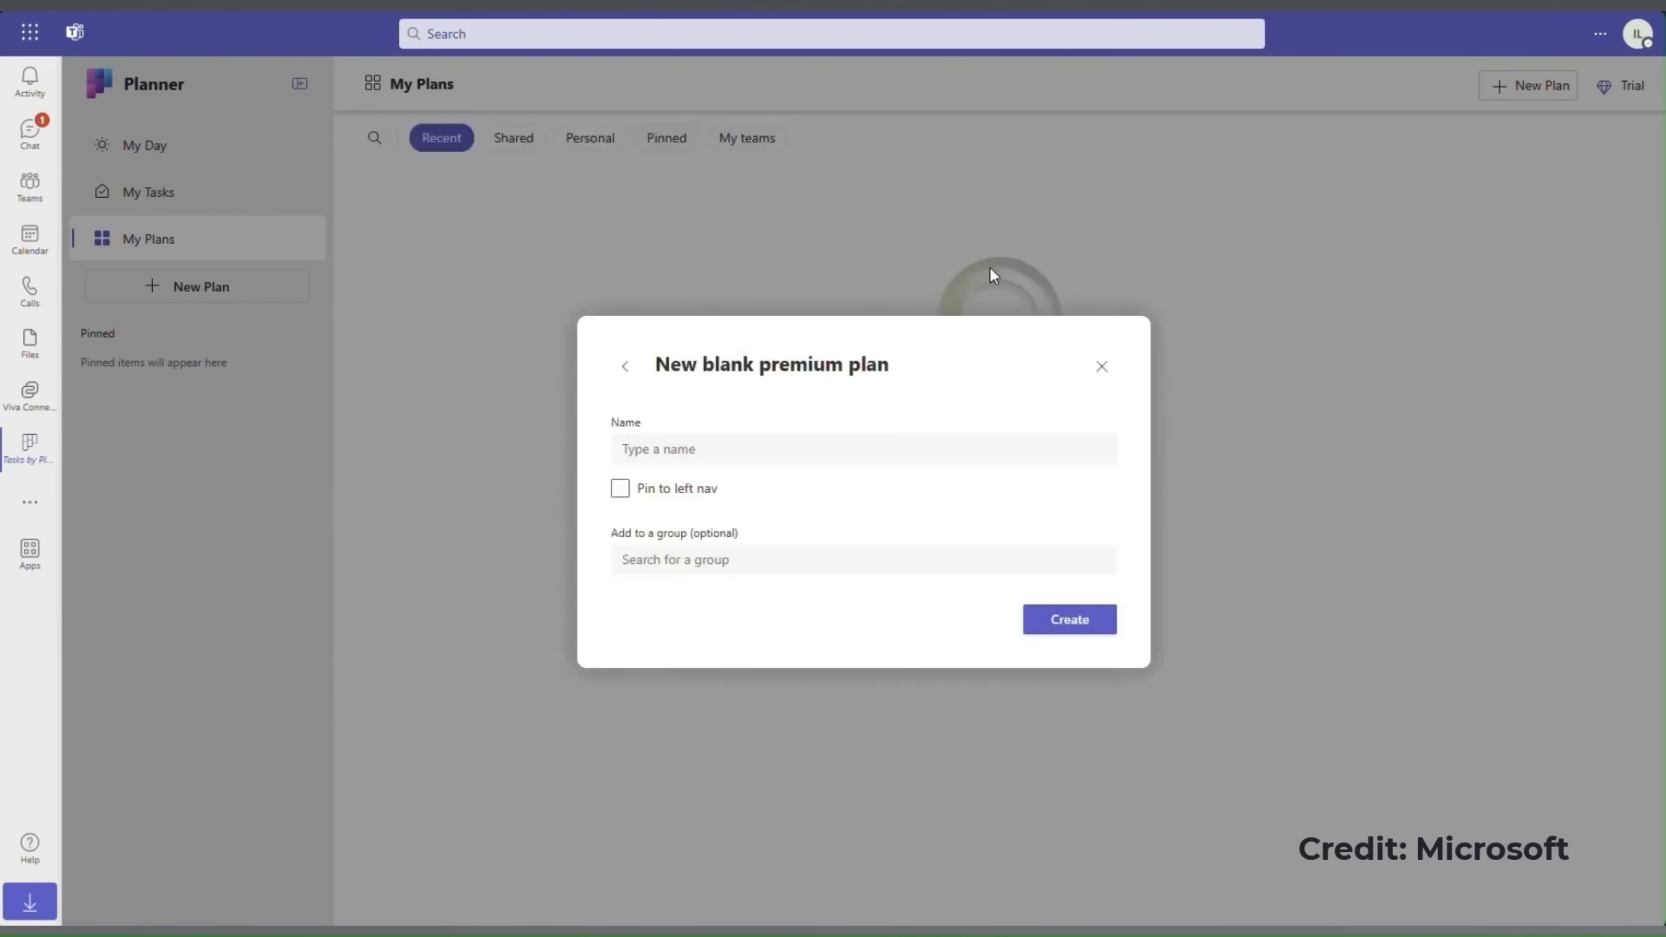
click(788, 448)
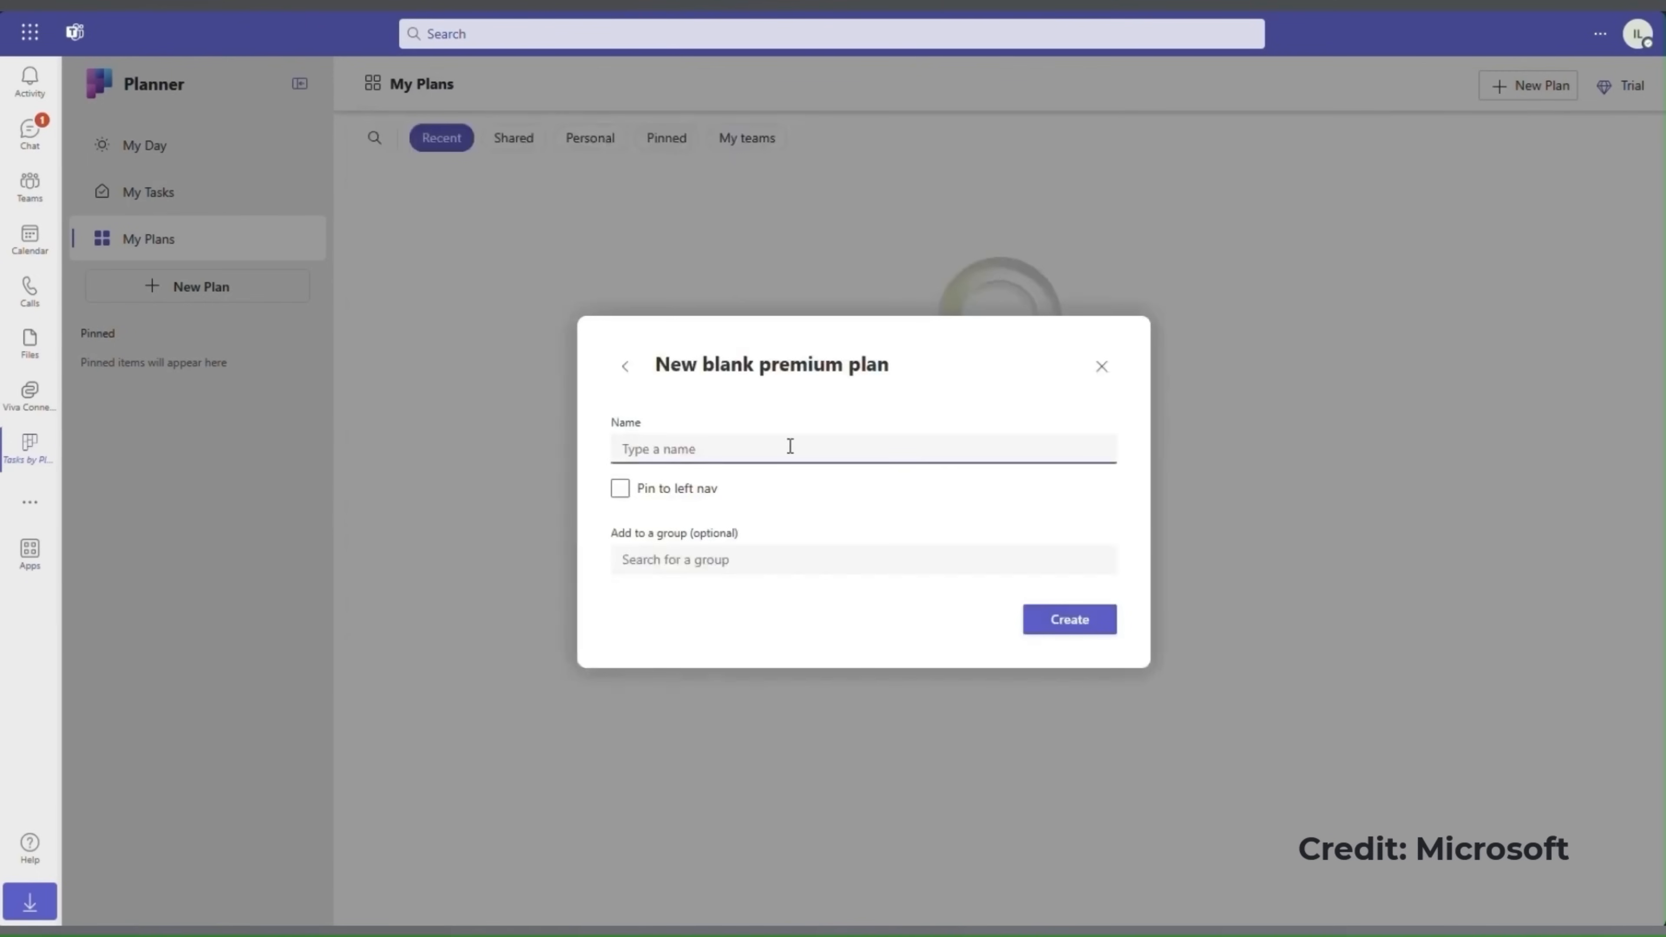
text(Product Launch)
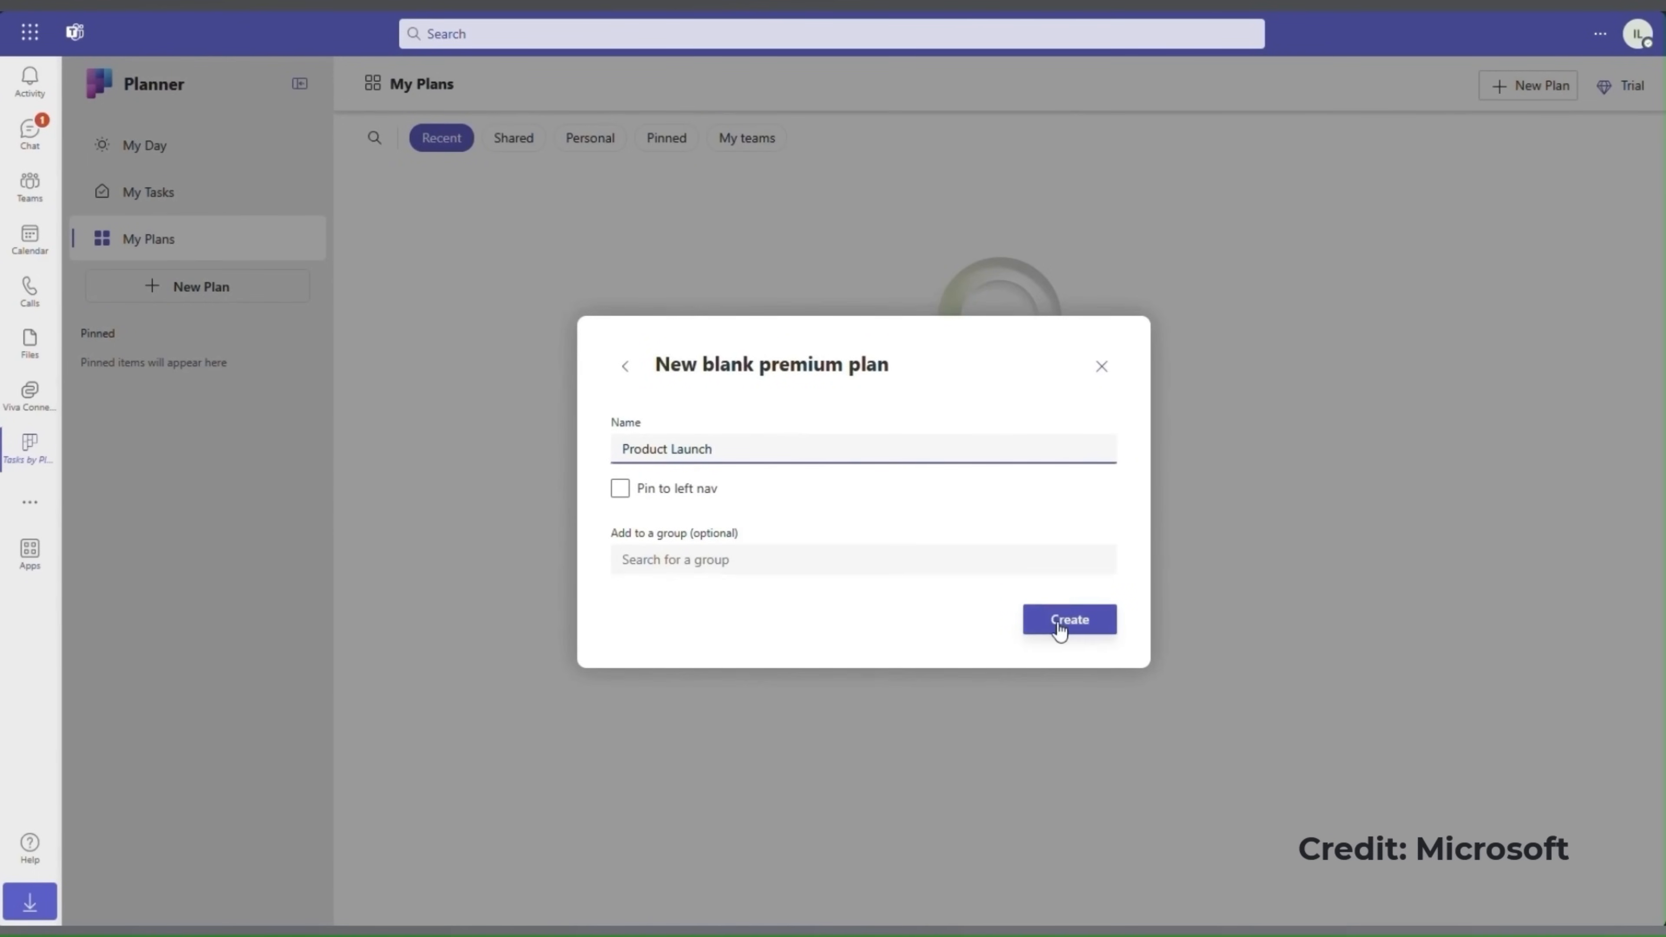
click(1068, 619)
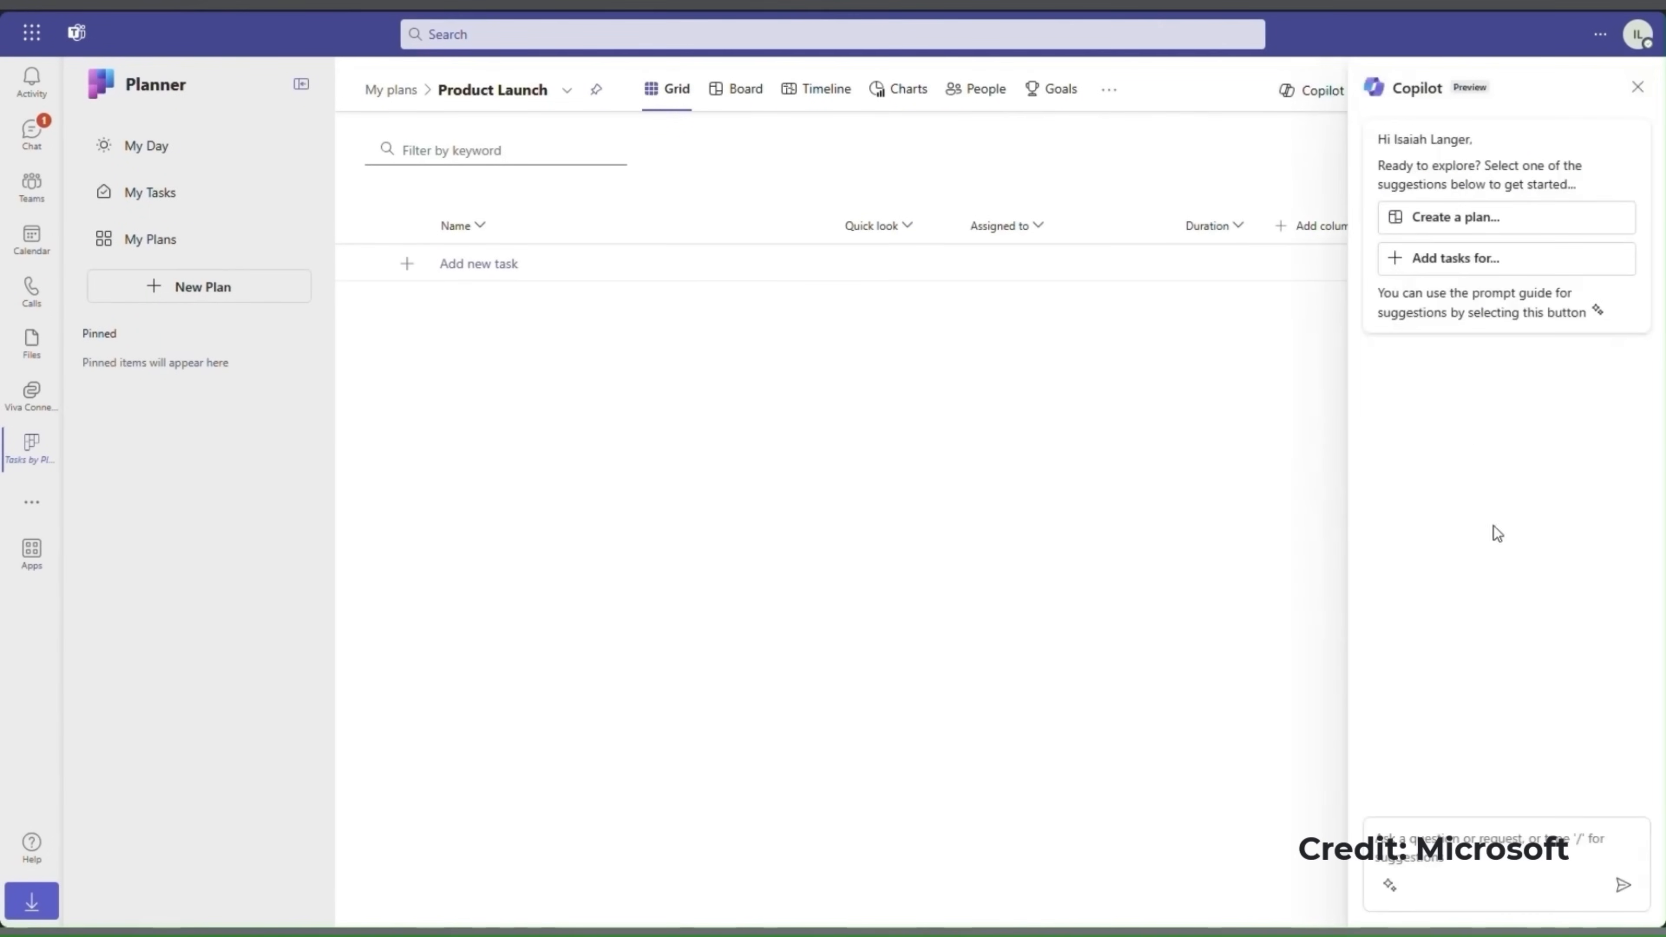
Ask Copilot to 'Plan for the goal: launch new product. Add tasks.' and keep its suggested tasks.
text(Plan for the goal: launch new product. Add tasks.)
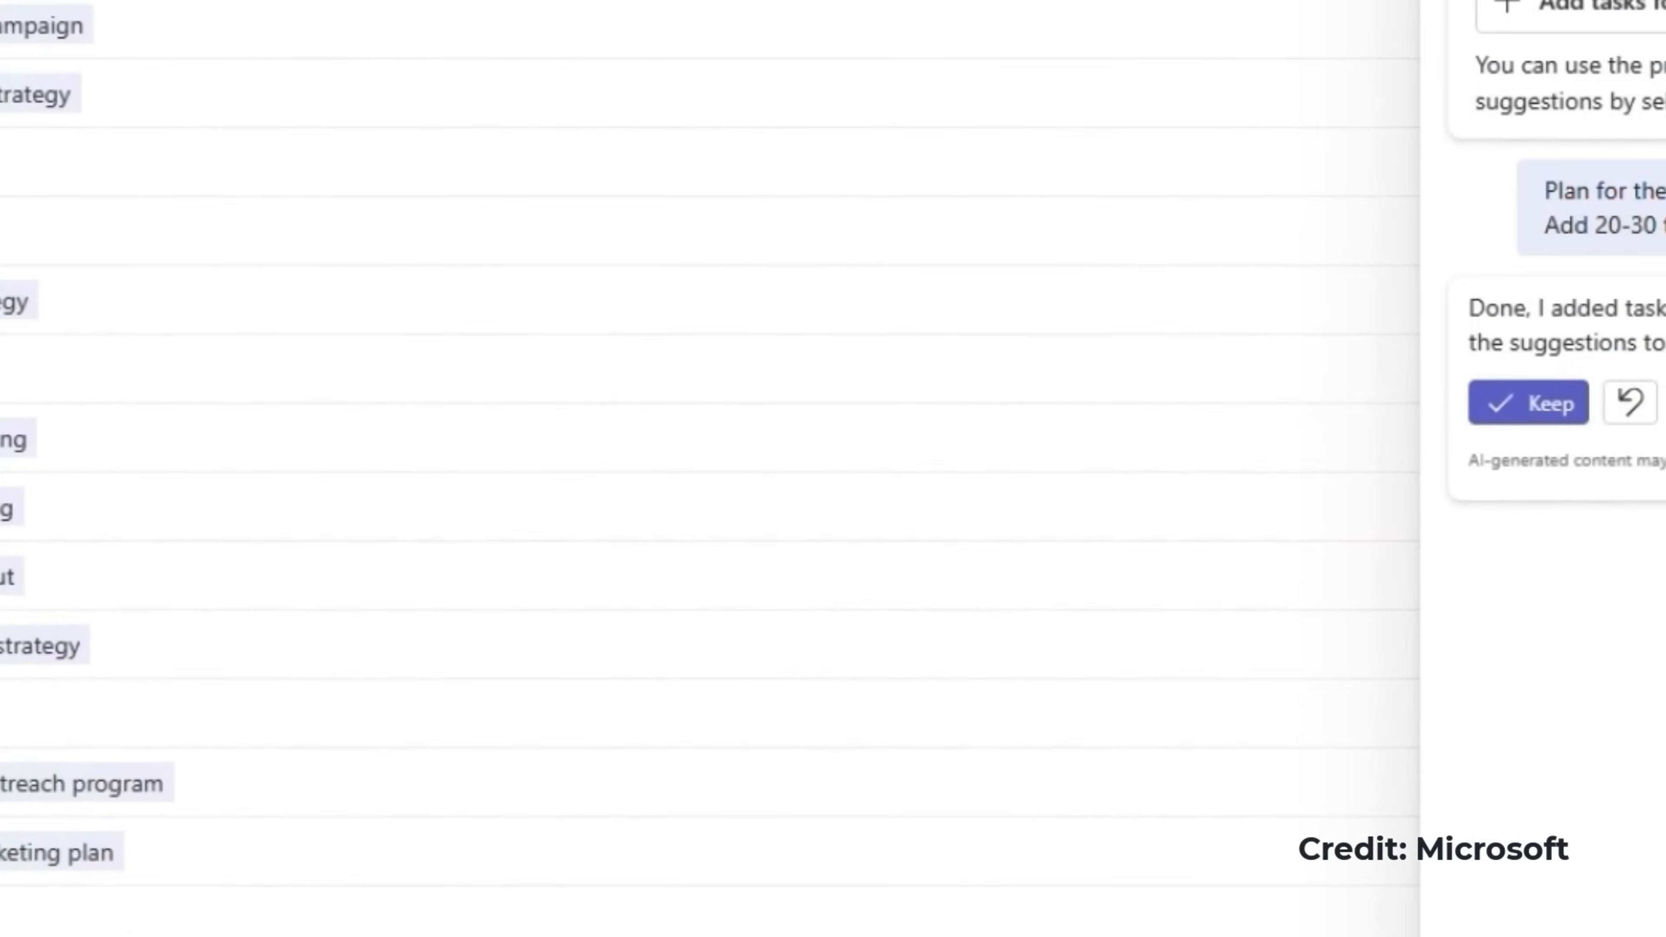
click(1527, 402)
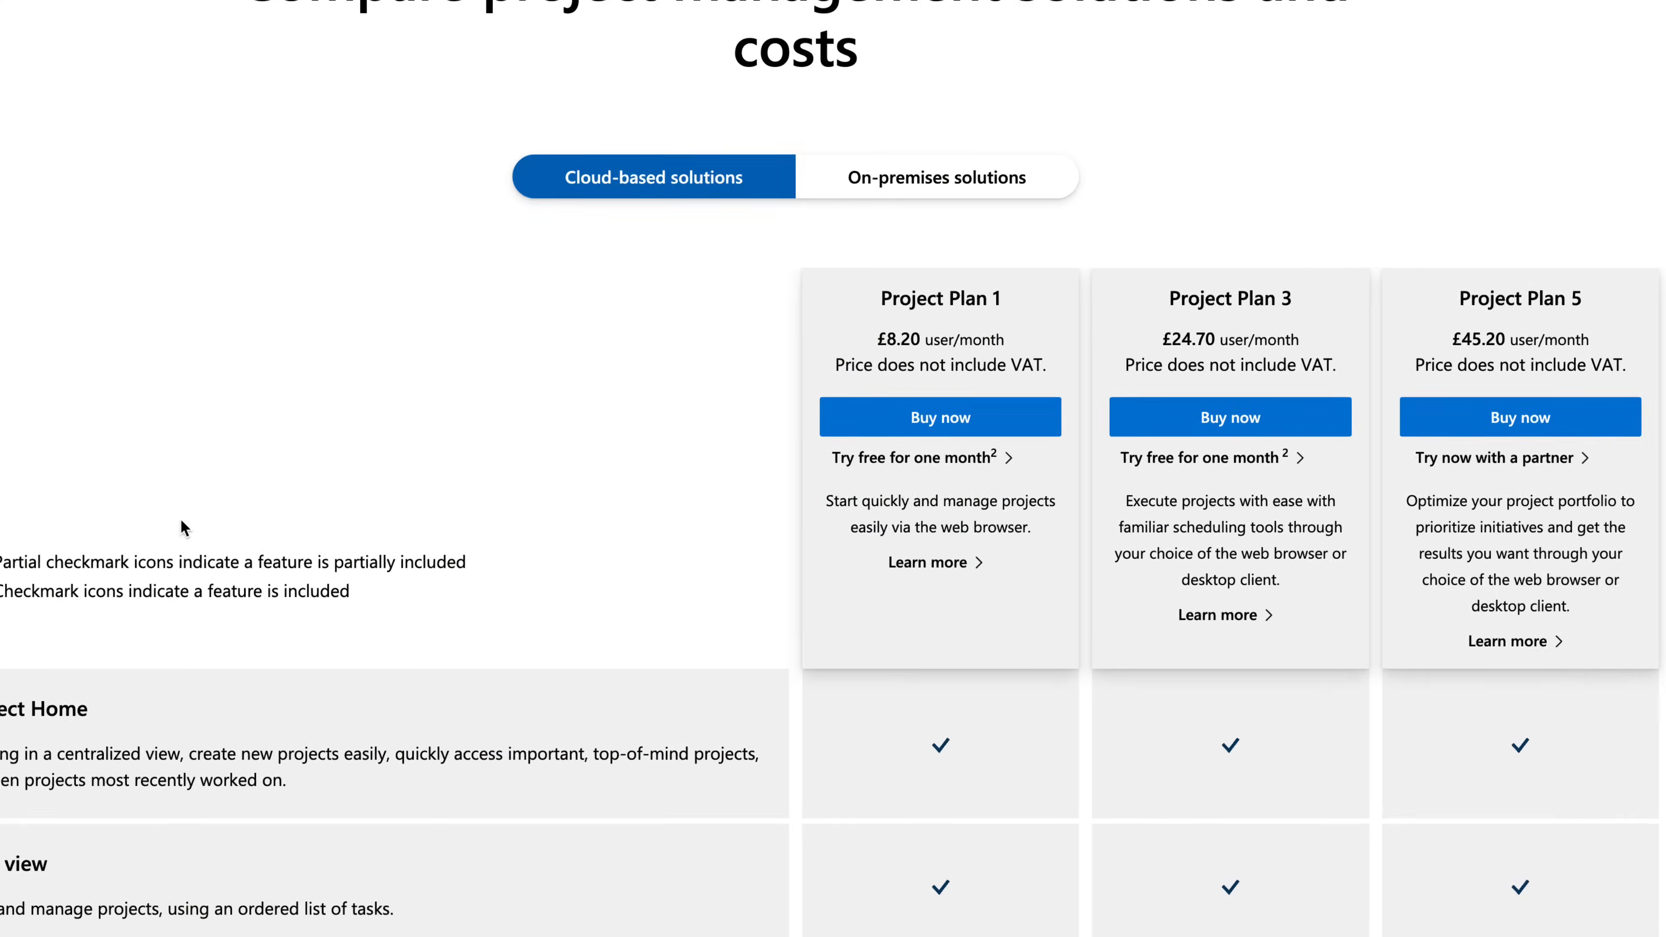
Scroll the pricing page to the Plan 1 £8.20, Plan 3 £24.70, Plan 5 £45.20 comparison.
scroll(down, 3)
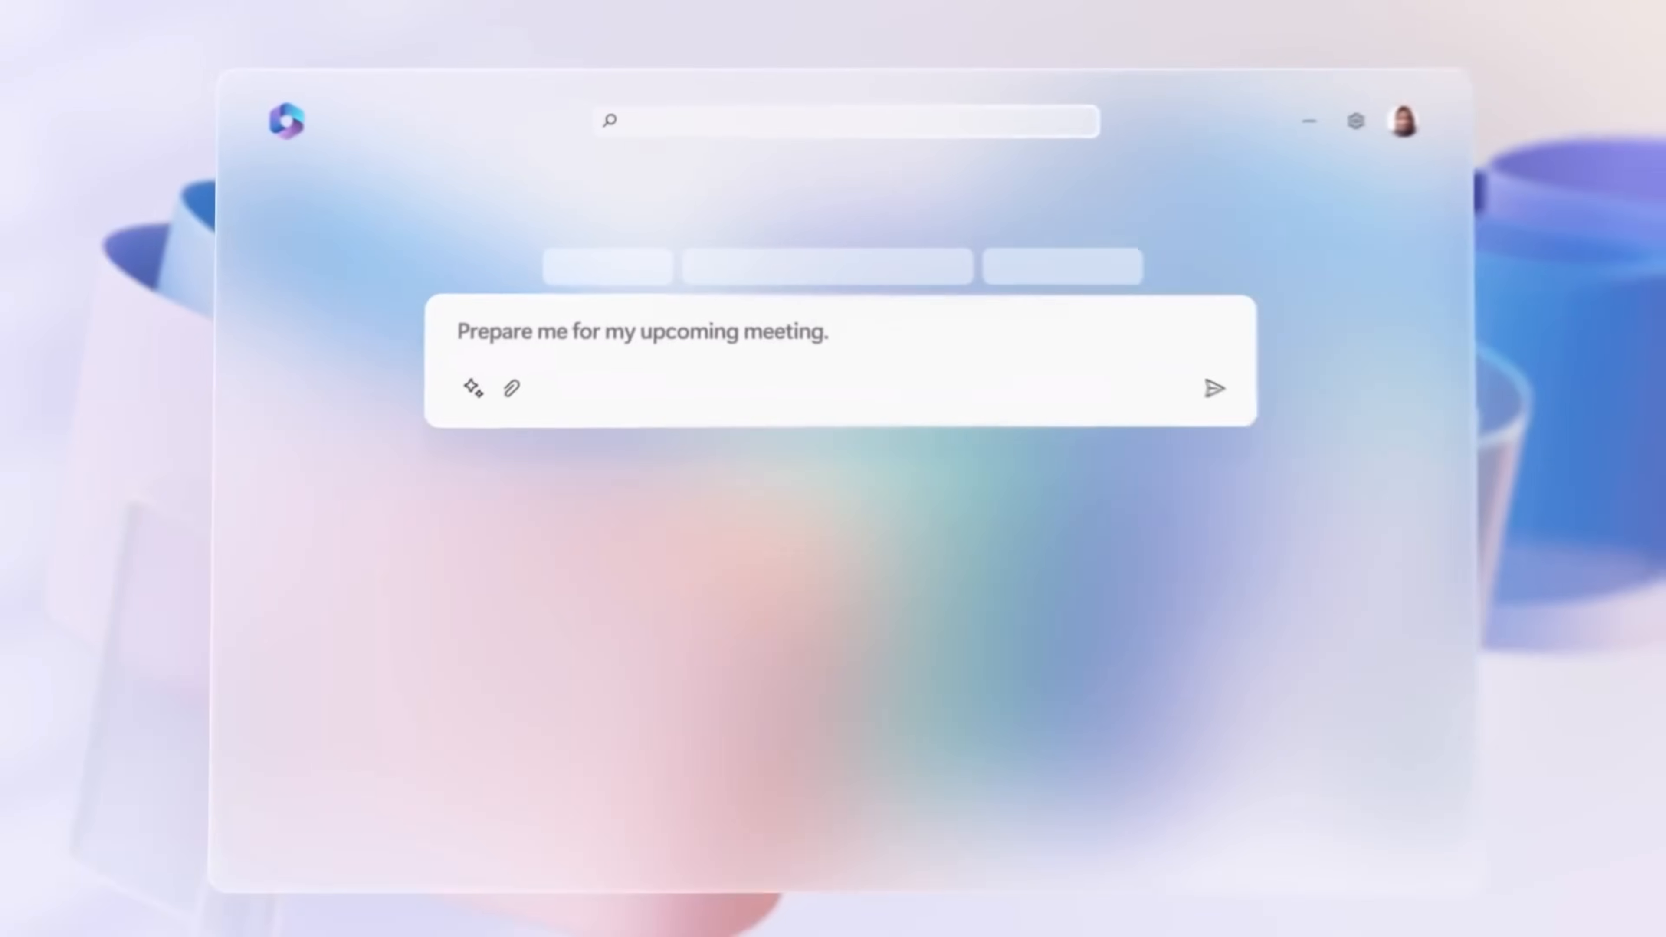
click(1215, 388)
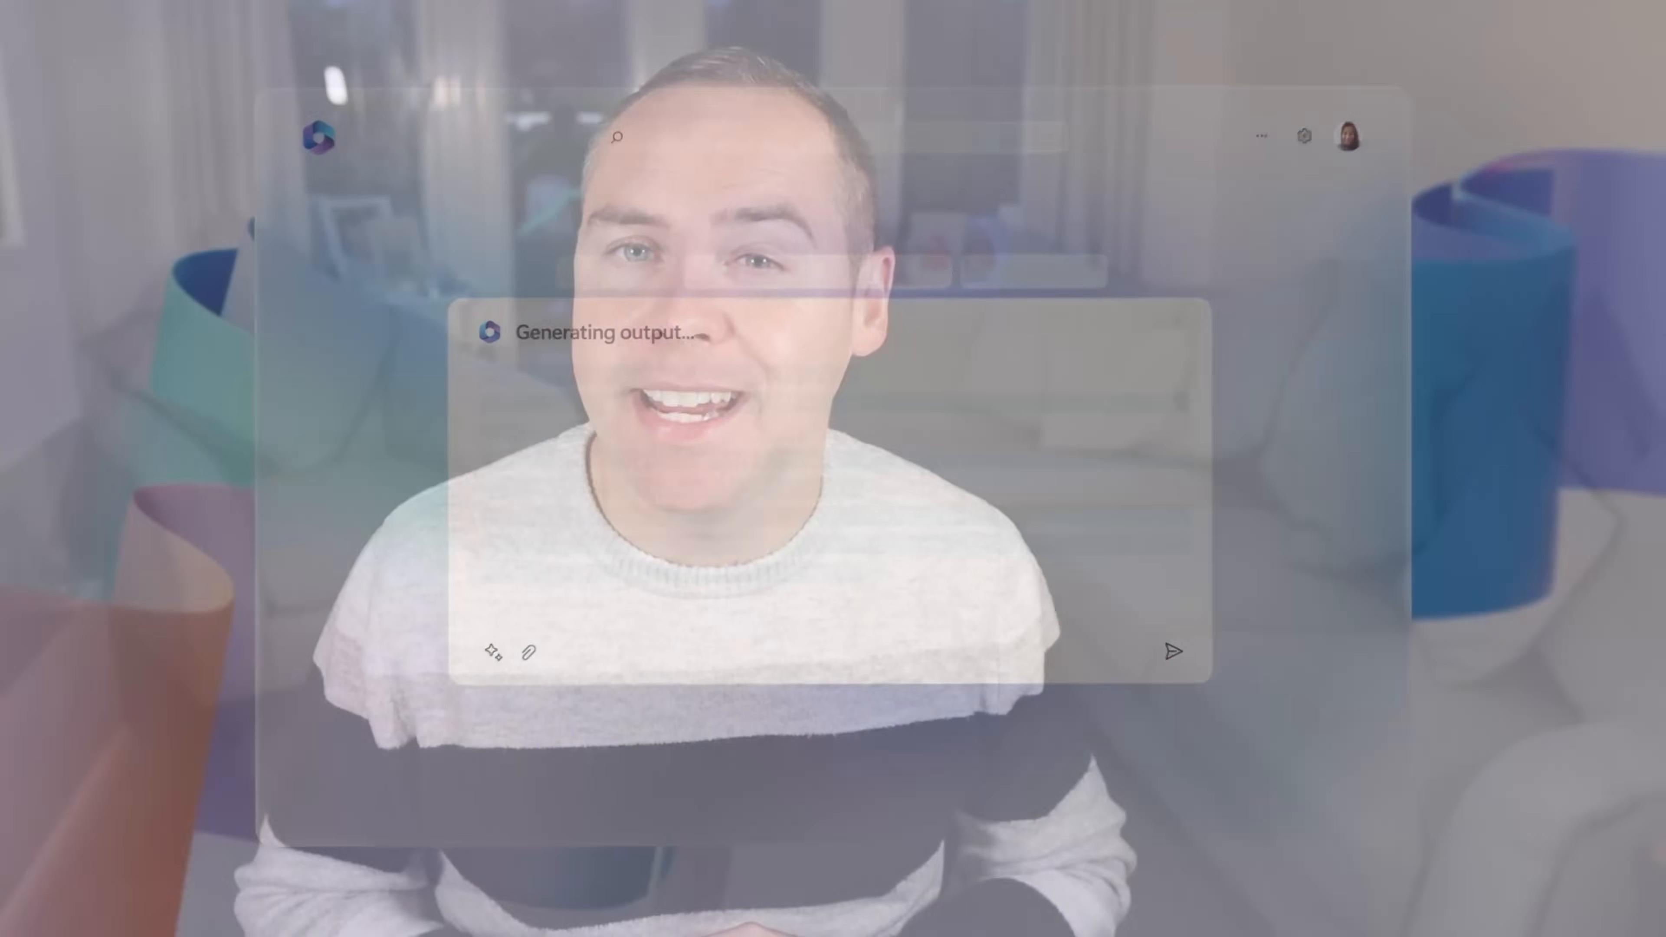